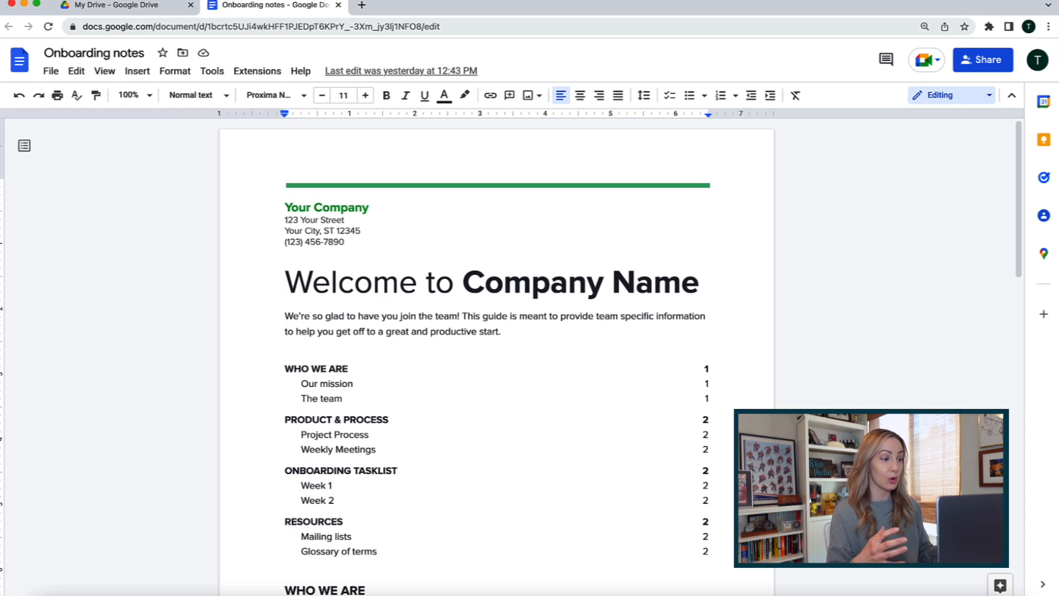
- Switch from the Onboarding notes document to the Gmail inbox tab
click(125, 5)
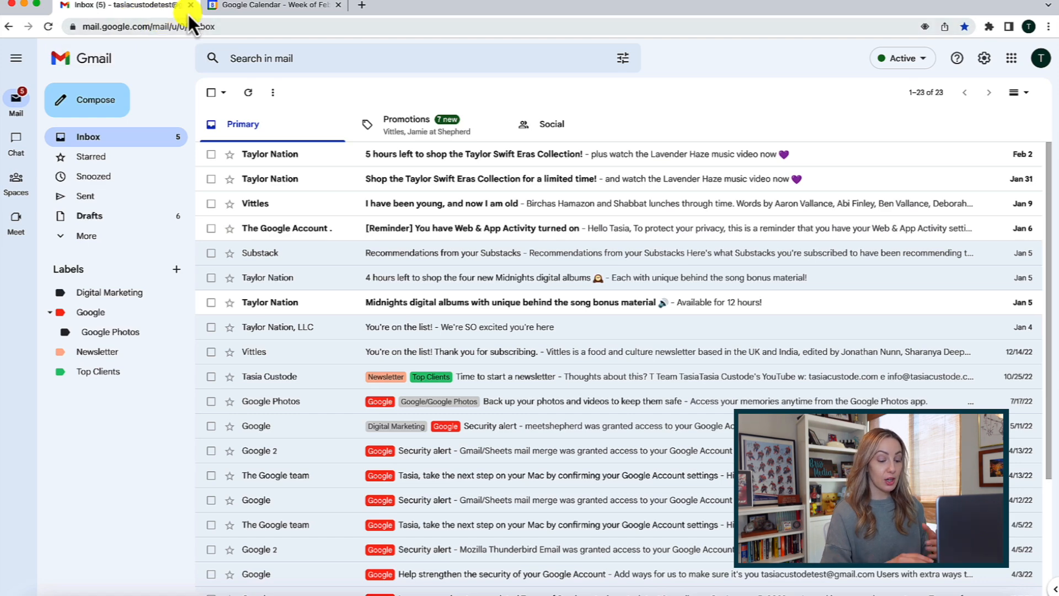
- Go to the Calendar week view and launch Google Drive from the apps list
click(270, 6)
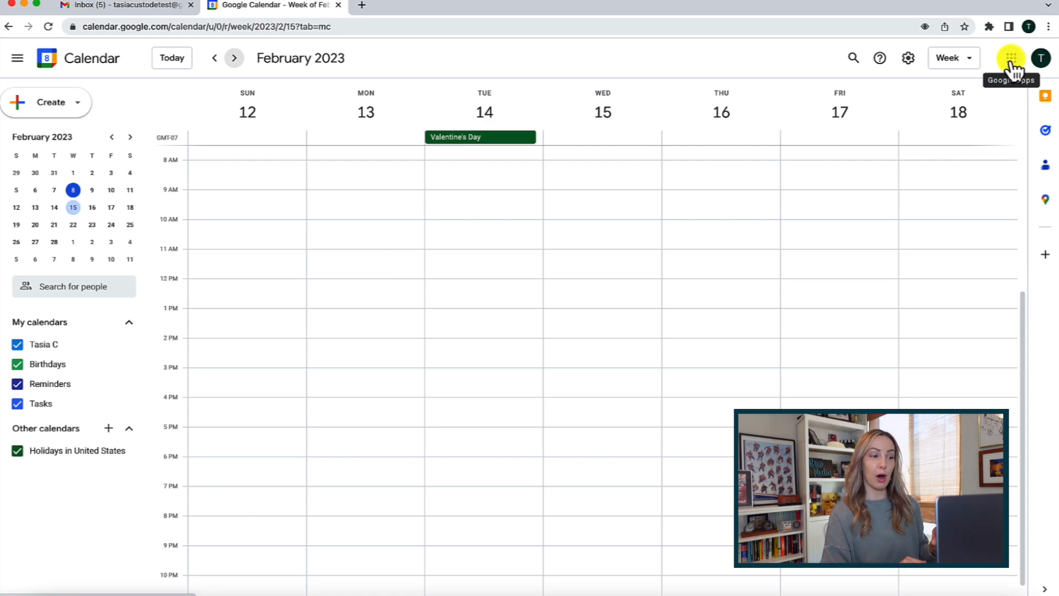
click(1010, 58)
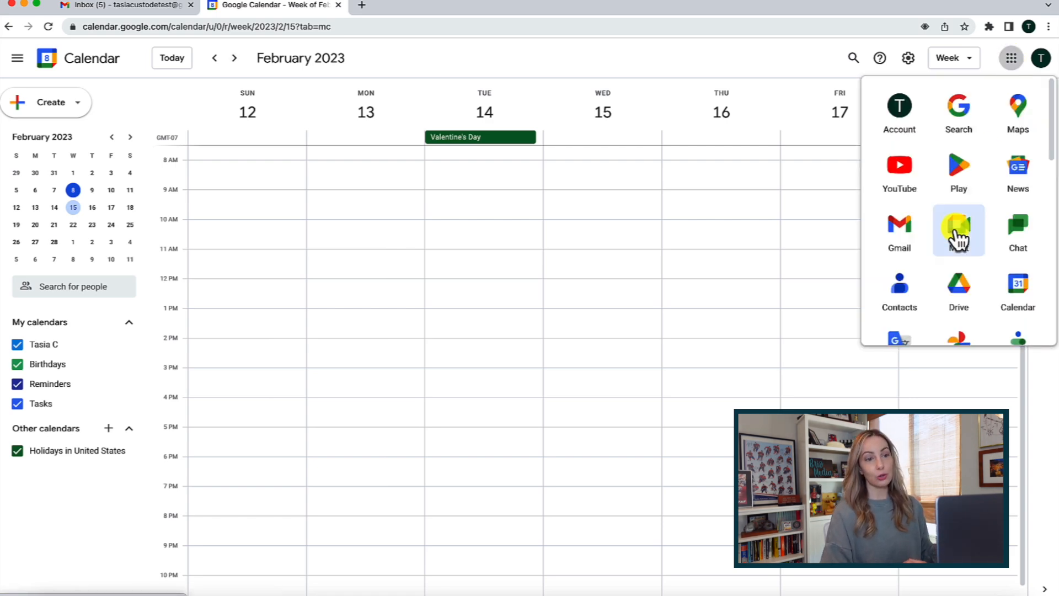
click(958, 289)
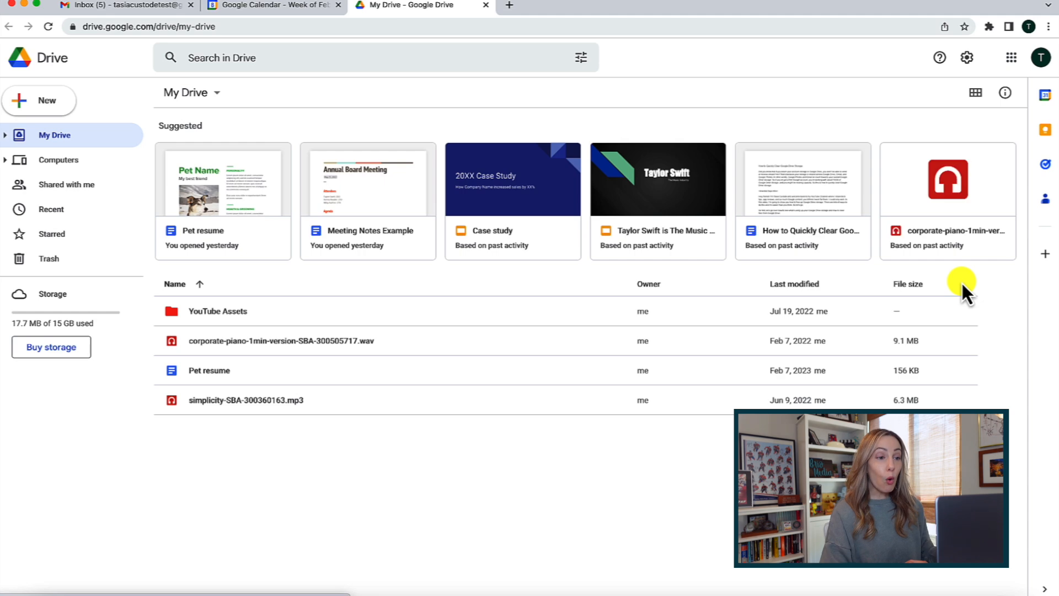
mouse_move(956, 277)
text(drive)
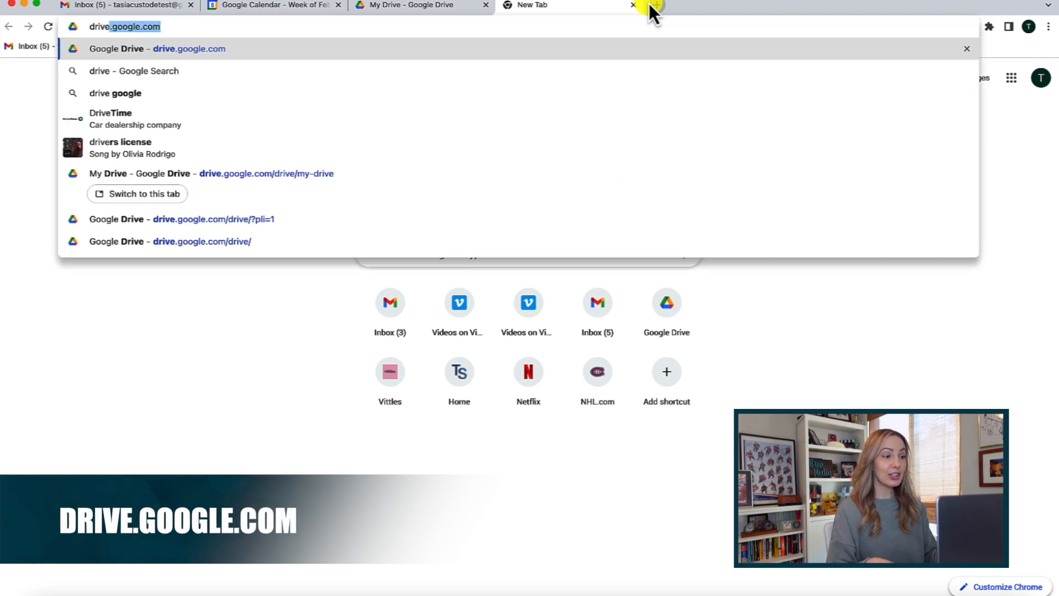
- Open the Drive pricing page and scroll the free versus Business Standard comparison
click(189, 48)
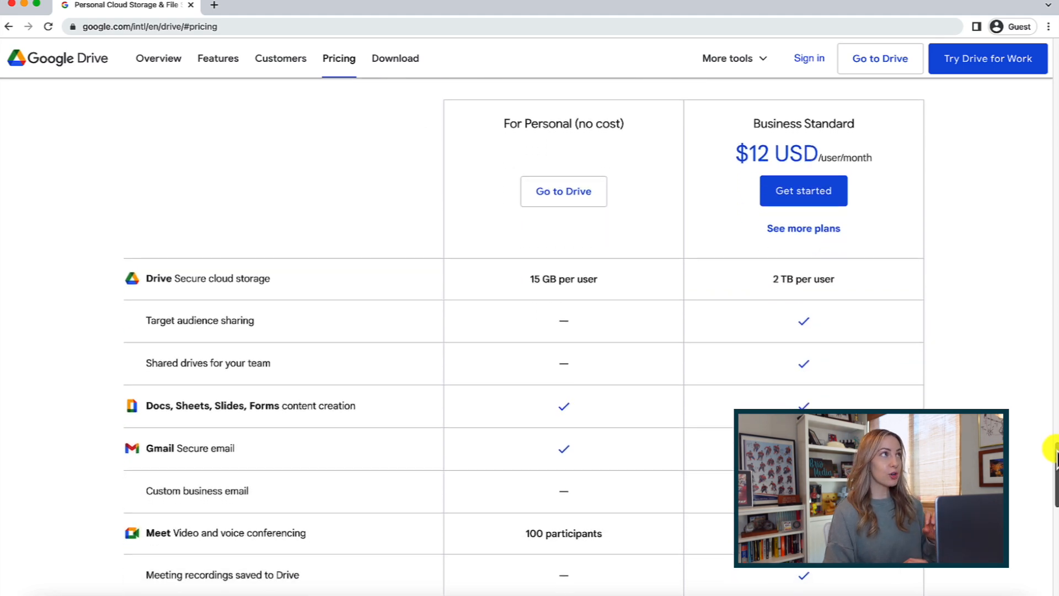
scroll(down, 3)
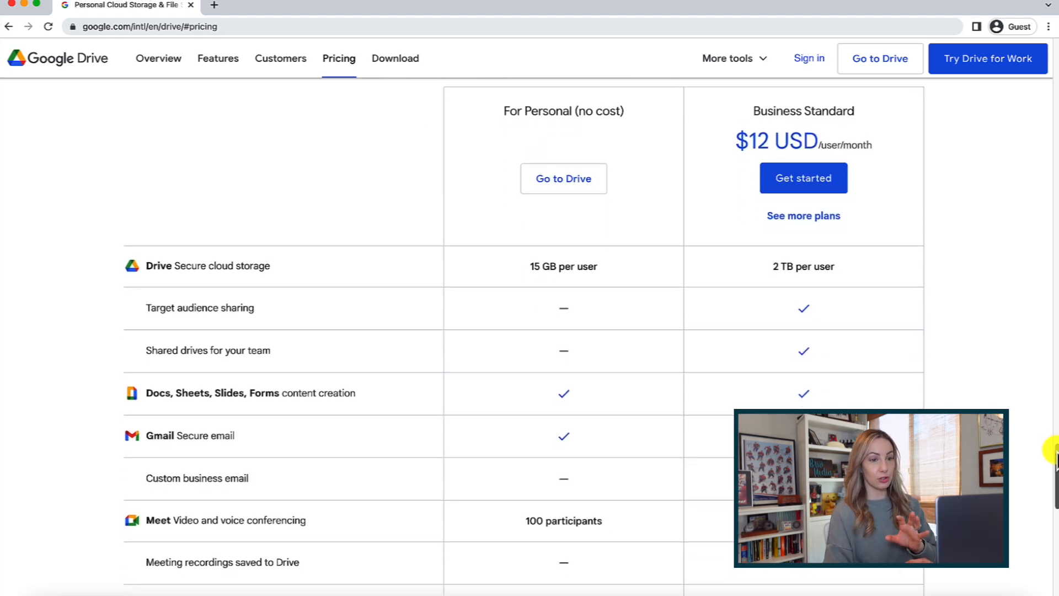
mouse_move(526, 256)
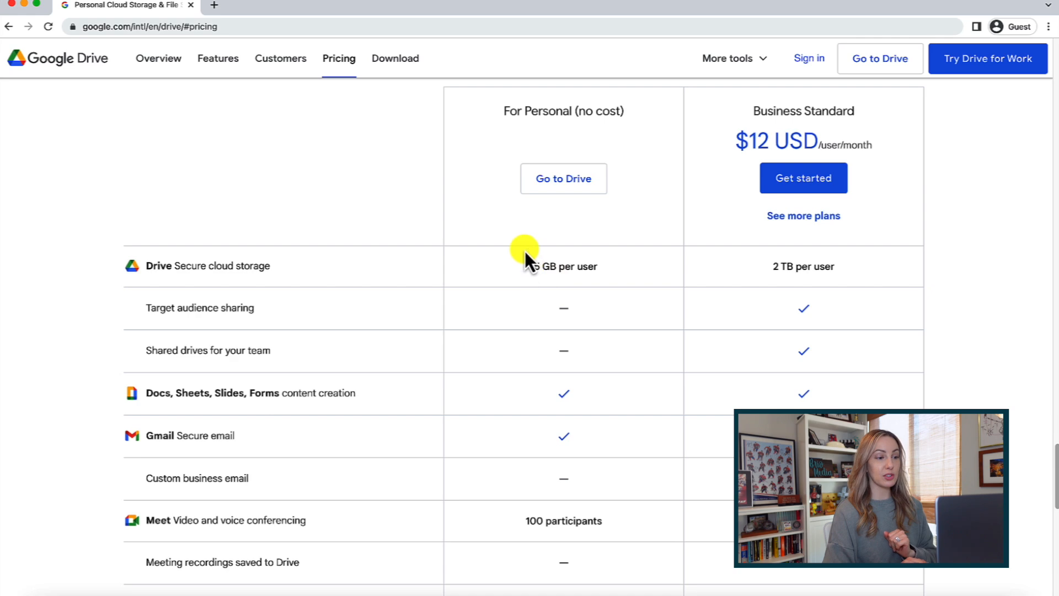
mouse_move(455, 138)
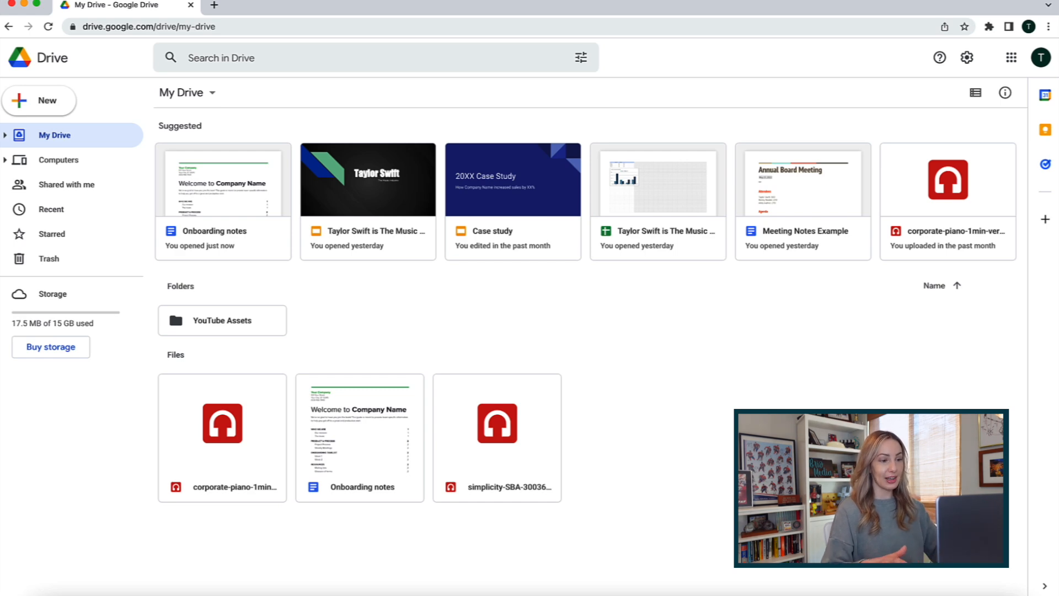
mouse_move(370, 113)
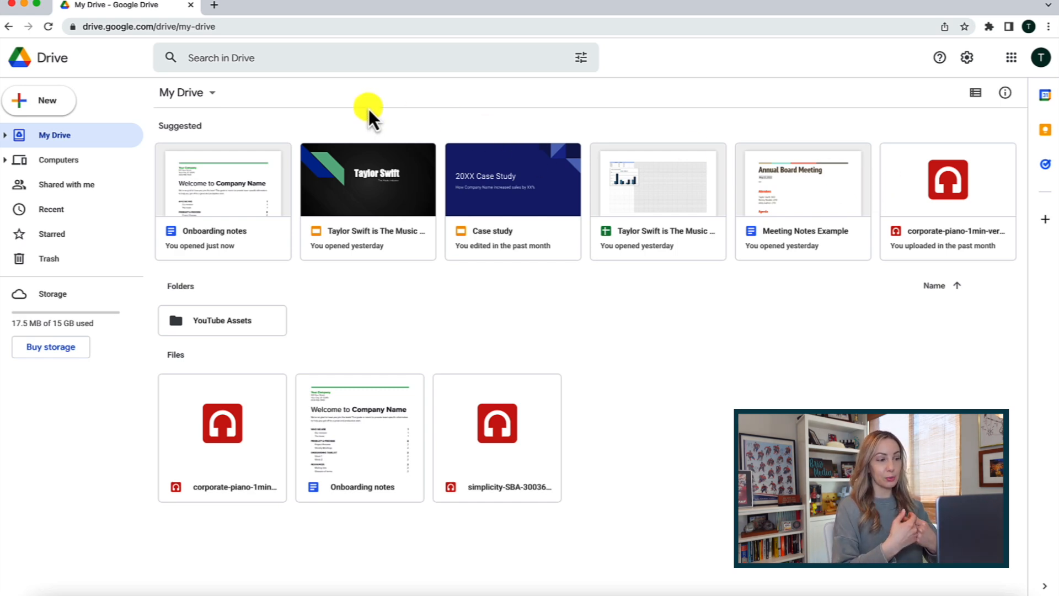
mouse_move(280, 105)
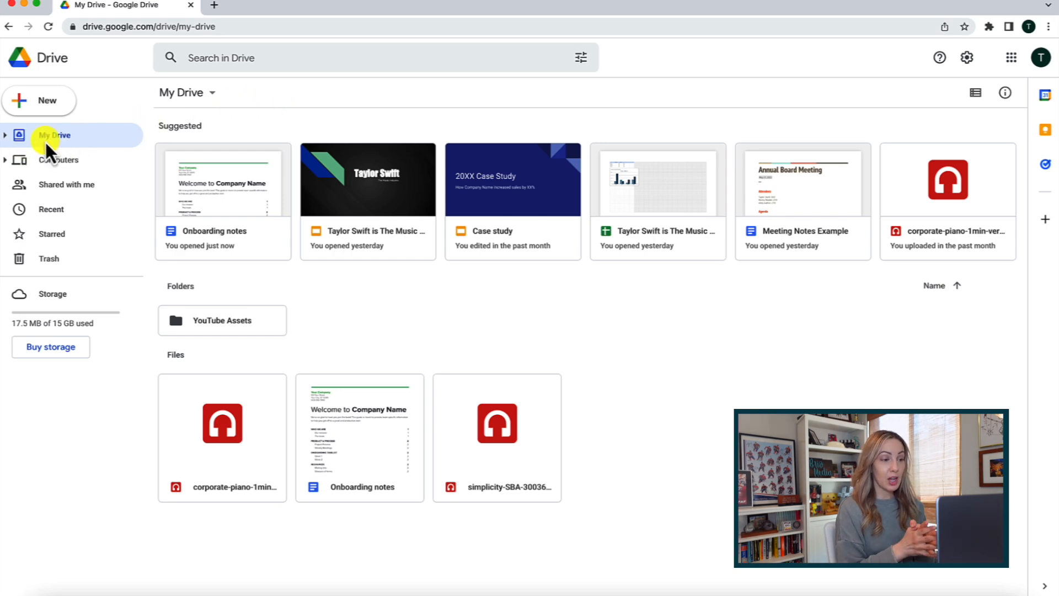
mouse_move(51, 234)
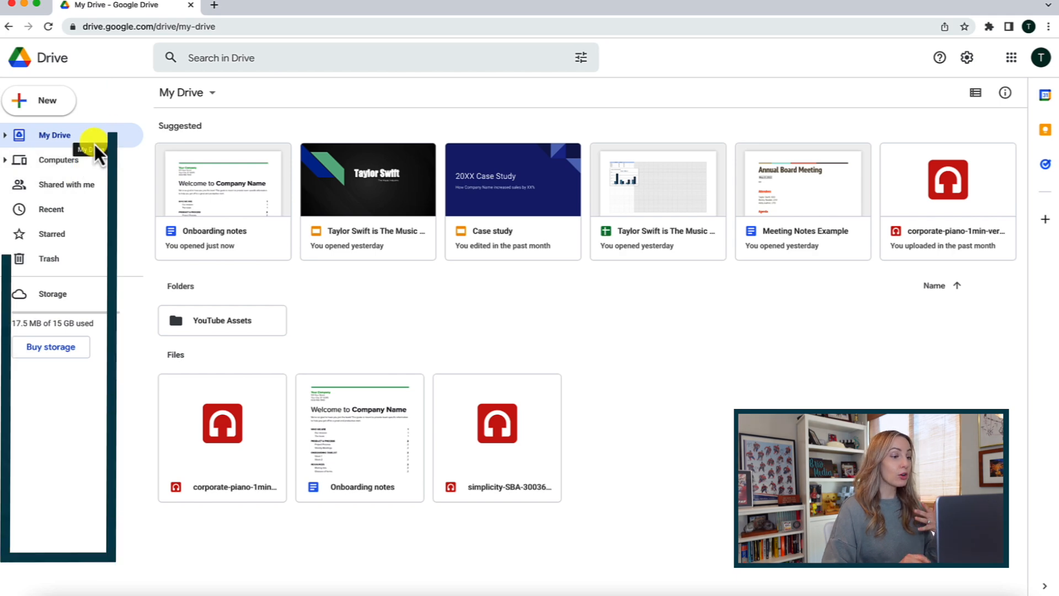
mouse_move(52, 293)
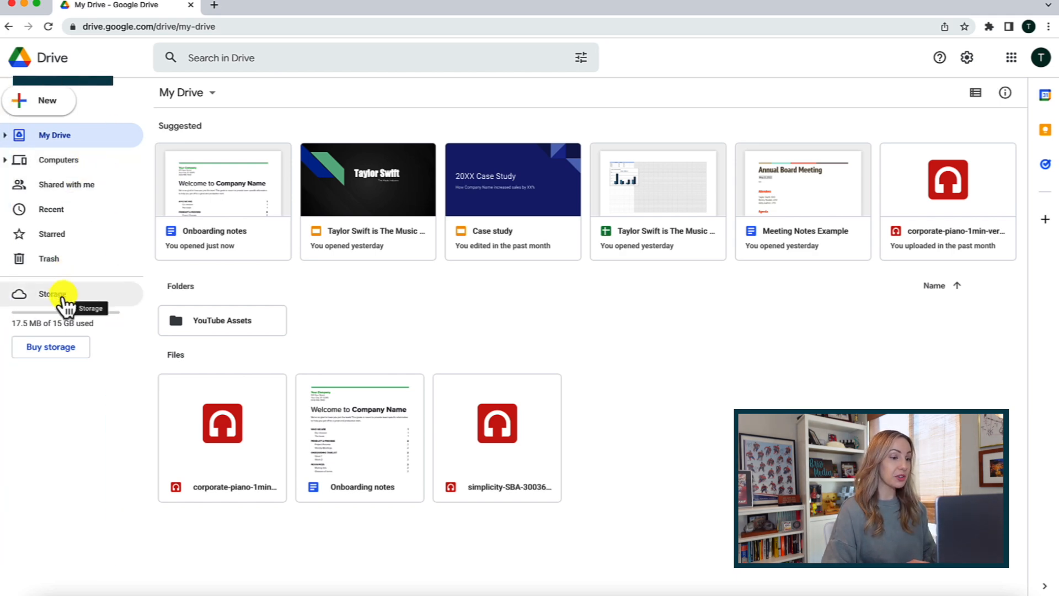
mouse_move(68, 297)
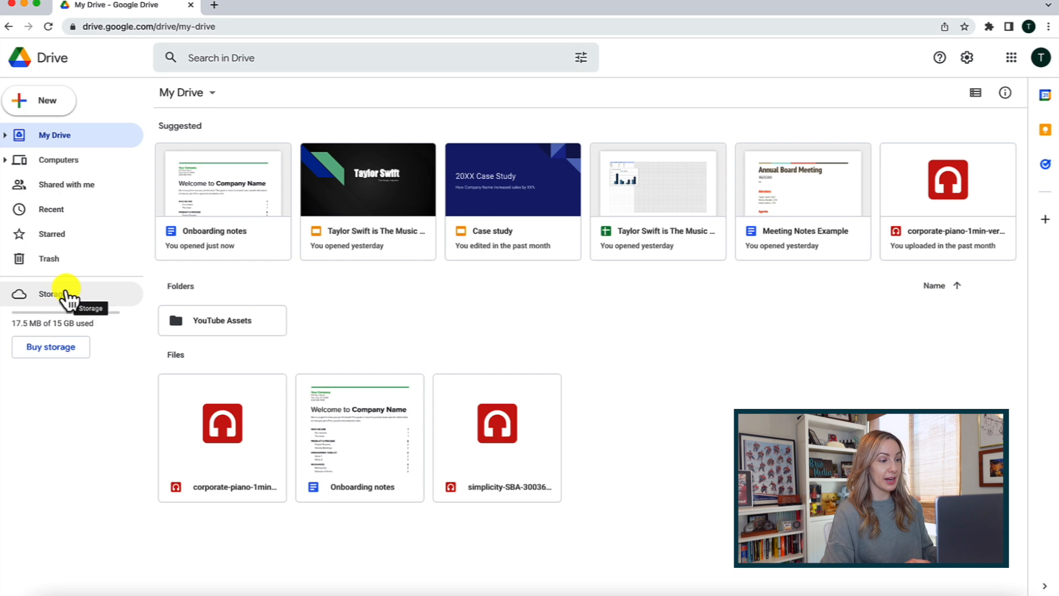
mouse_move(115, 355)
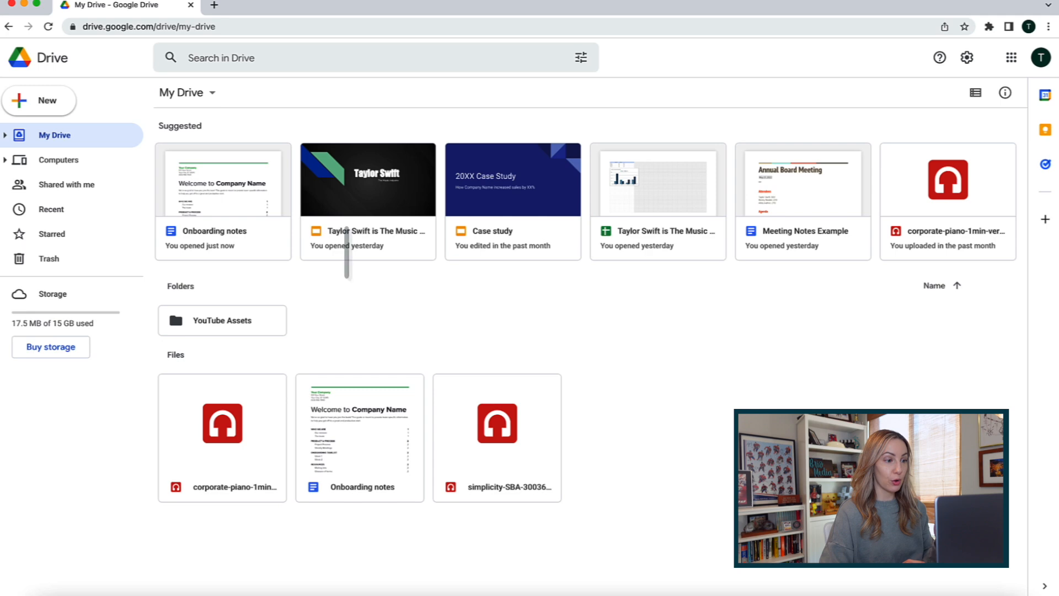
mouse_move(715, 394)
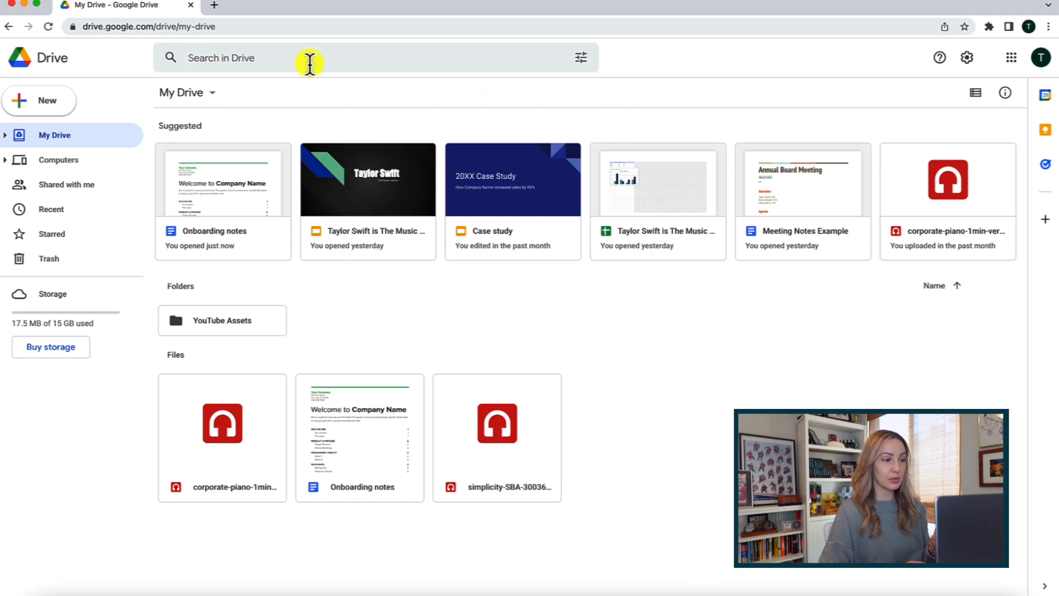
mouse_move(615, 57)
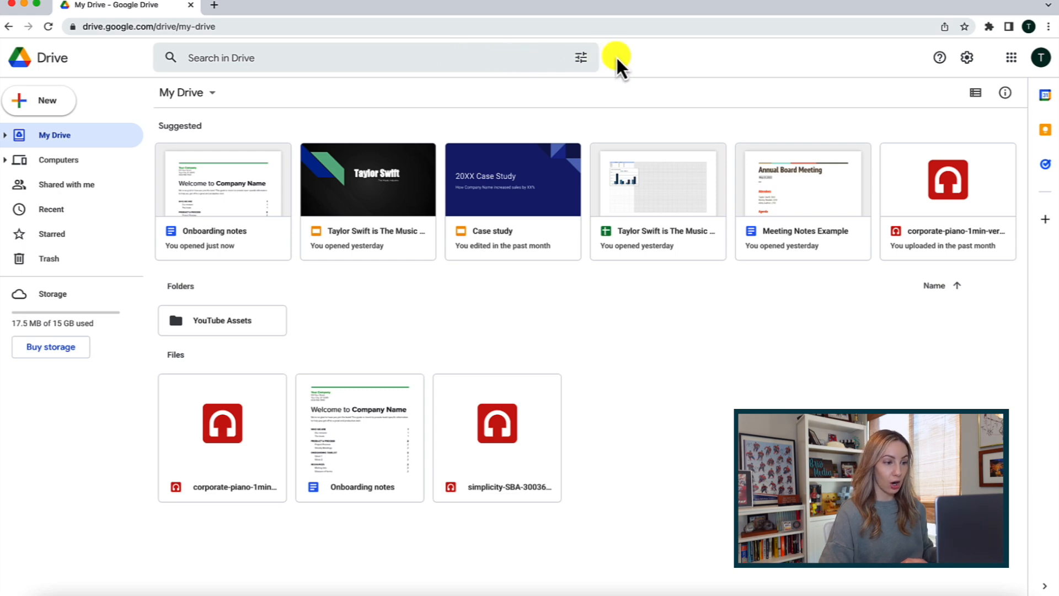
mouse_move(624, 73)
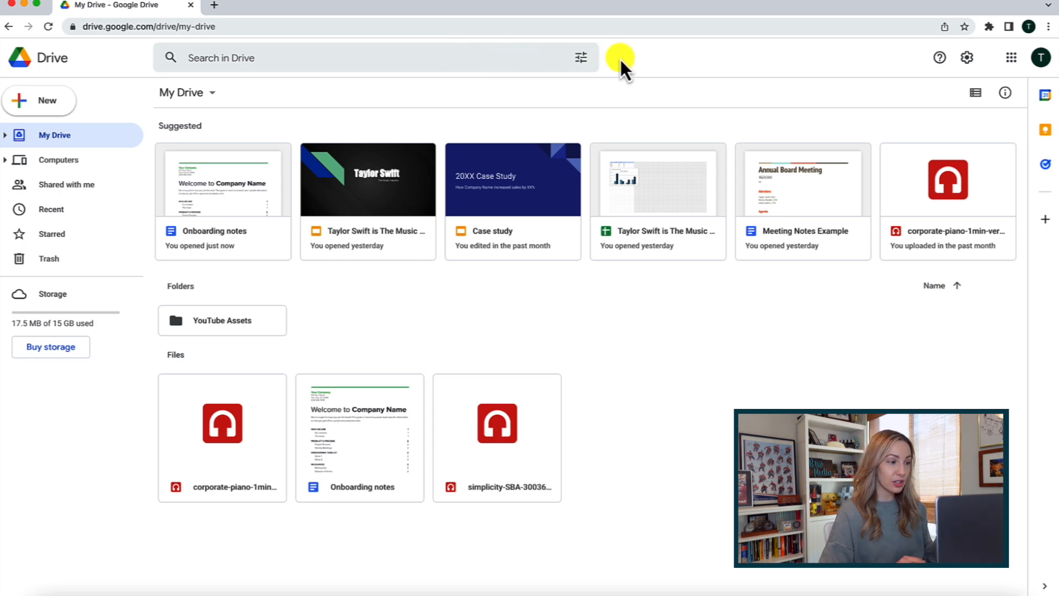
mouse_move(639, 112)
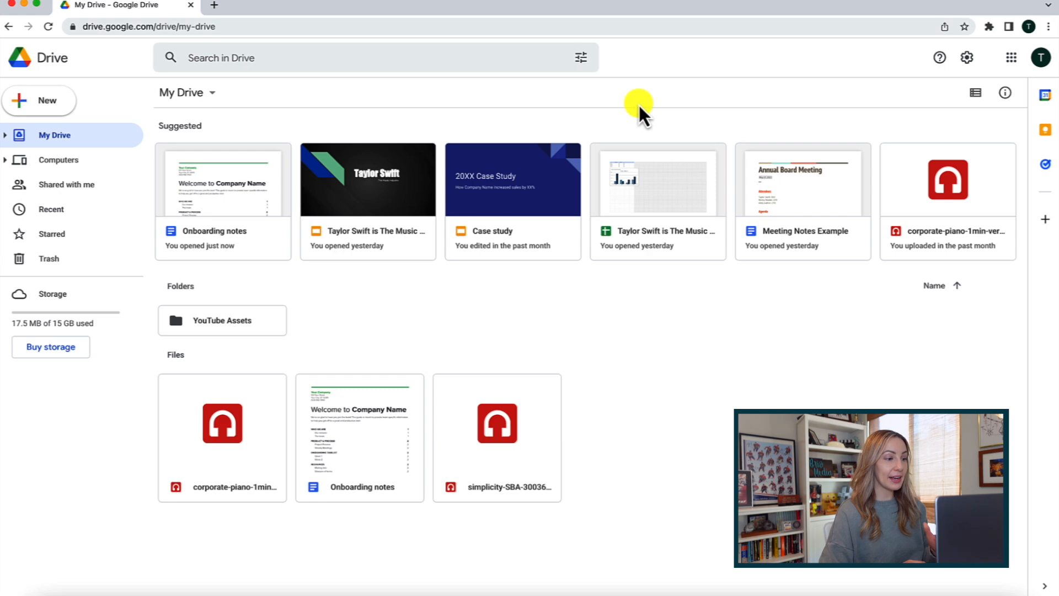
mouse_move(202, 111)
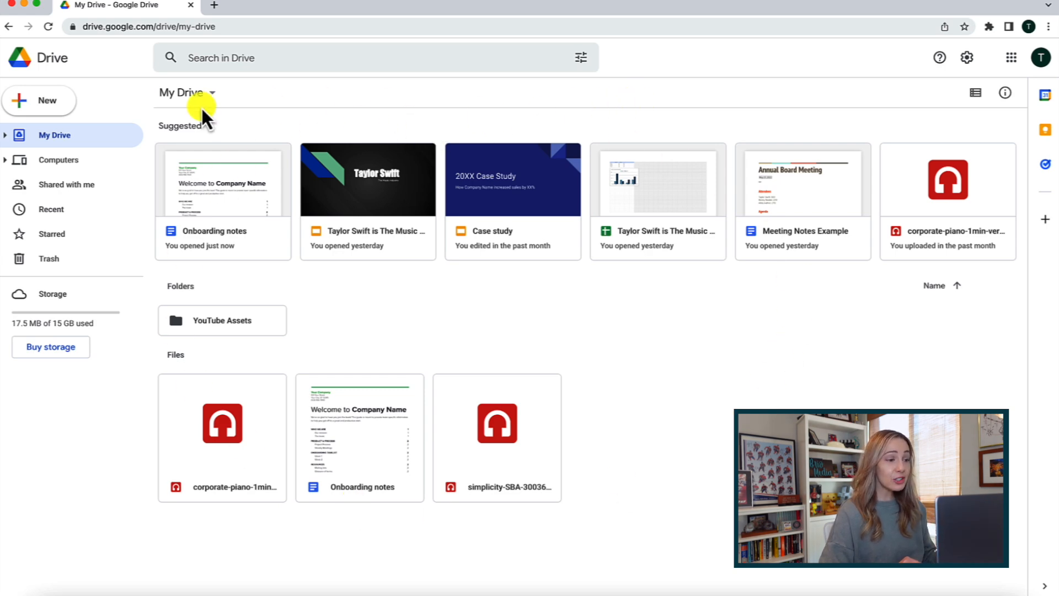
mouse_move(188, 348)
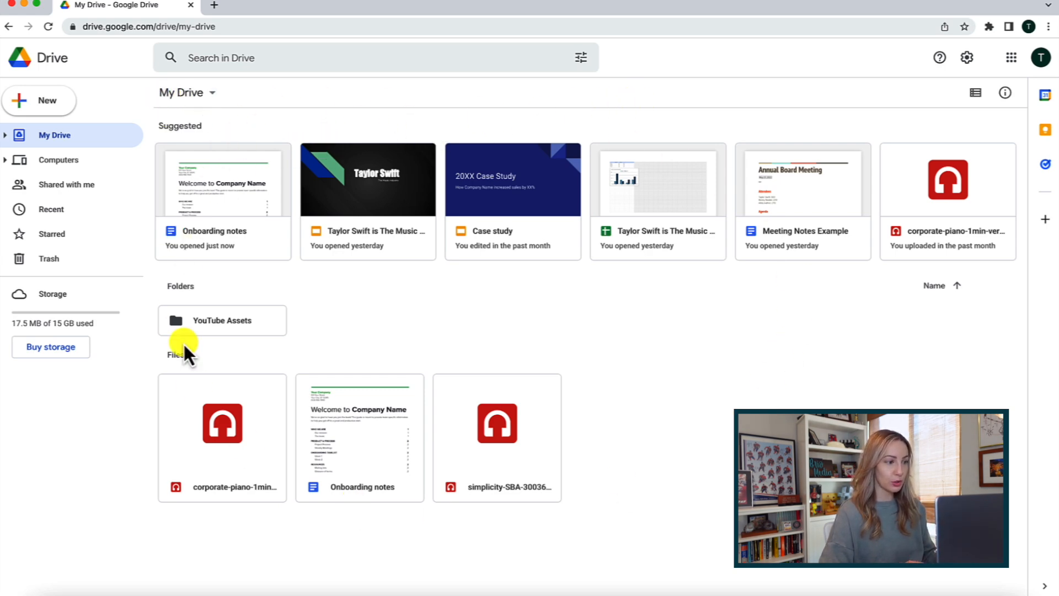
mouse_move(618, 118)
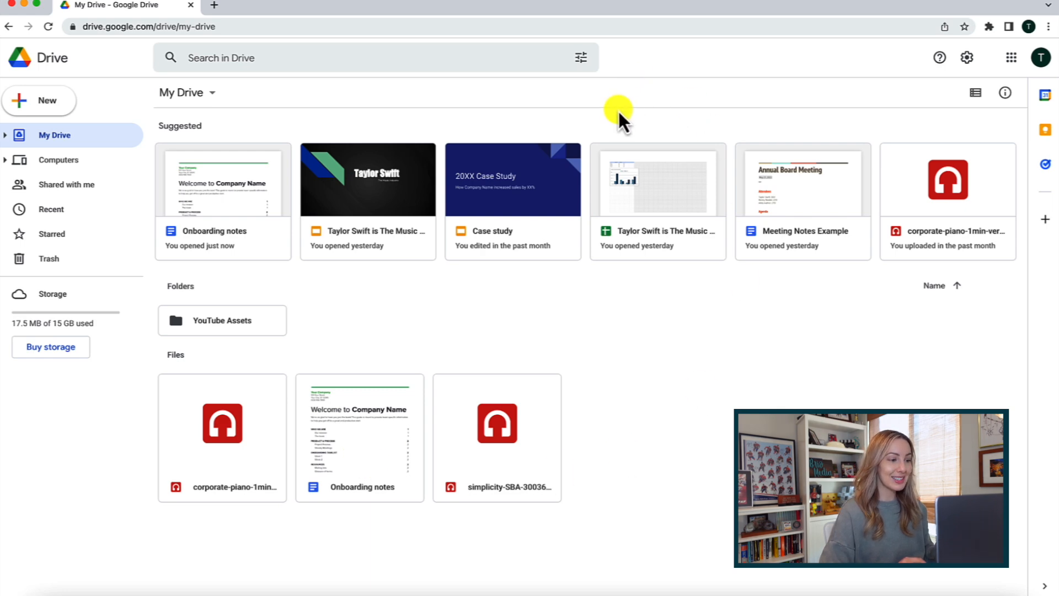
mouse_move(226, 152)
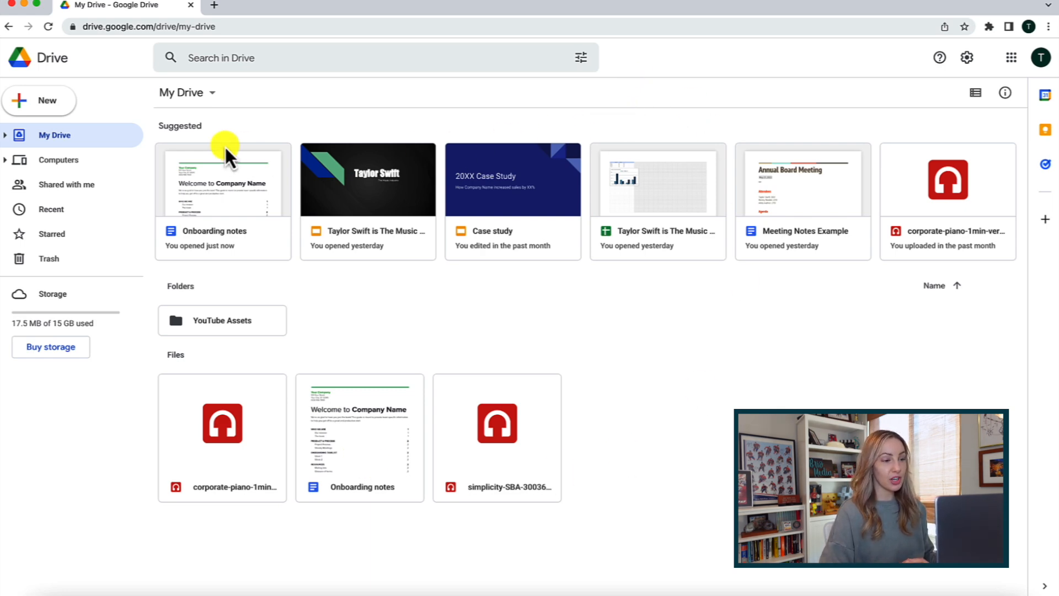
mouse_move(733, 132)
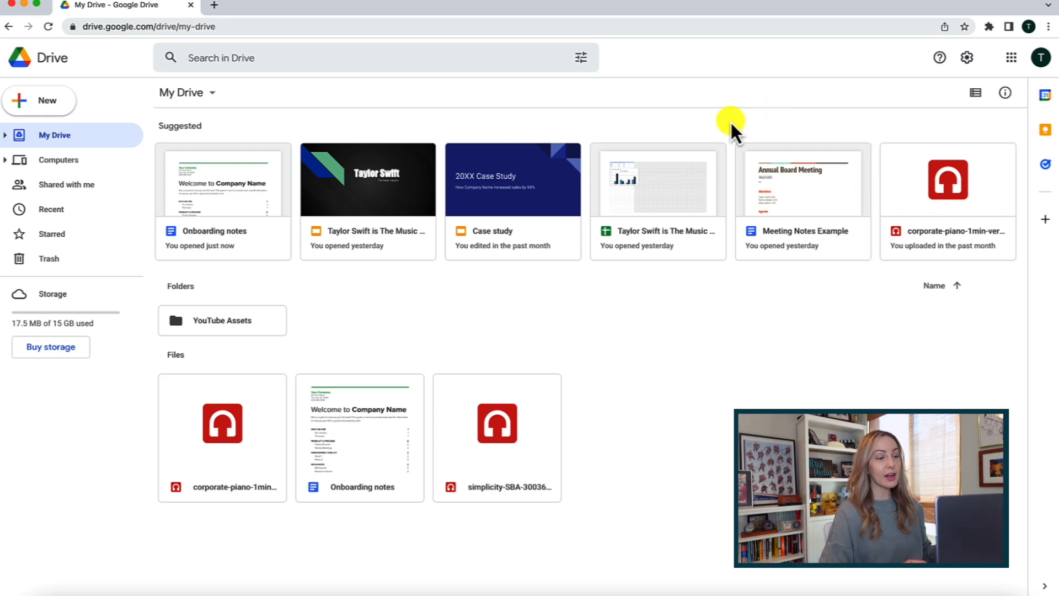
mouse_move(776, 122)
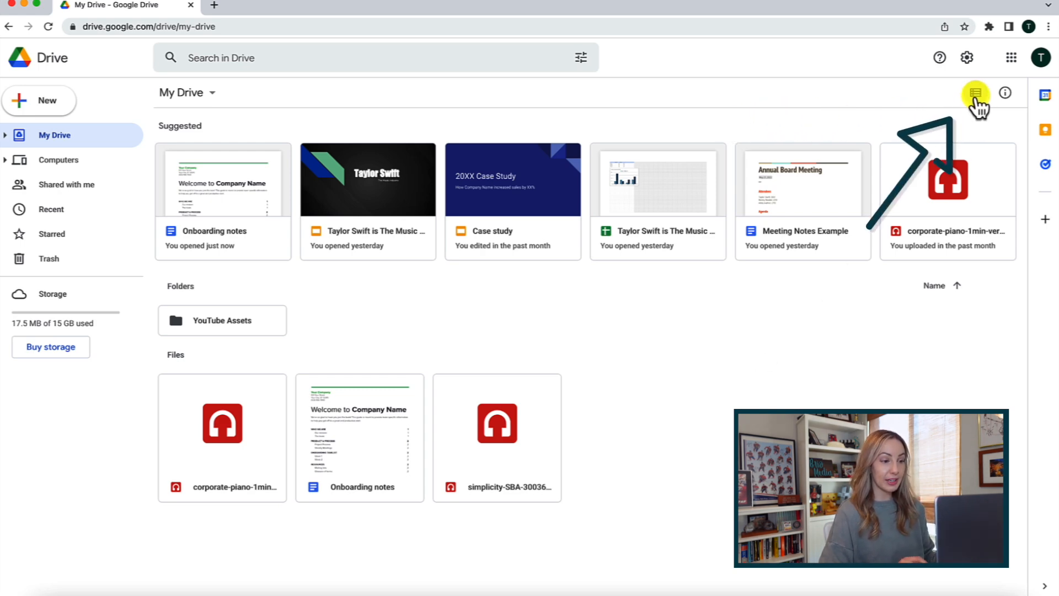
- Toggle My Drive to the detailed list layout, then back to grid tiles
click(973, 92)
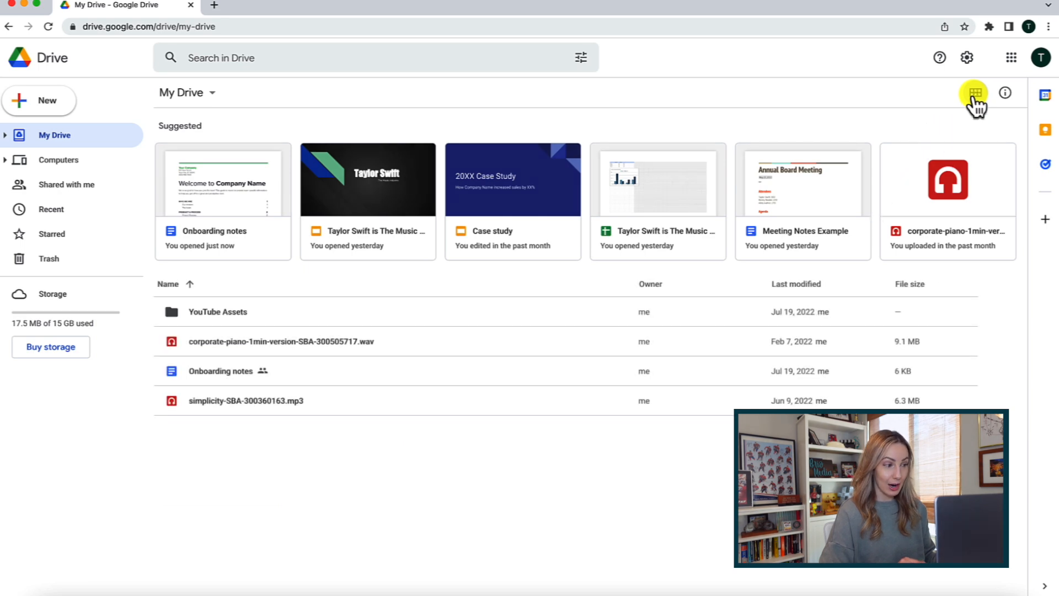
mouse_move(977, 120)
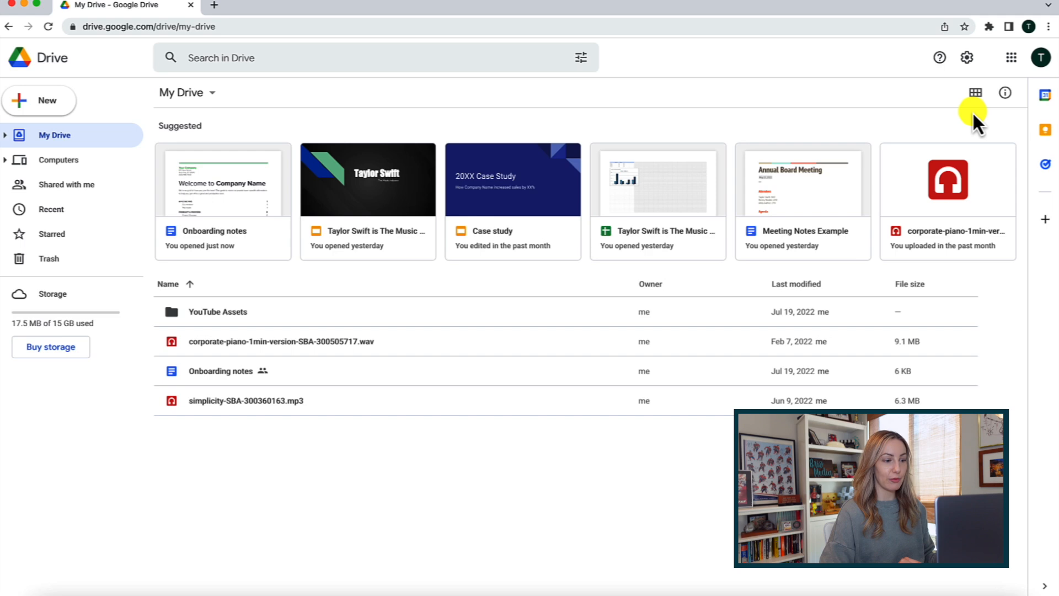
click(975, 93)
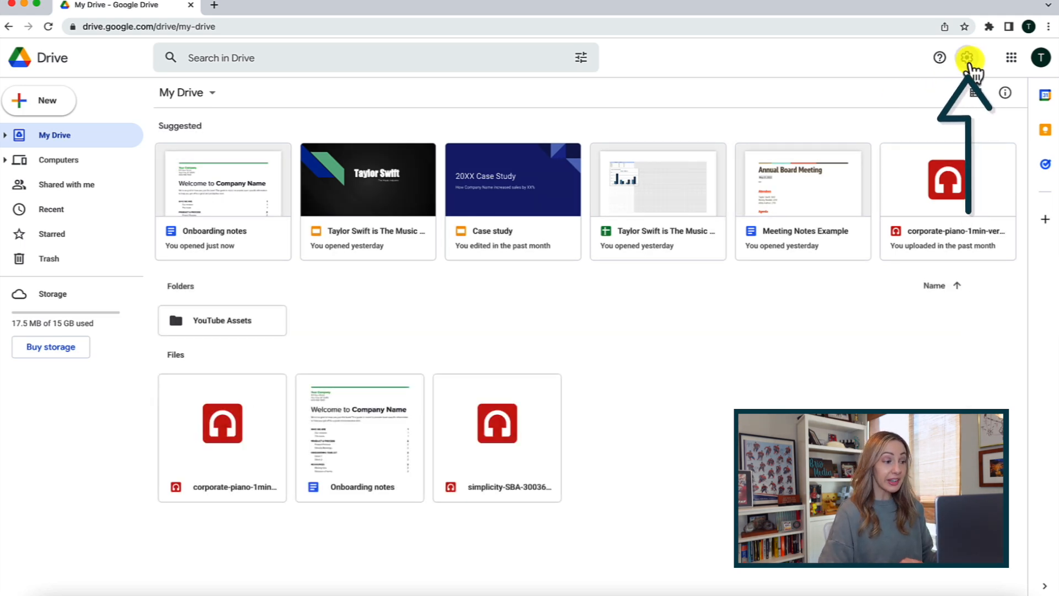
mouse_move(969, 57)
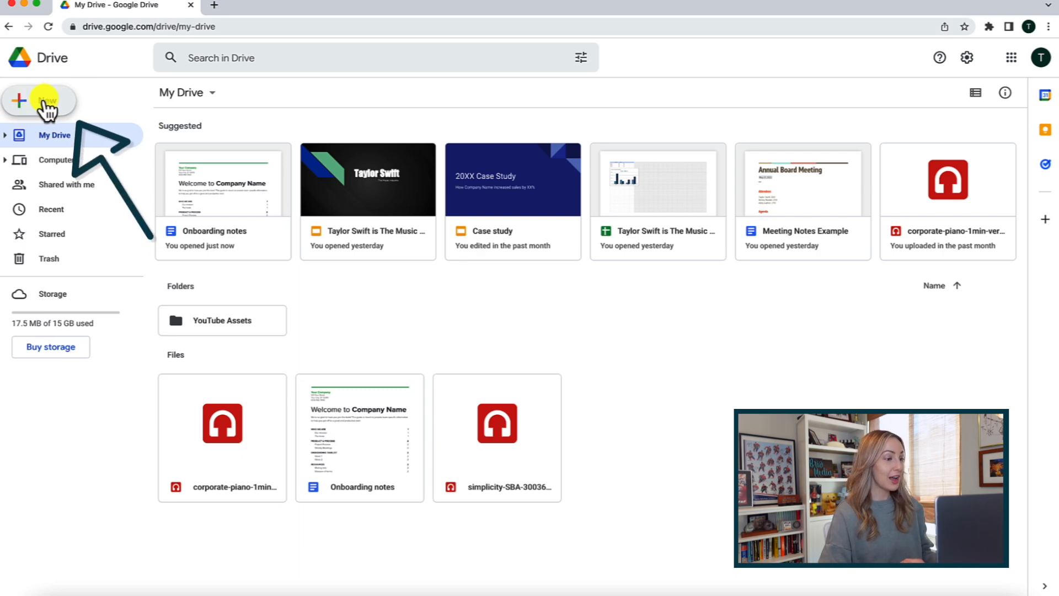
- Show the New menu and its More options, then reopen it by right-clicking empty space
click(39, 100)
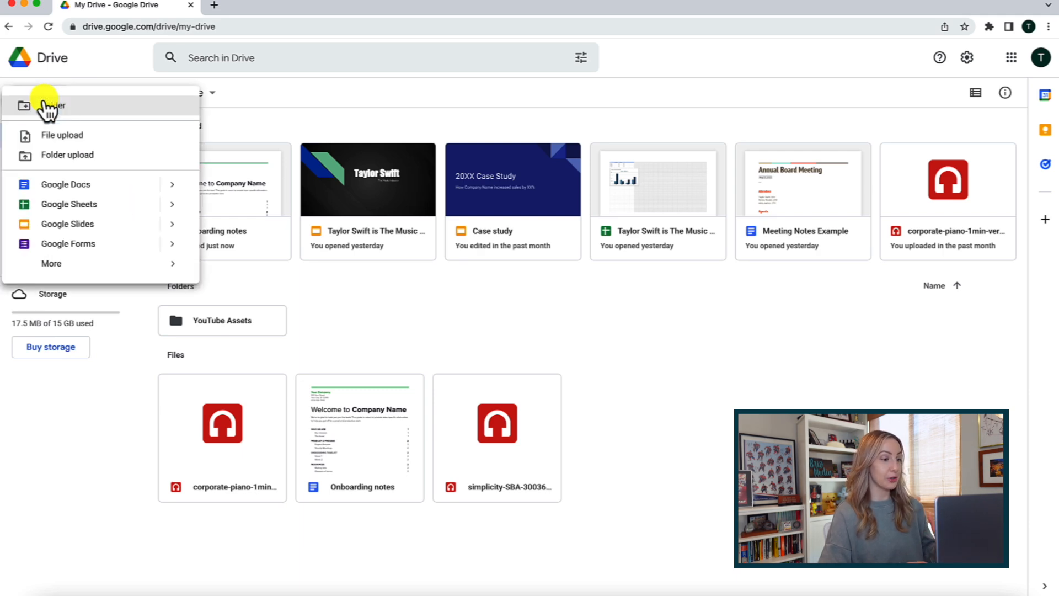
mouse_move(67, 154)
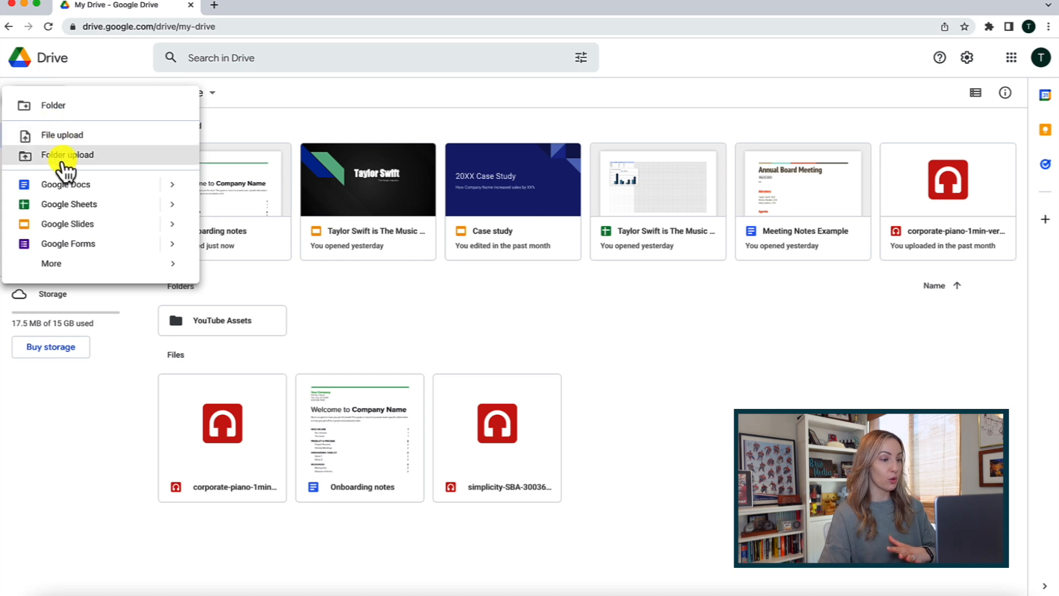
mouse_move(66, 184)
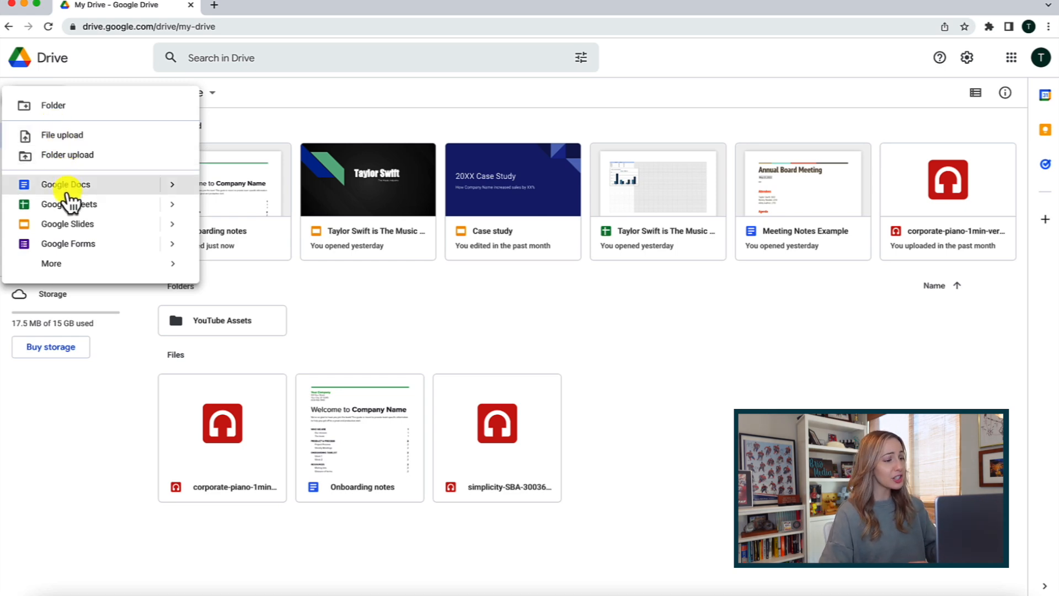
mouse_move(51, 262)
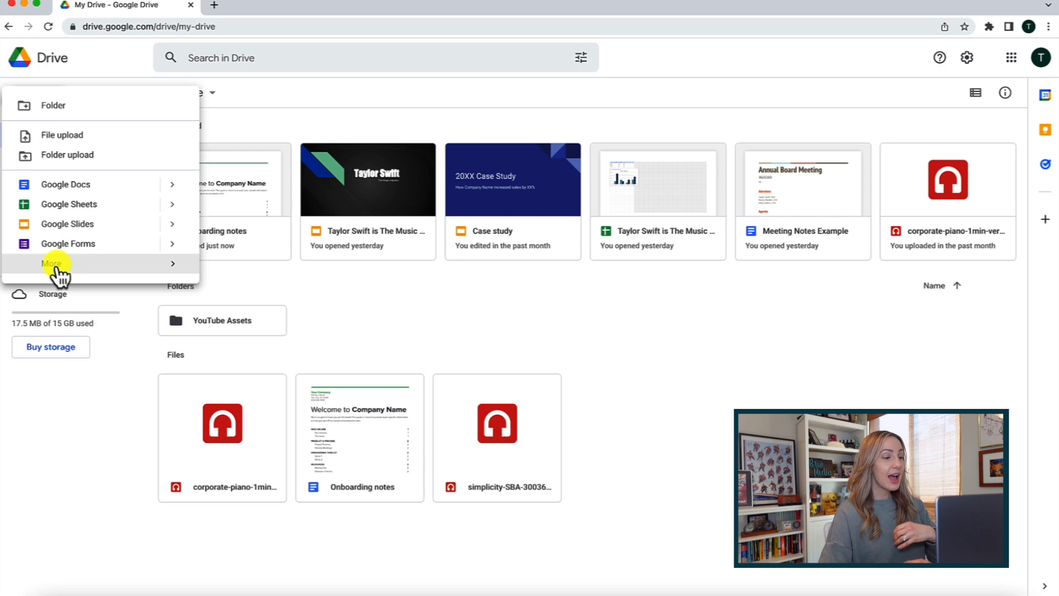
click(52, 264)
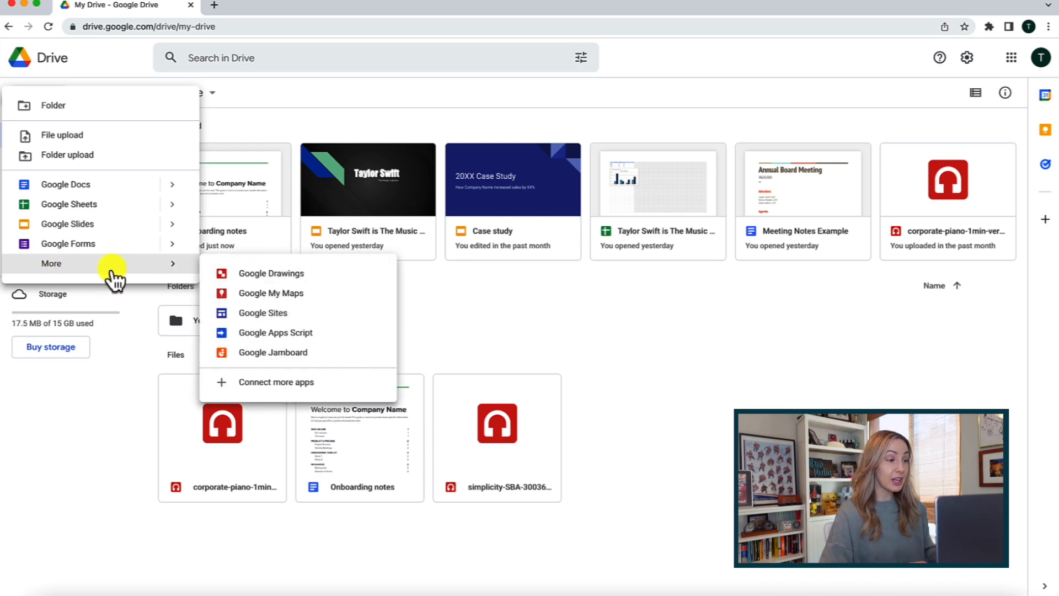
click(483, 300)
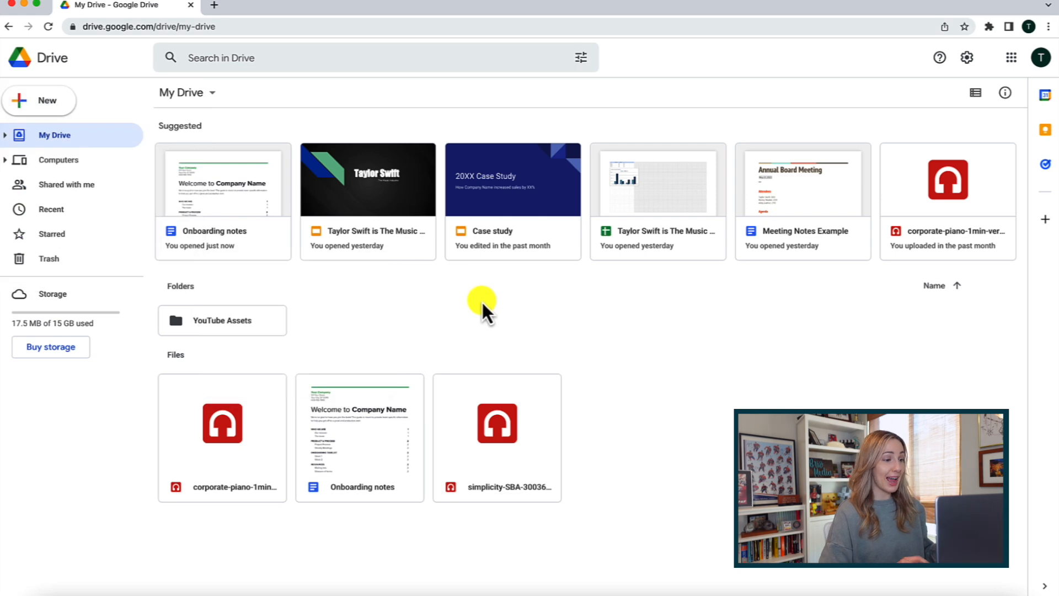
right_click(482, 300)
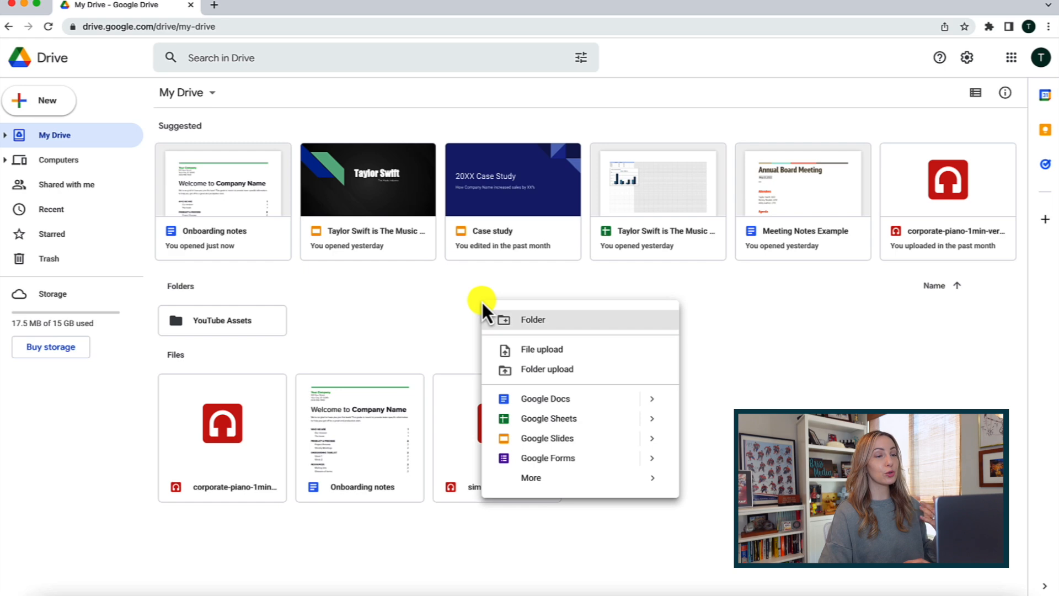
mouse_move(493, 303)
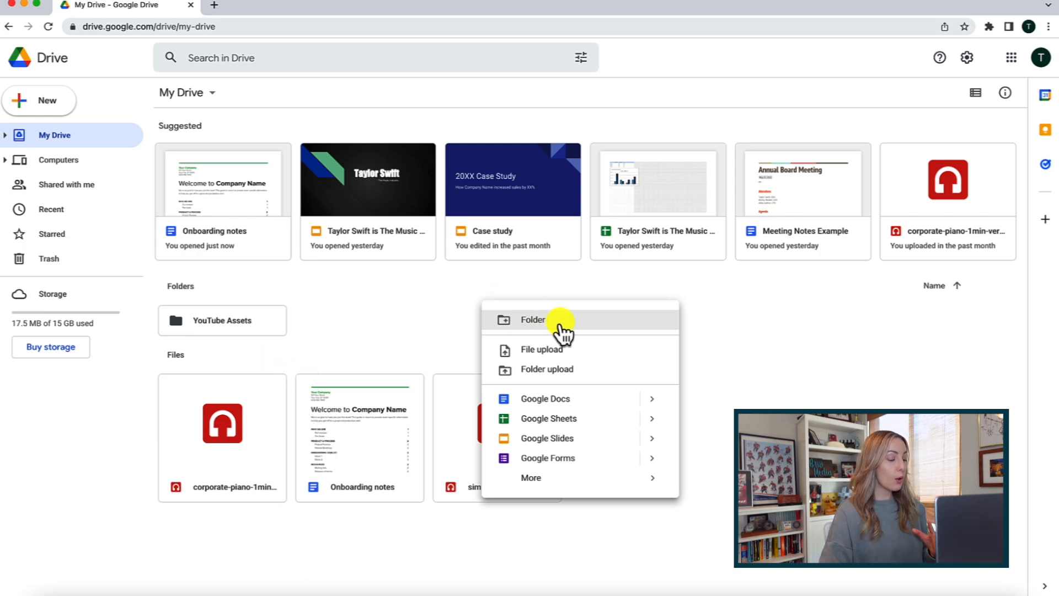
- Create a folder named 'Client Outreach' from the New folder dialog
click(532, 319)
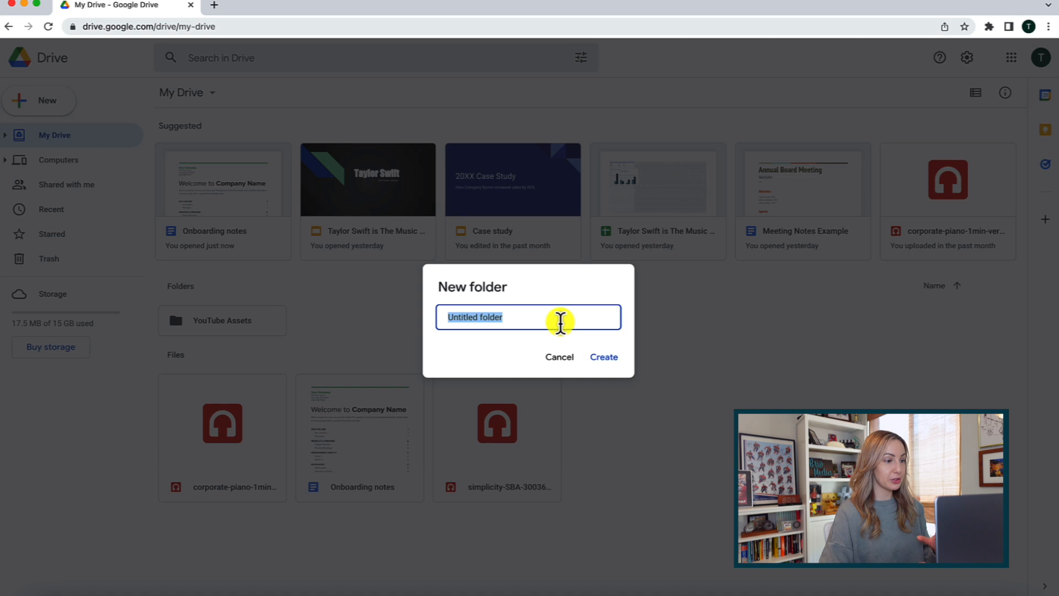
text(Client Outreach)
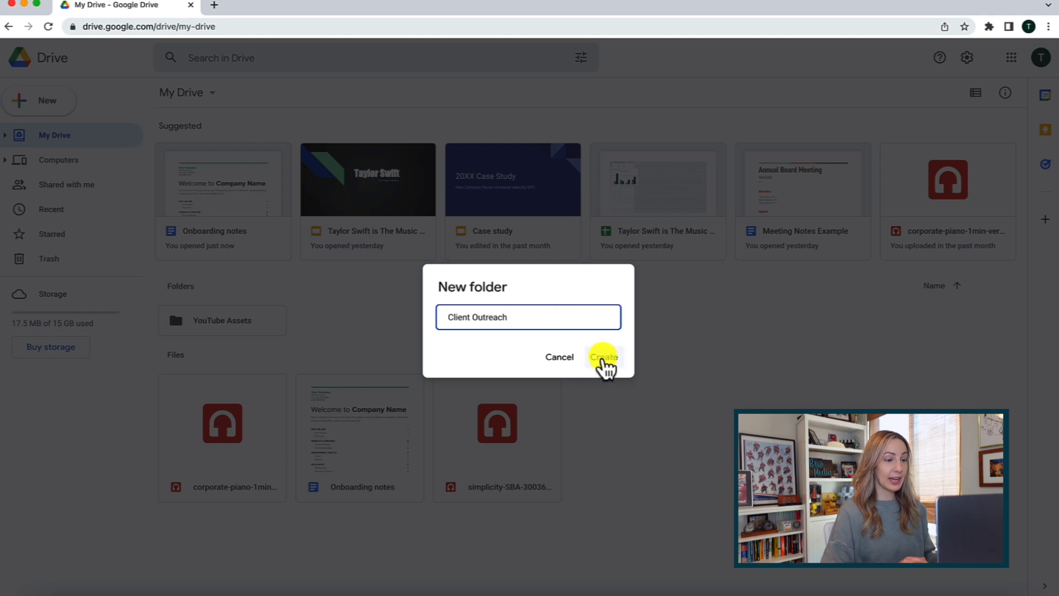
click(602, 357)
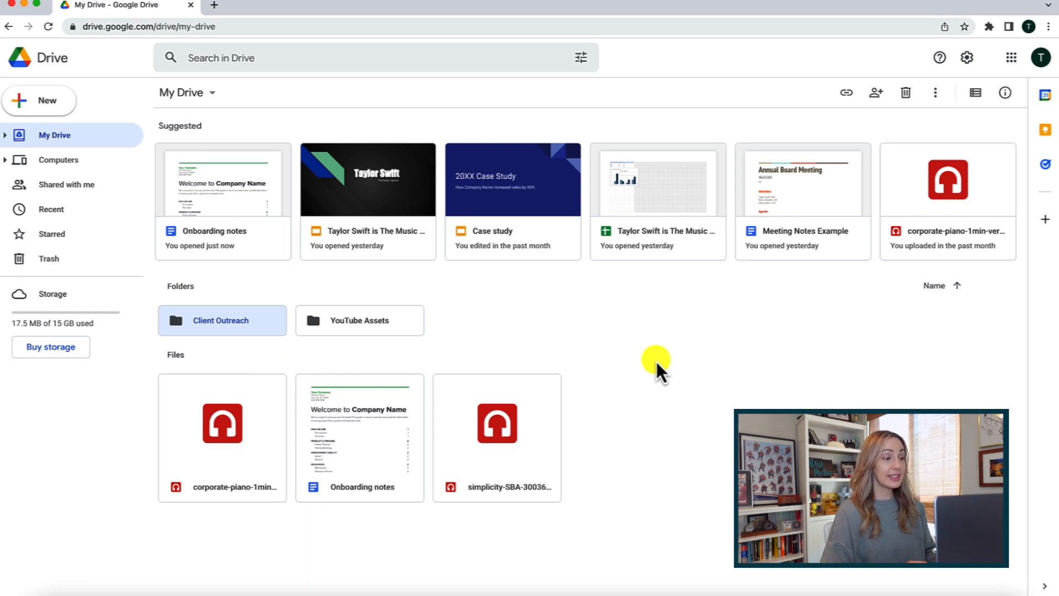
mouse_move(975, 92)
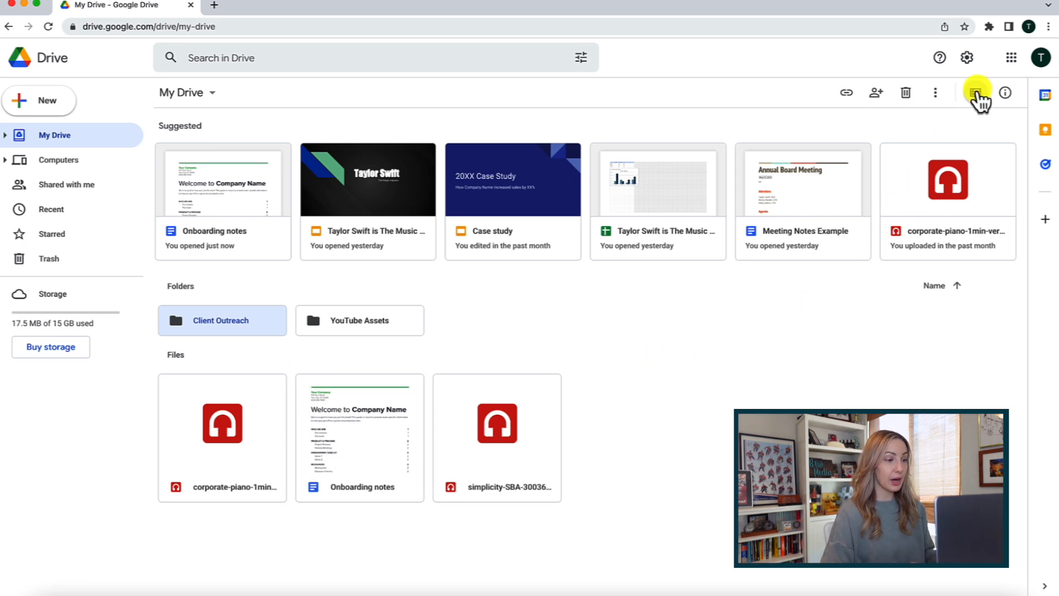
- Switch My Drive to list layout showing owner, last modified and file size
click(975, 93)
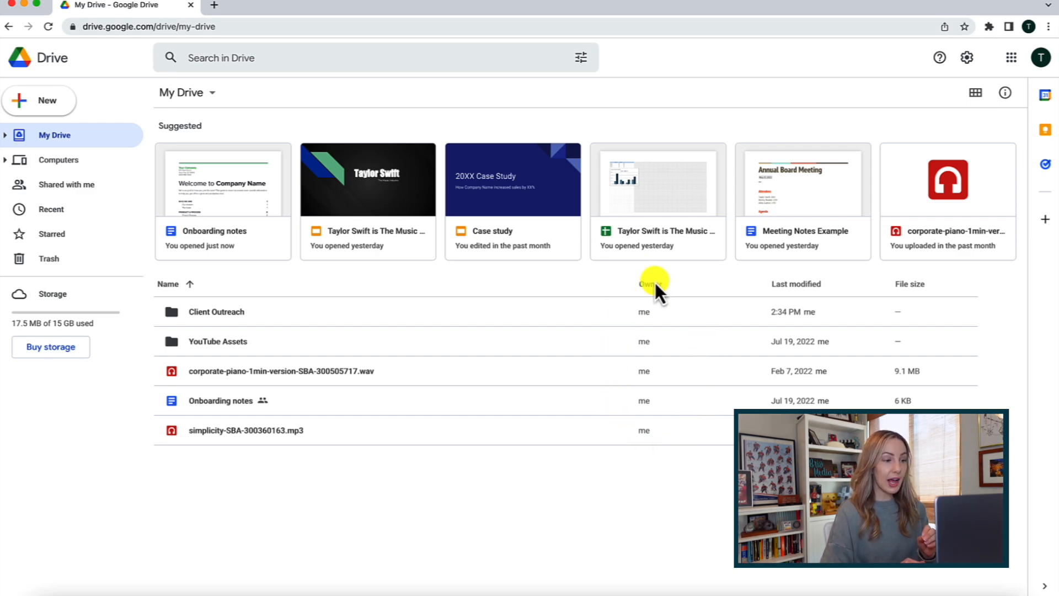
mouse_move(802, 267)
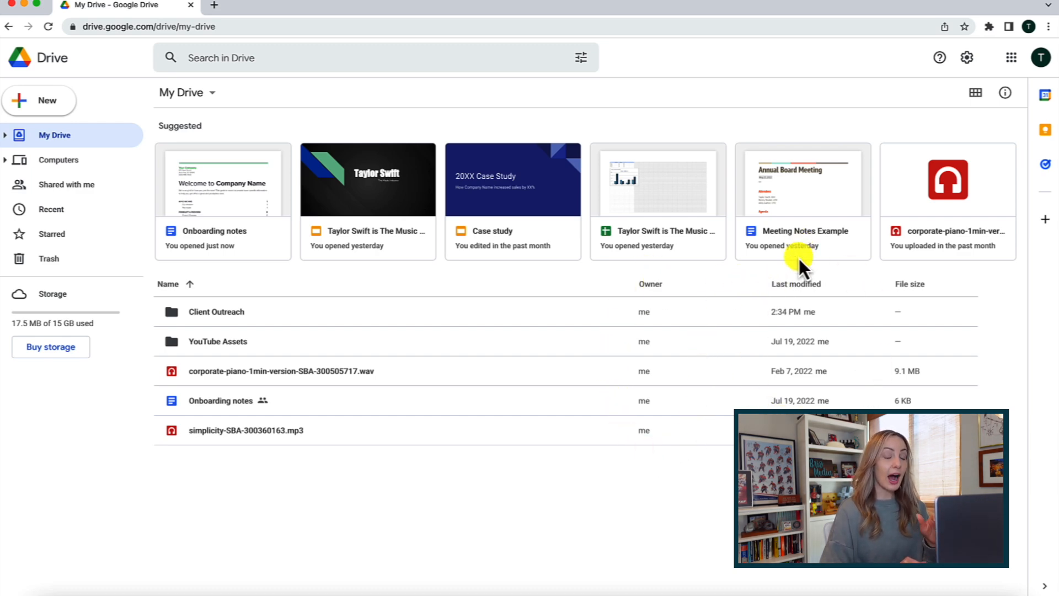
mouse_move(912, 289)
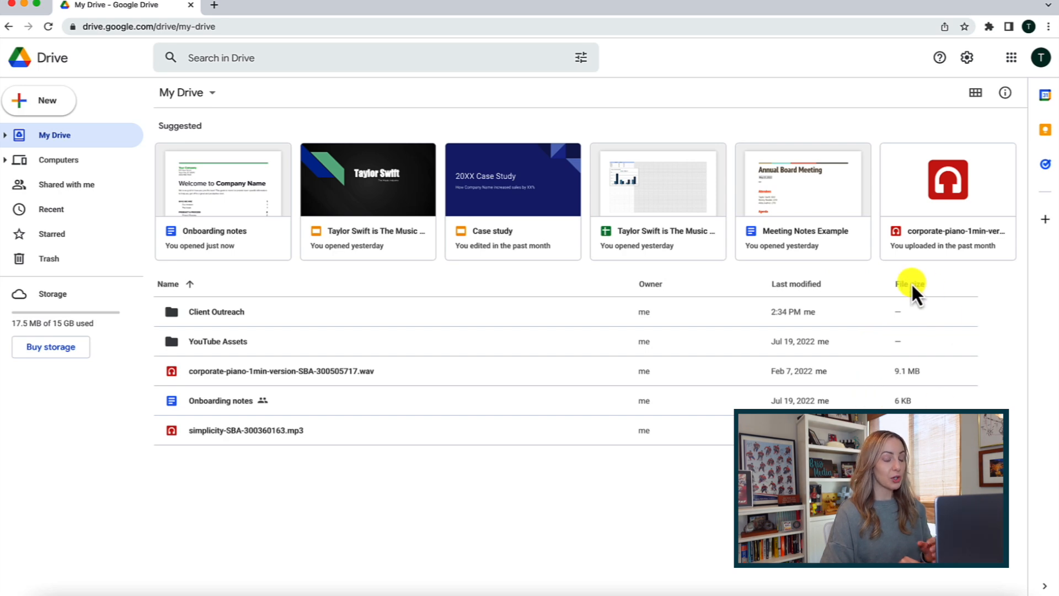
mouse_move(940, 297)
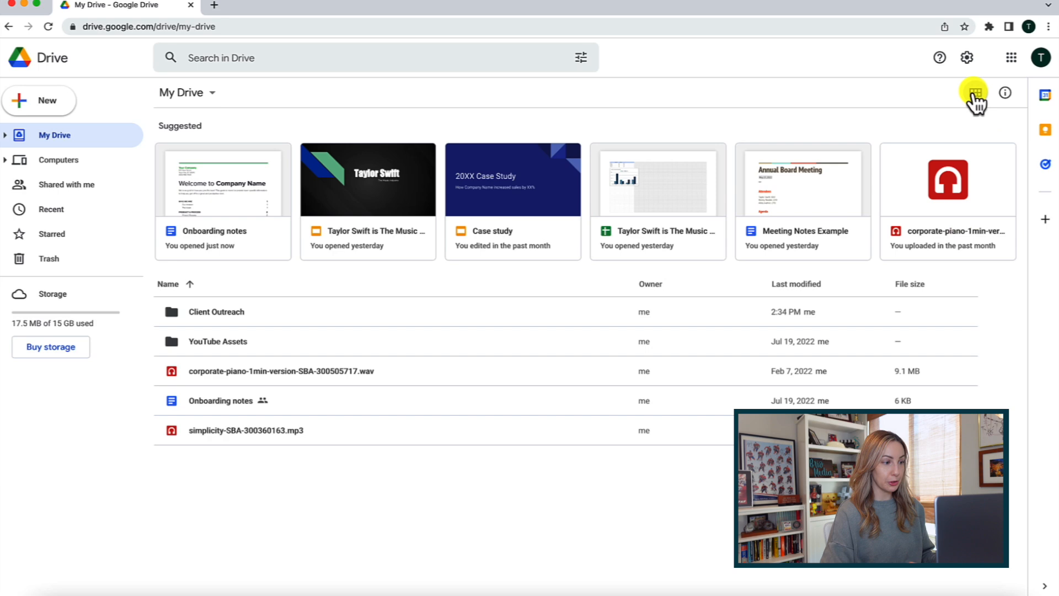
- Return to grid tiles, browse the file-upload picker and cancel, then reopen New
click(972, 92)
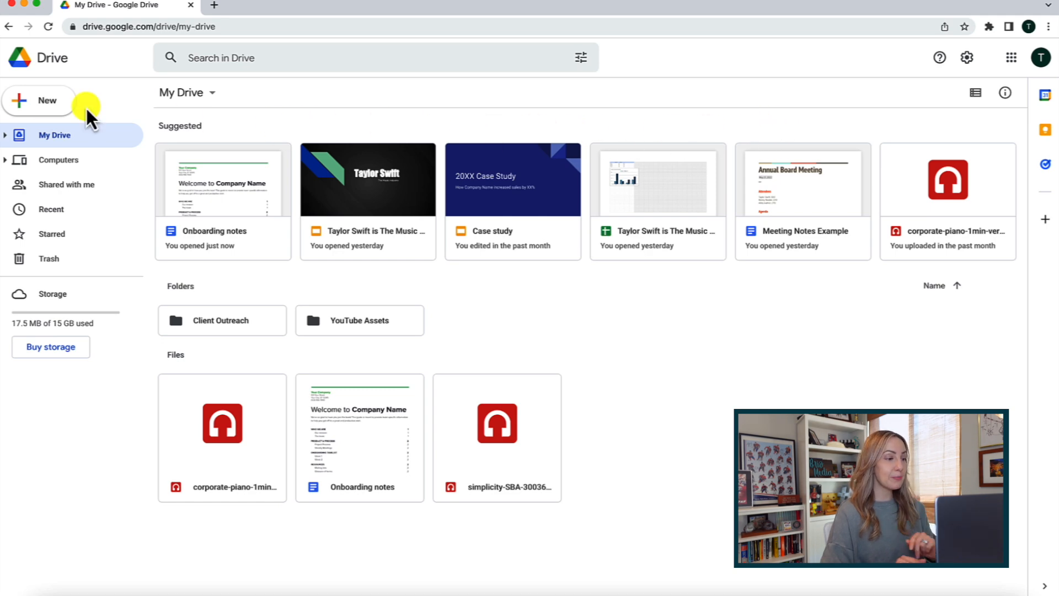
click(38, 99)
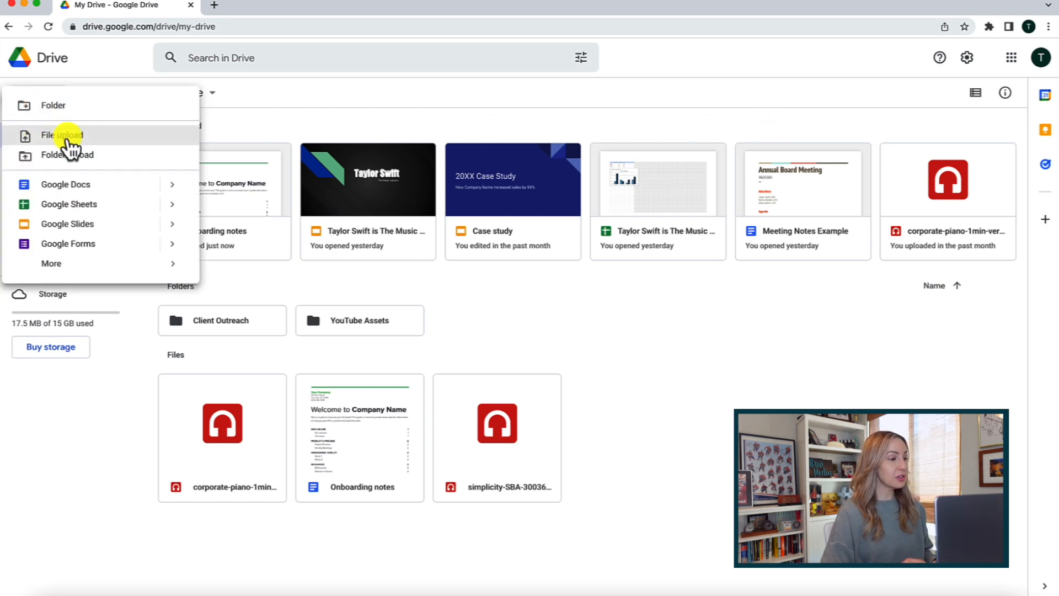
click(60, 135)
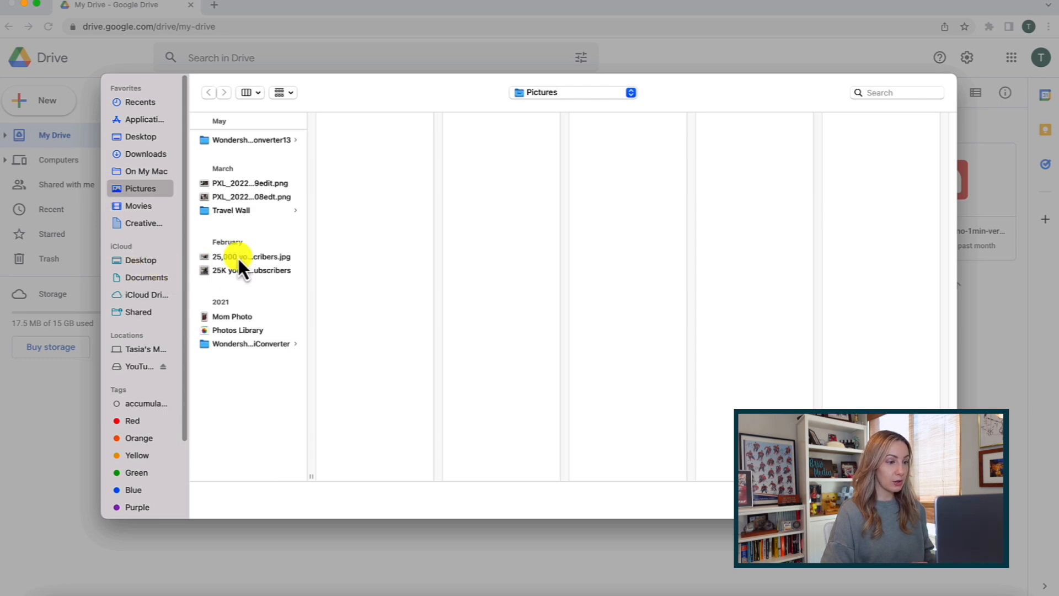
click(252, 197)
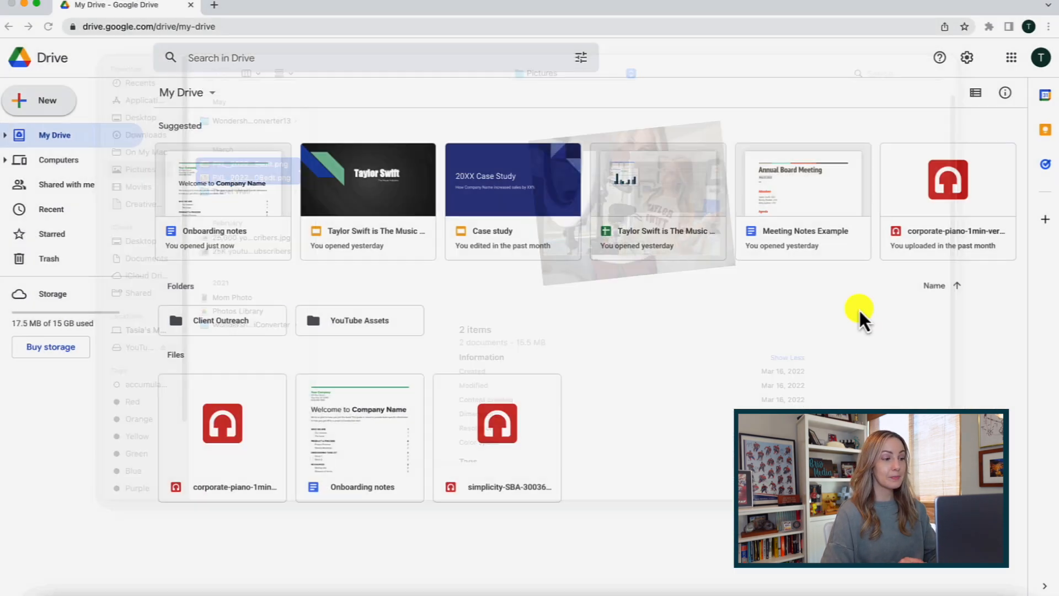
click(39, 100)
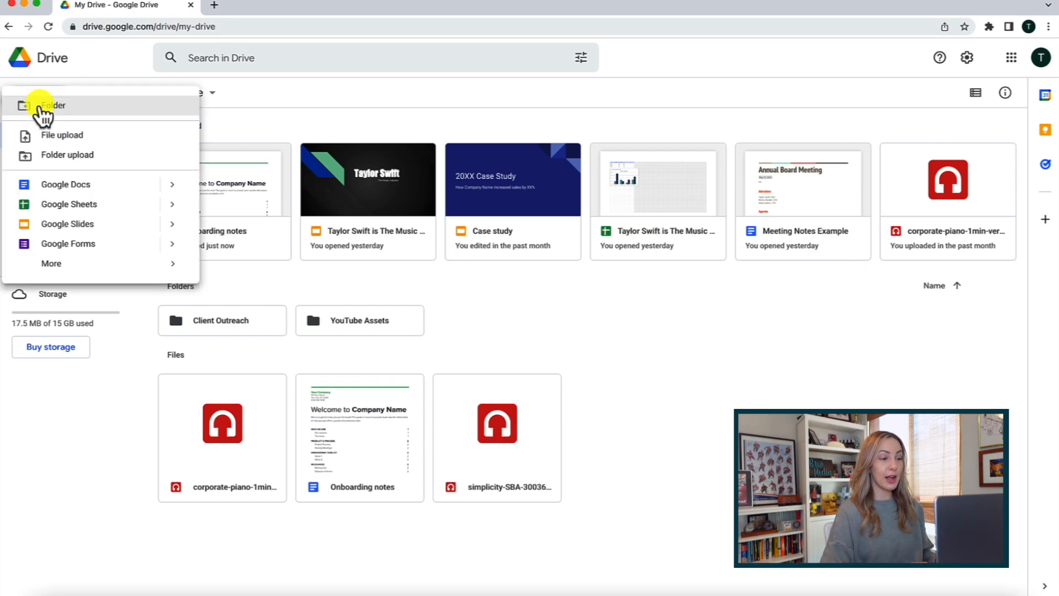
- Close and reopen the New menu to reach the Google Docs blank or template options
click(61, 135)
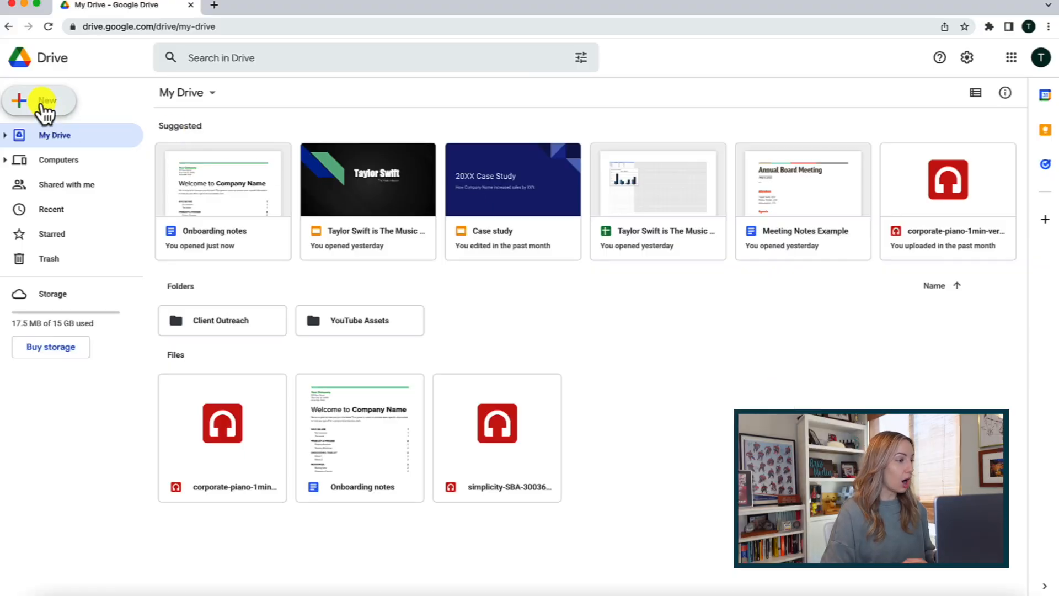
click(38, 100)
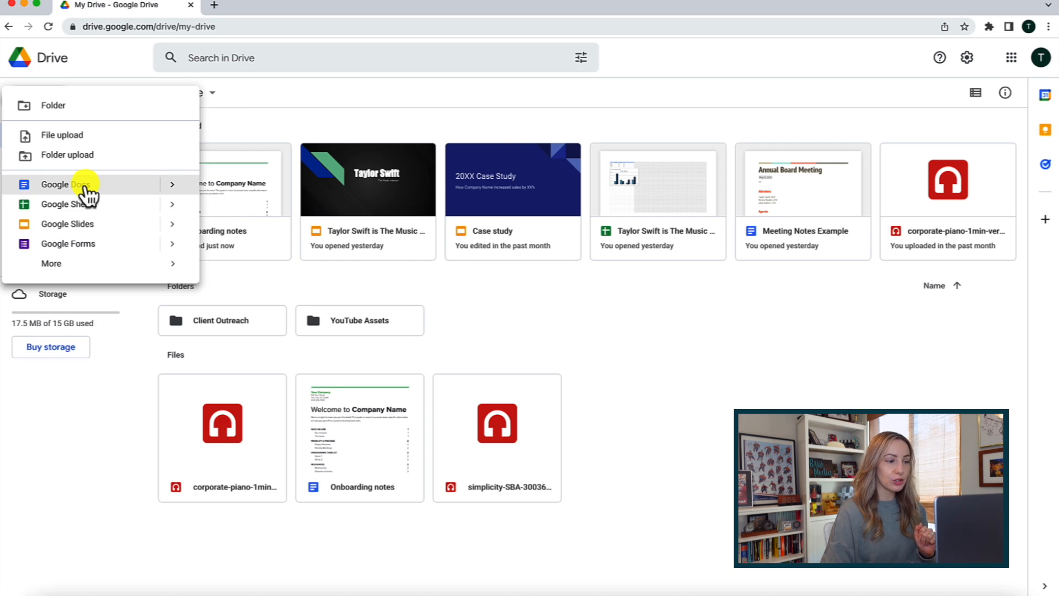
mouse_move(65, 184)
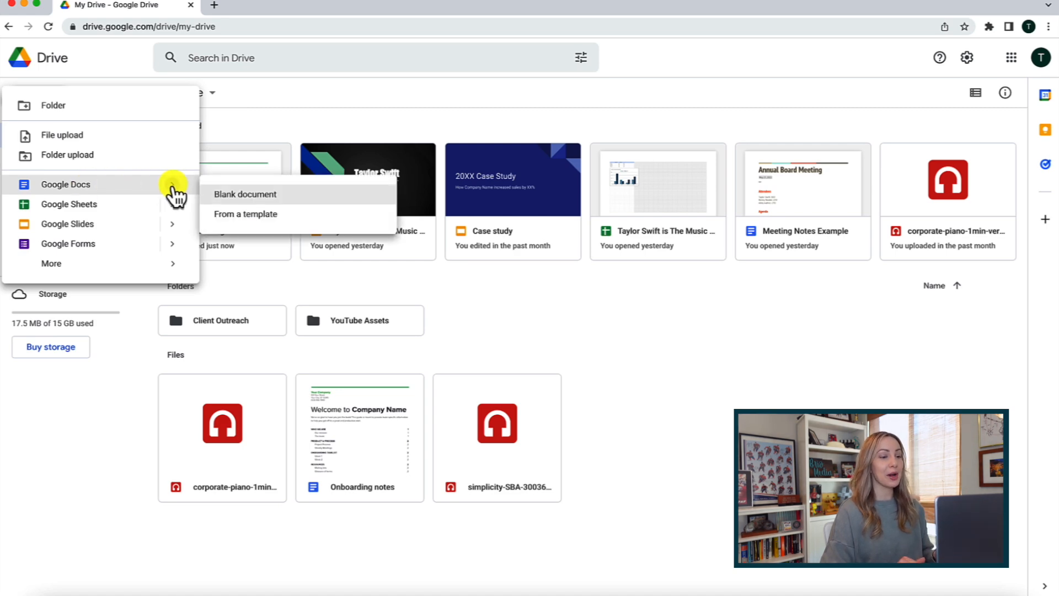
mouse_move(245, 222)
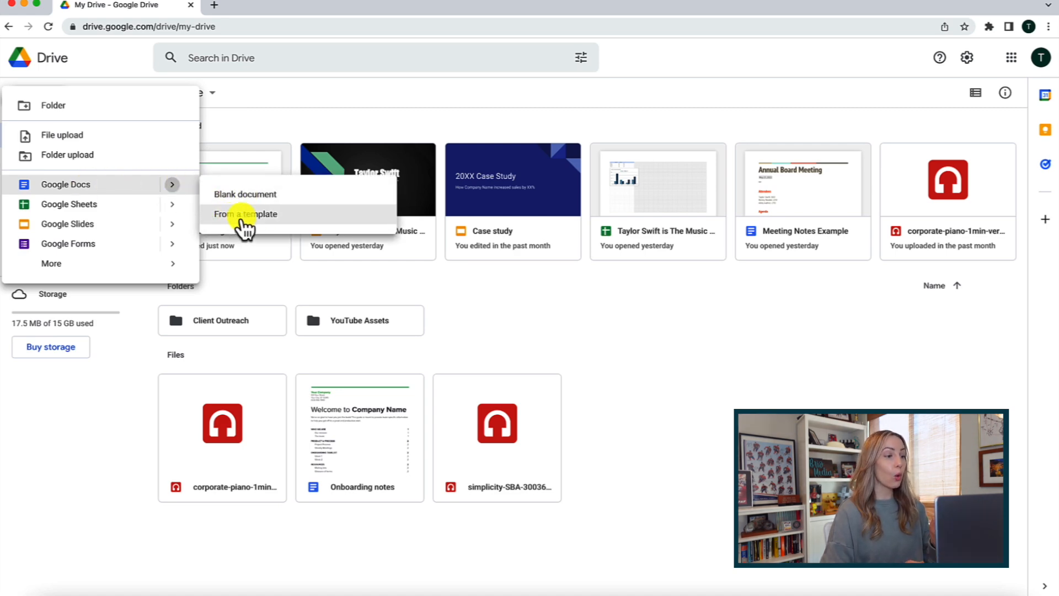
mouse_move(245, 213)
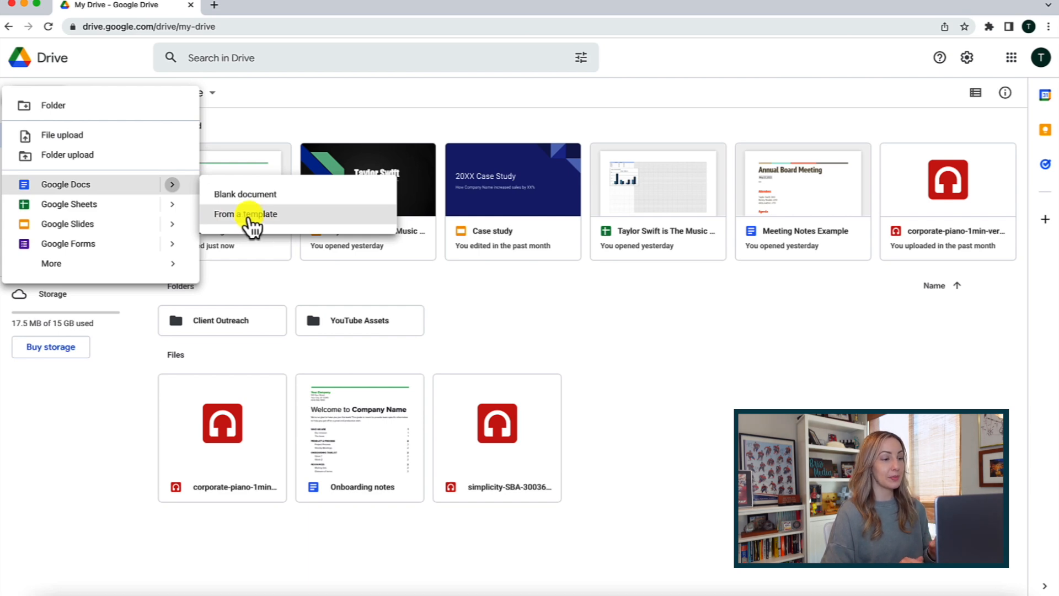
mouse_move(175, 233)
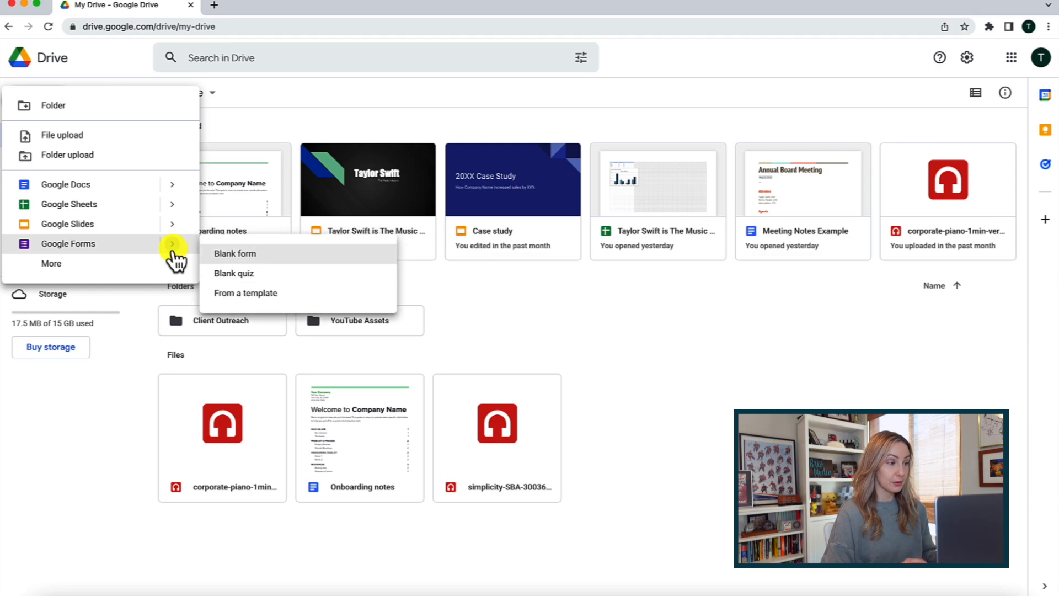
mouse_move(66, 184)
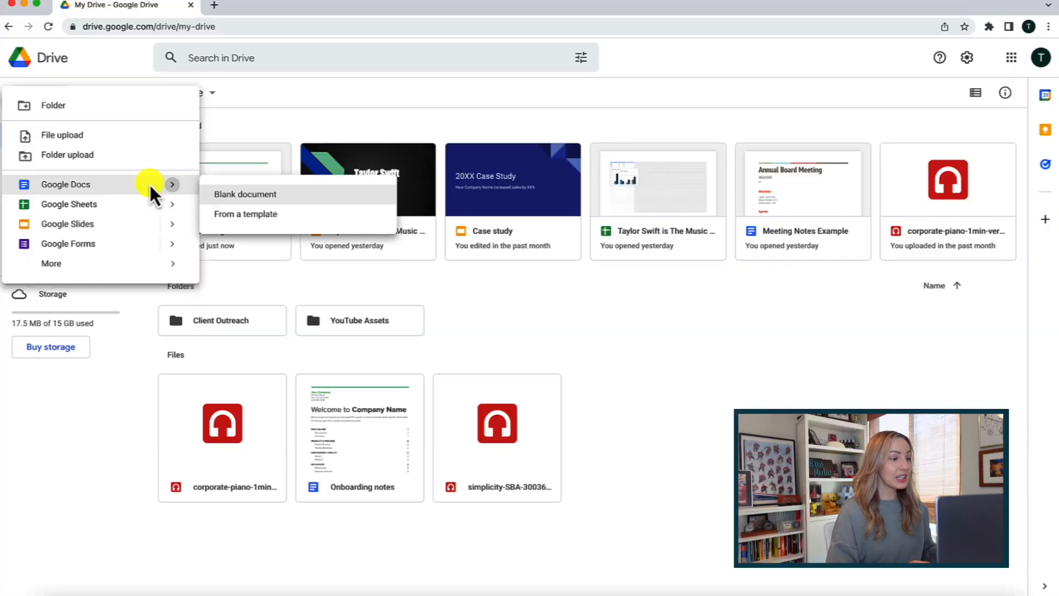
mouse_move(245, 214)
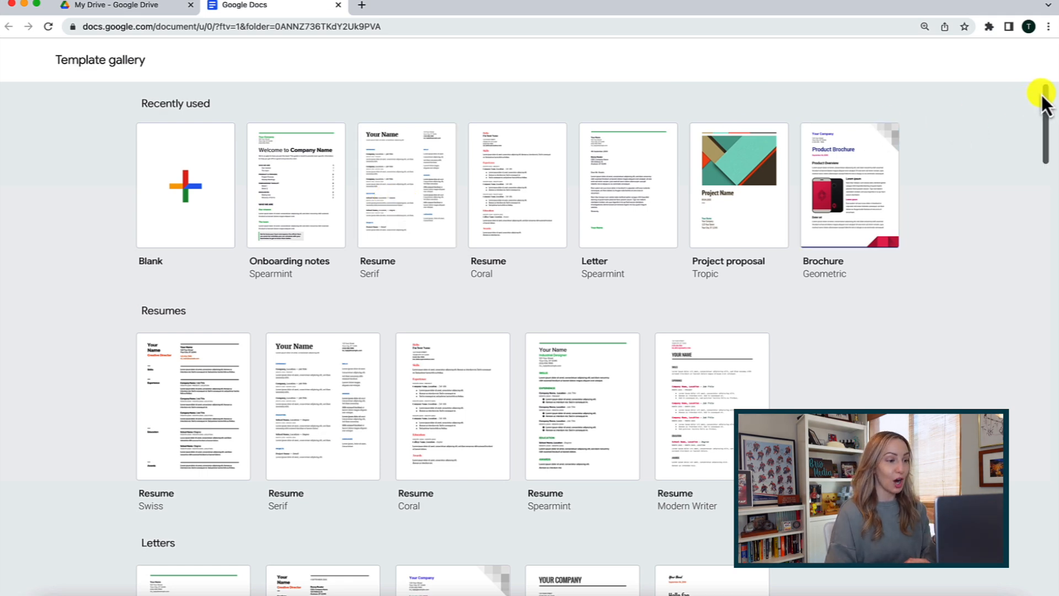
- Scroll the template gallery to Work and pick the Newsletter (Geometric) template
scroll(down, 3)
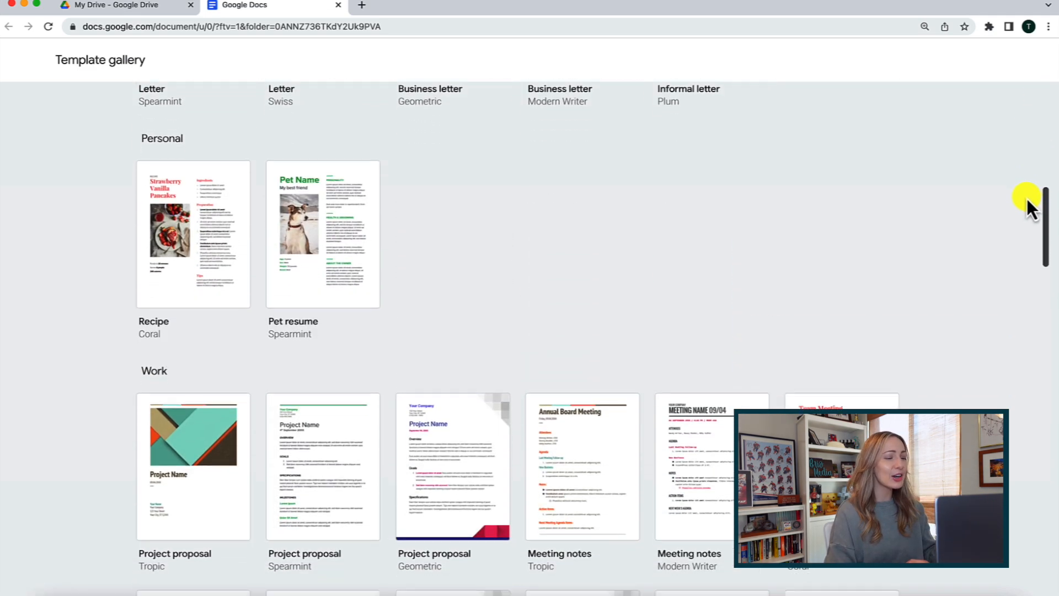
scroll(down, 3)
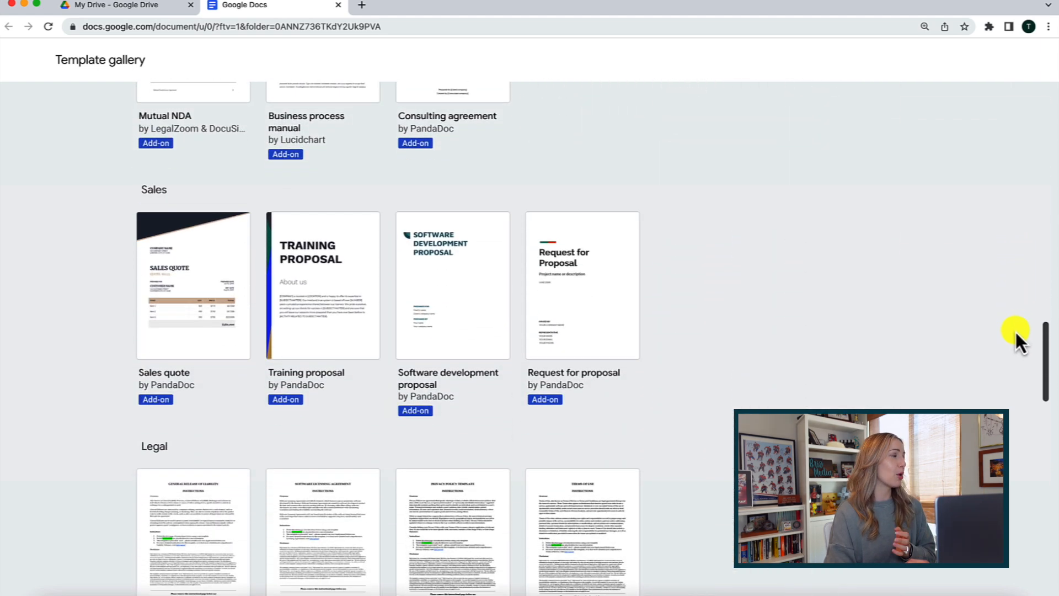
scroll(down, 3)
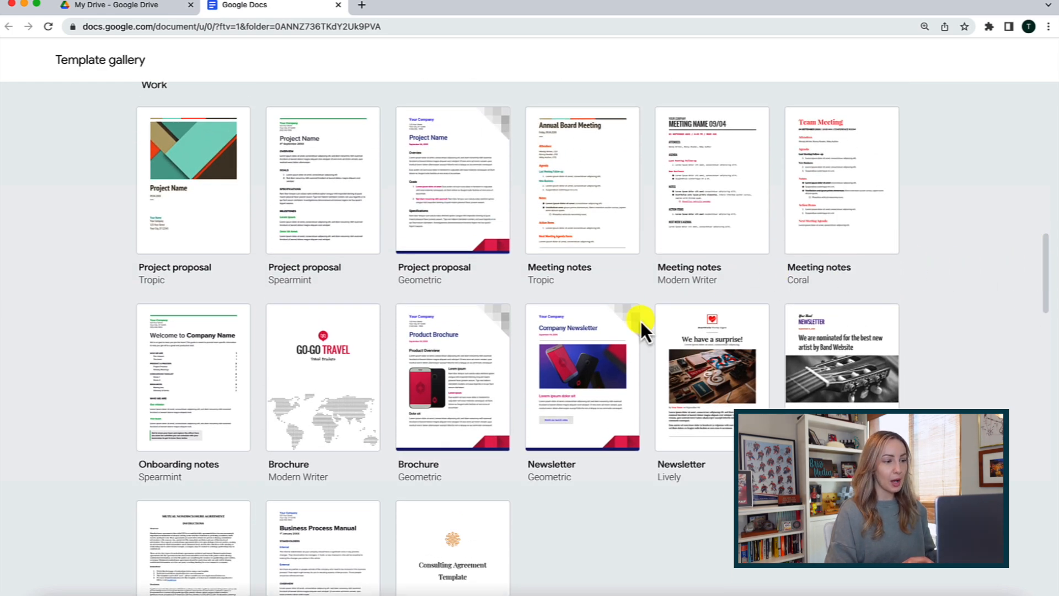
click(581, 377)
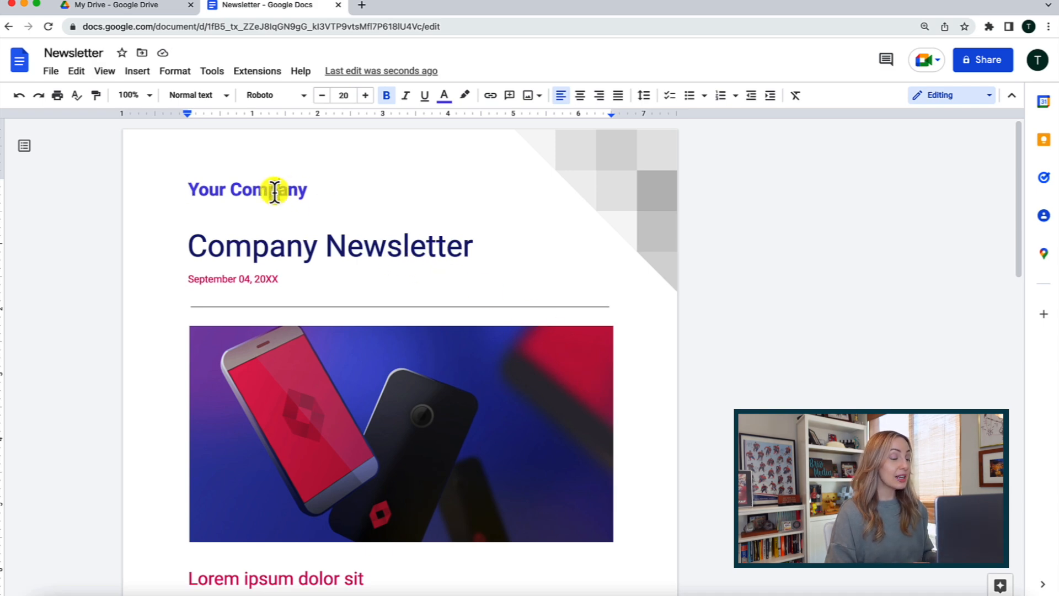
- Replace the 'Your Company' heading with 'Brio Media, LLC' and give it a lighter blue colour
double_click(247, 189)
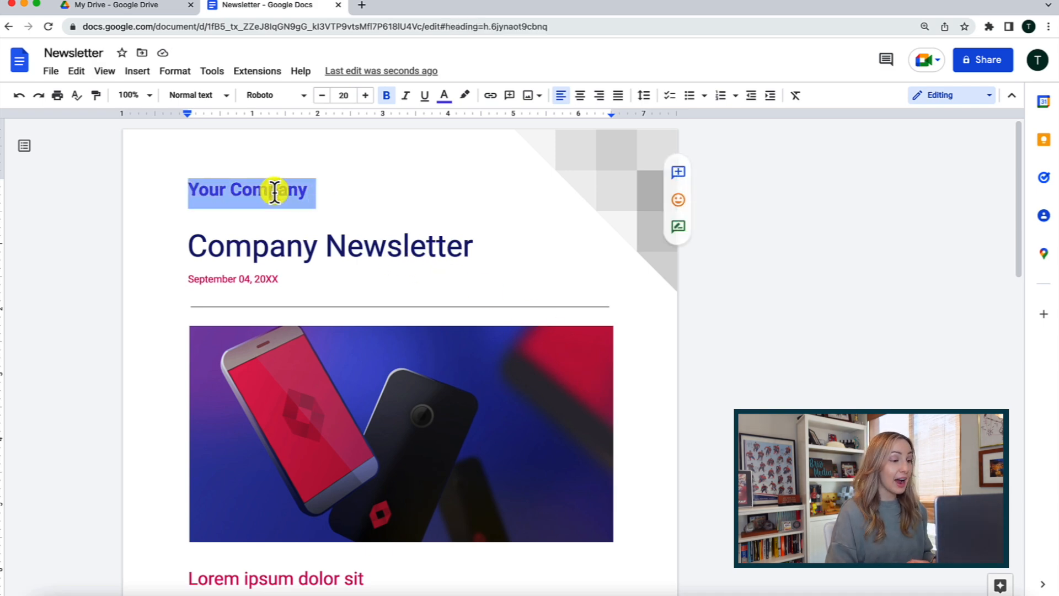
text(Brio Media,)
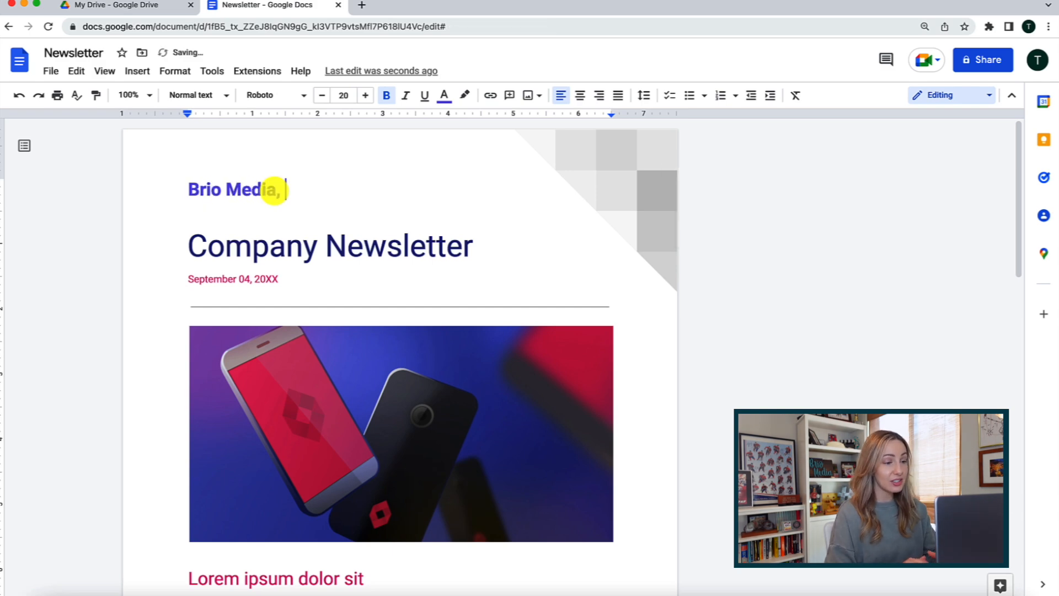
text(LLC)
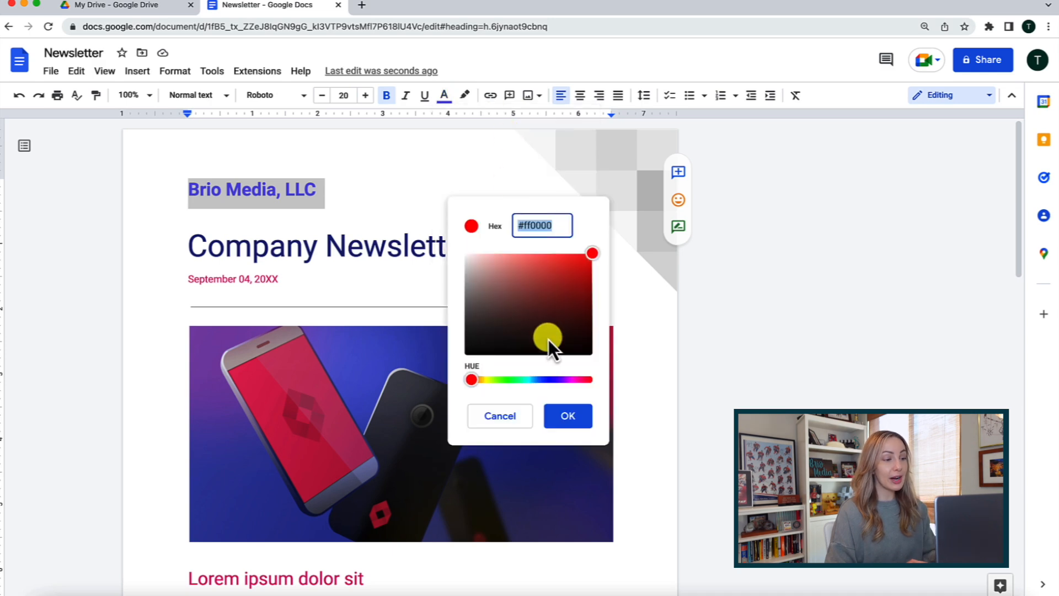
drag(472, 379, 536, 379)
text(Company )
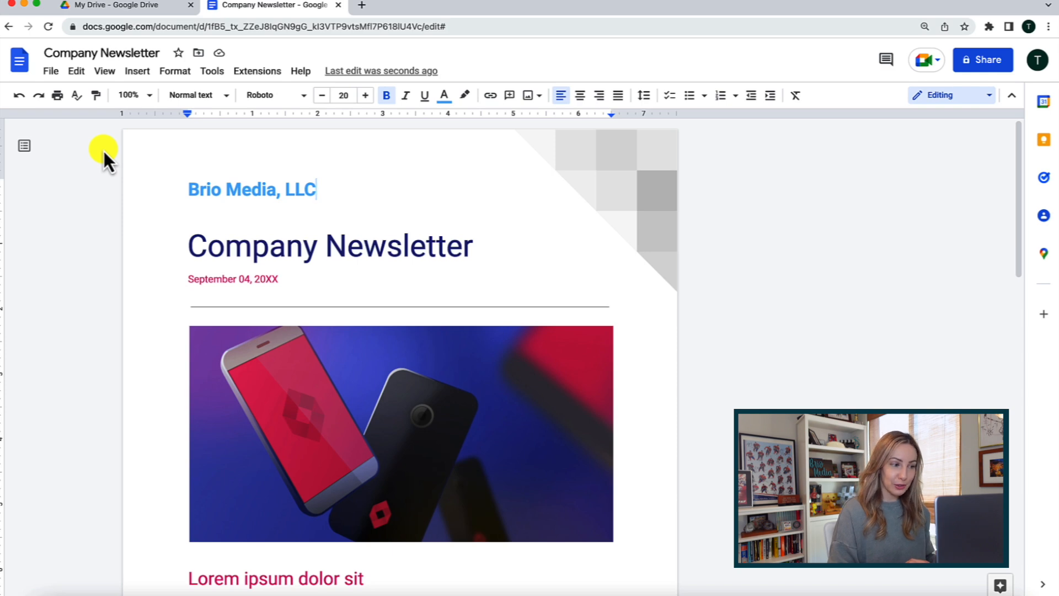
mouse_move(198, 53)
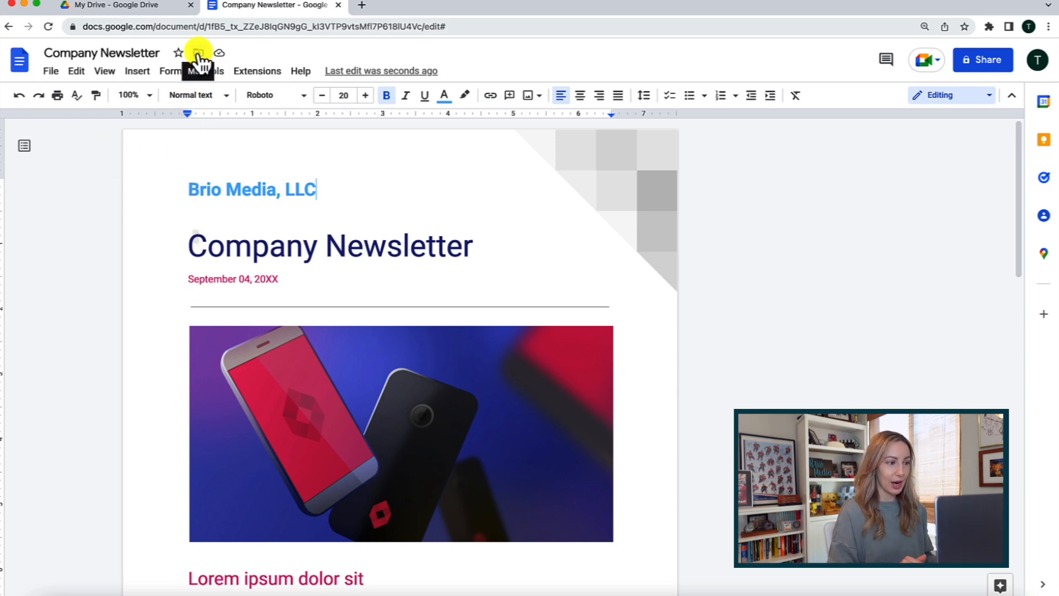
- Move the newsletter document to the Client Outreach folder and close it
click(198, 53)
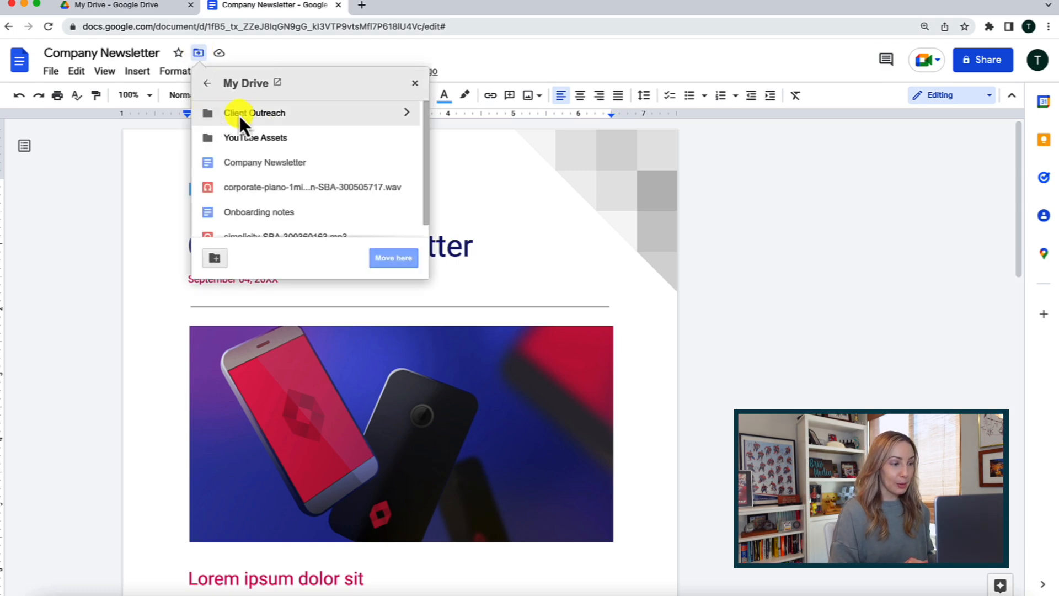
click(254, 113)
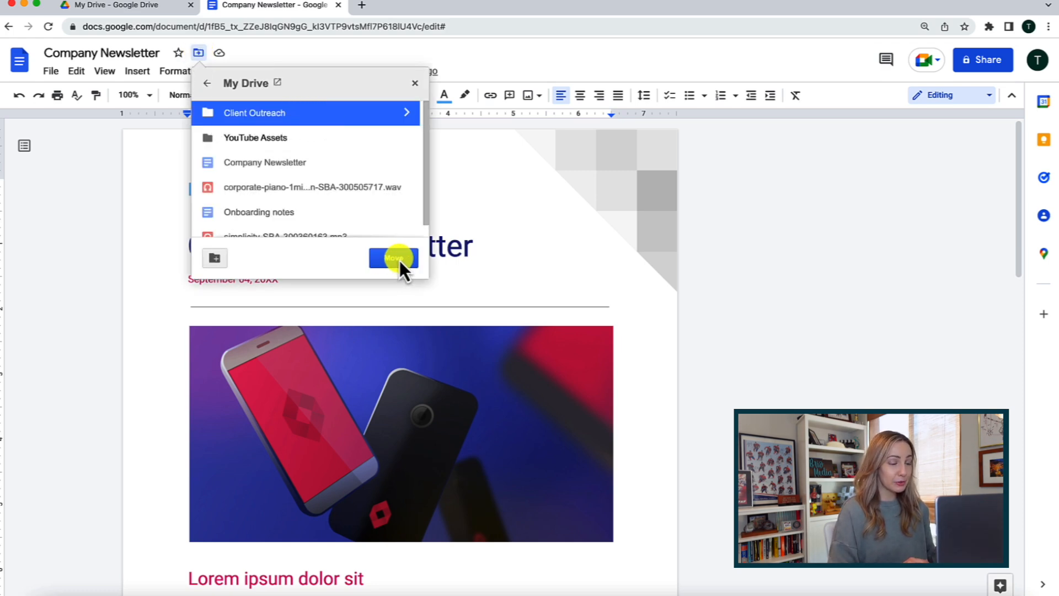
click(394, 258)
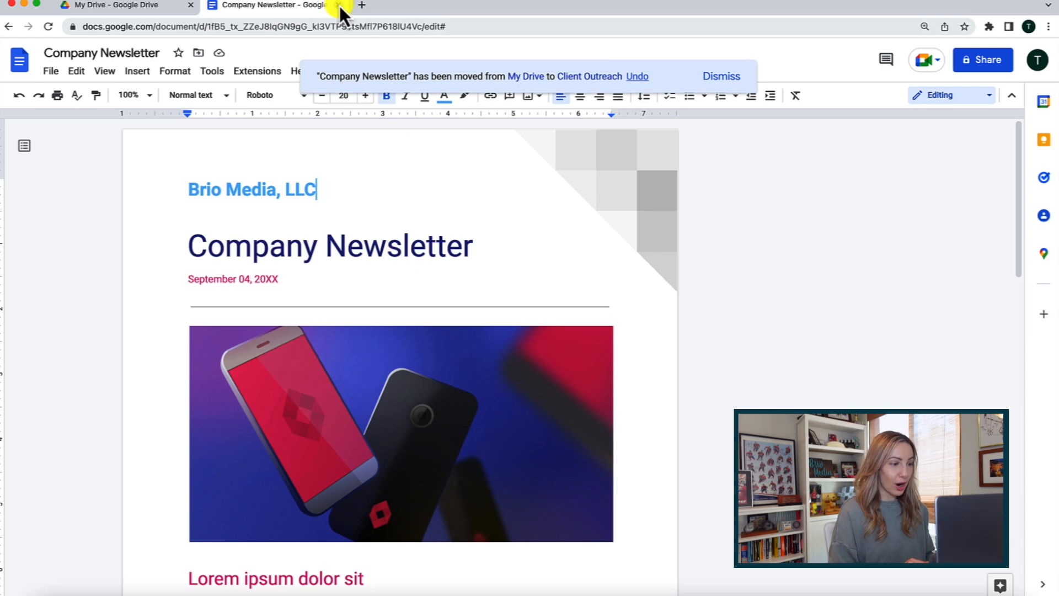
click(125, 5)
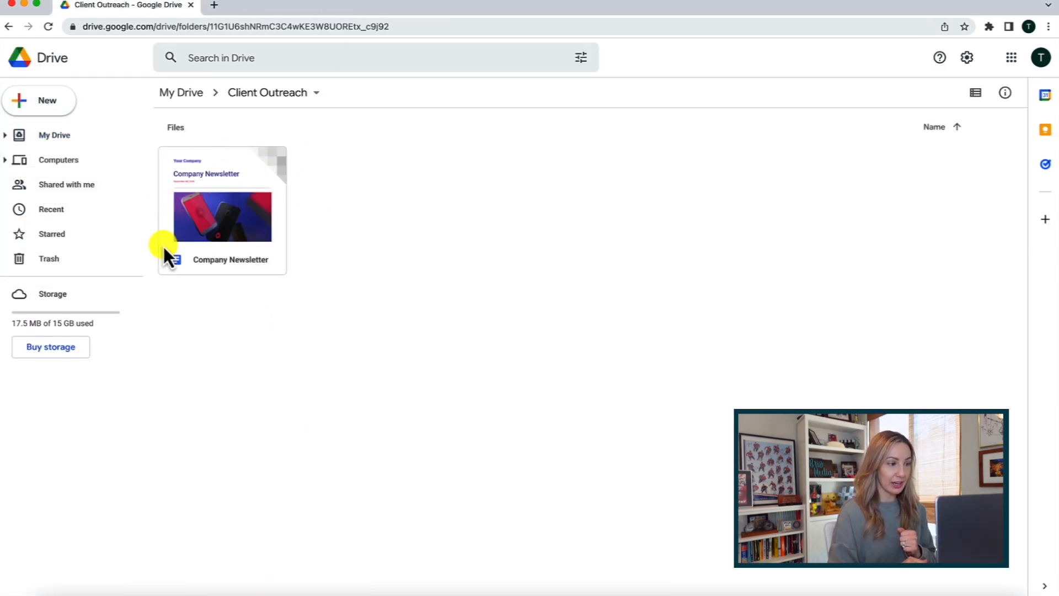
mouse_move(361, 219)
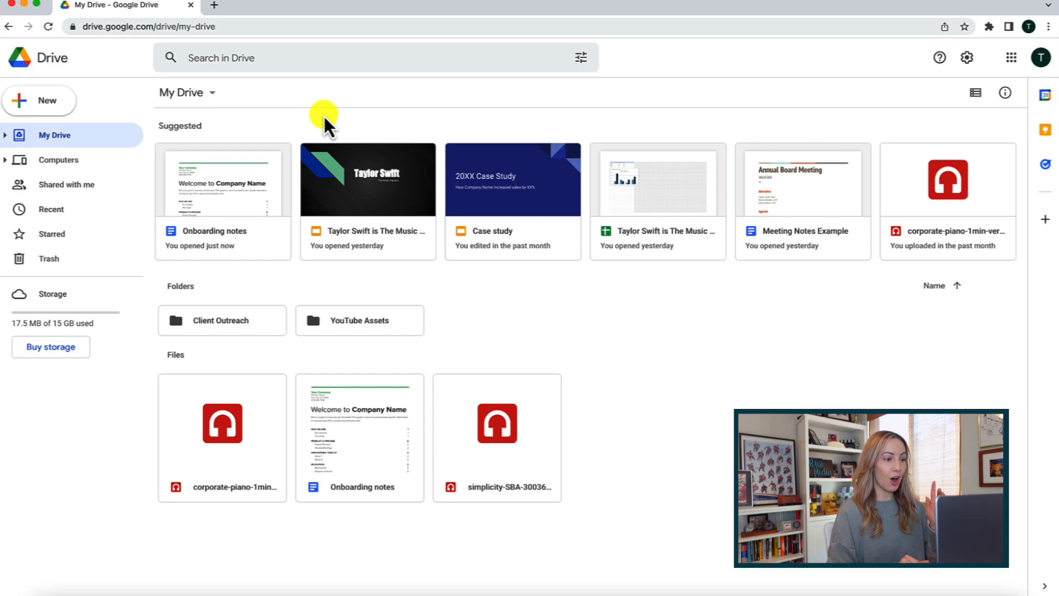
mouse_move(372, 445)
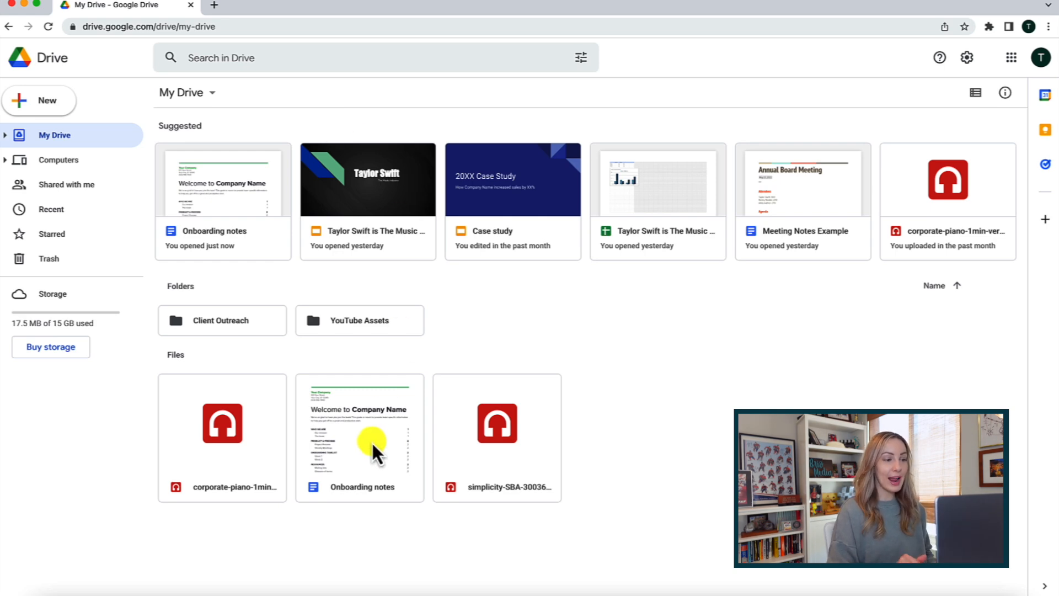
- Drag the Onboarding notes file into the Client Outreach folder
click(359, 437)
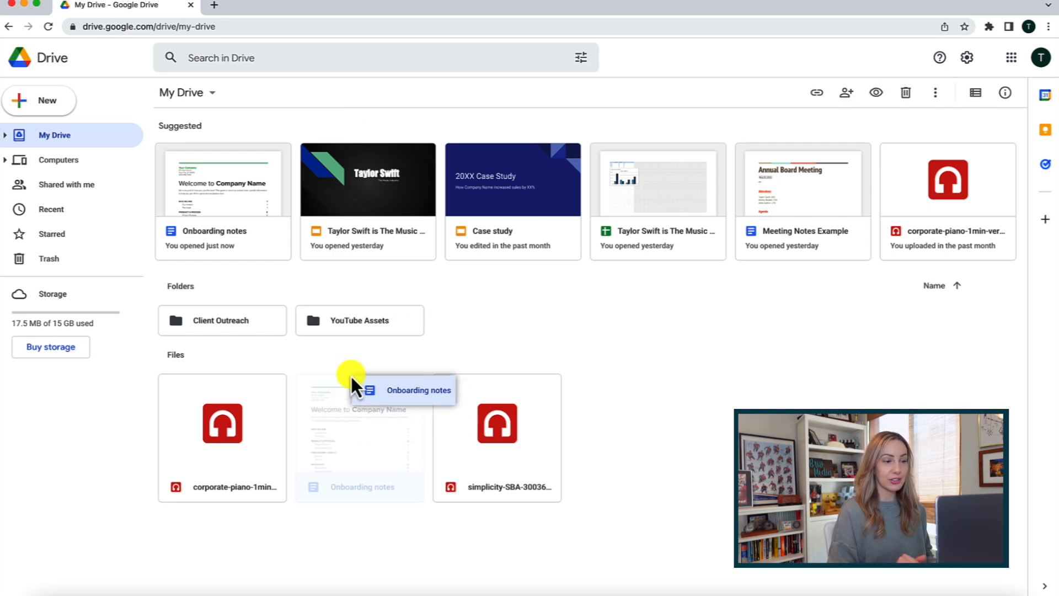
click(359, 436)
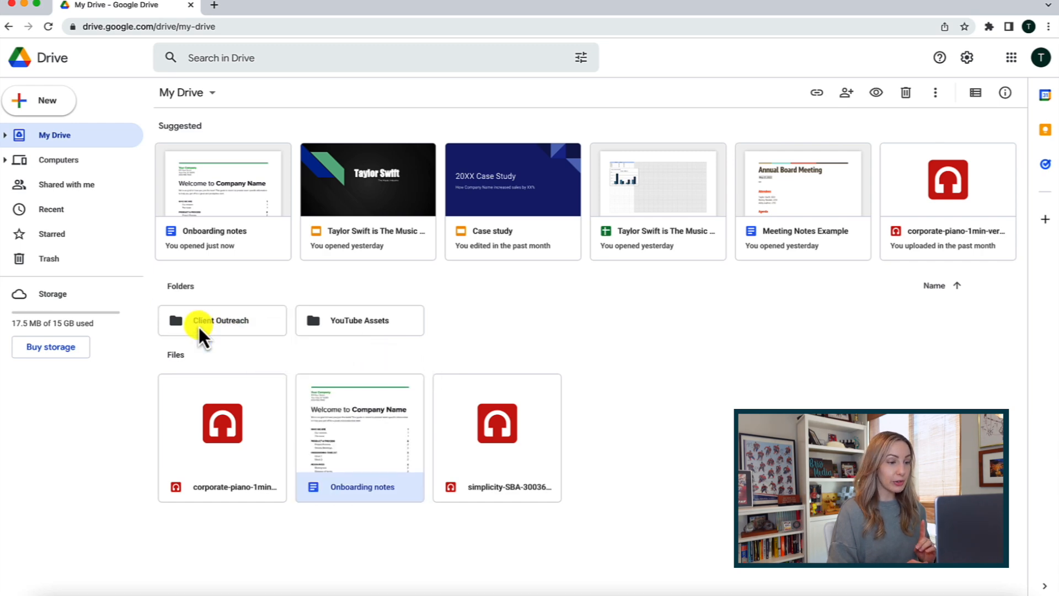
drag(359, 423, 222, 320)
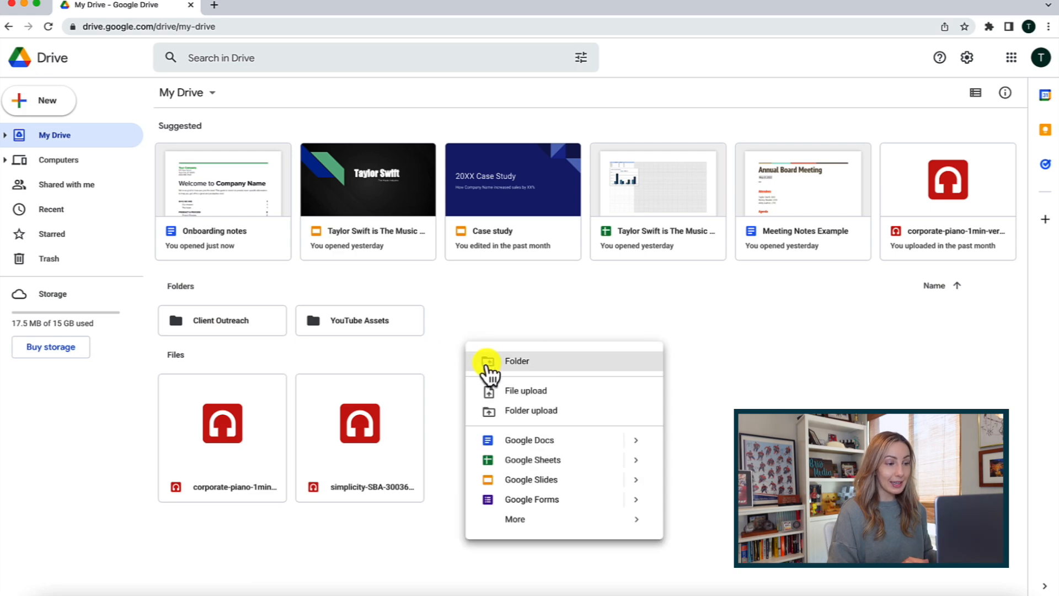
- Create a new folder named 'Another One!'
click(517, 361)
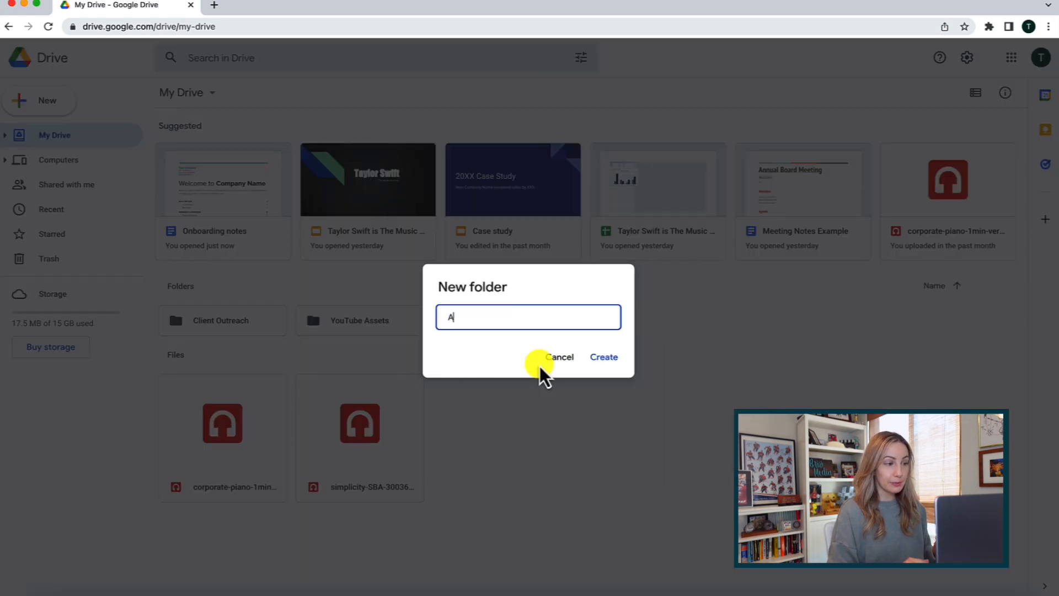
text(nother One)
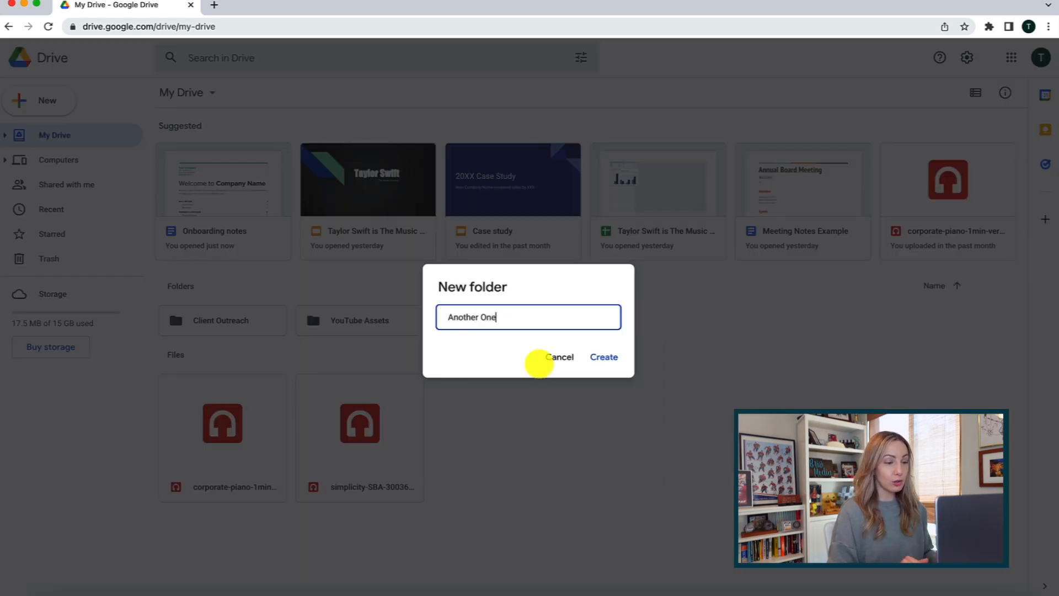
text(!)
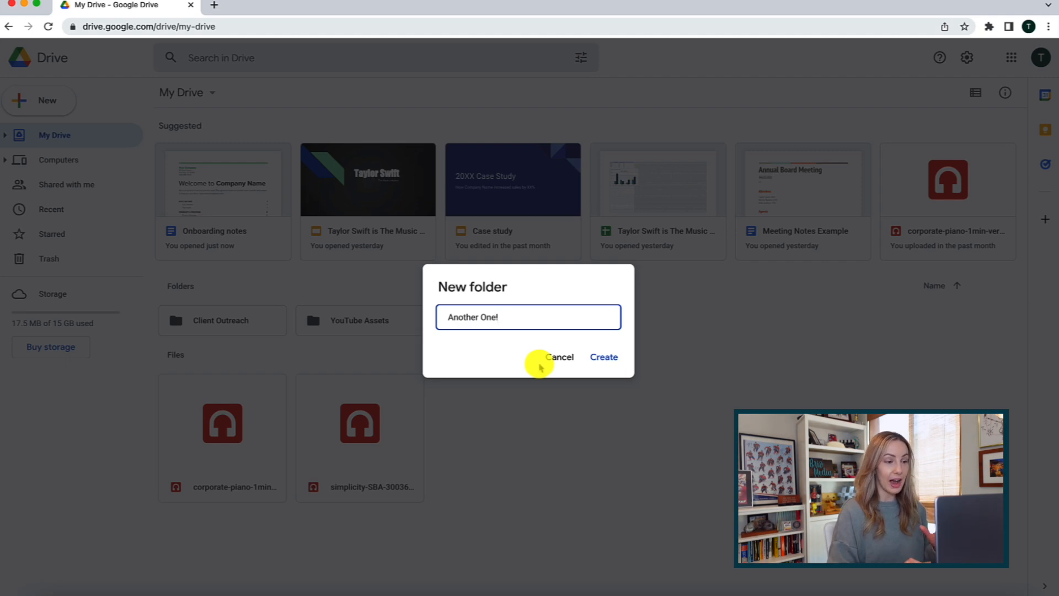
click(560, 357)
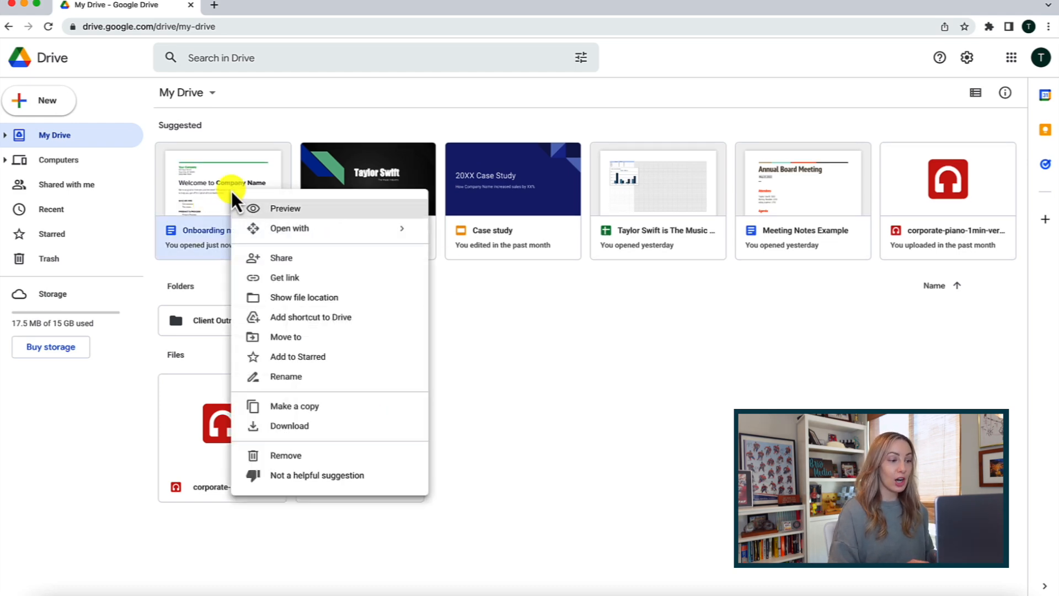
mouse_move(290, 337)
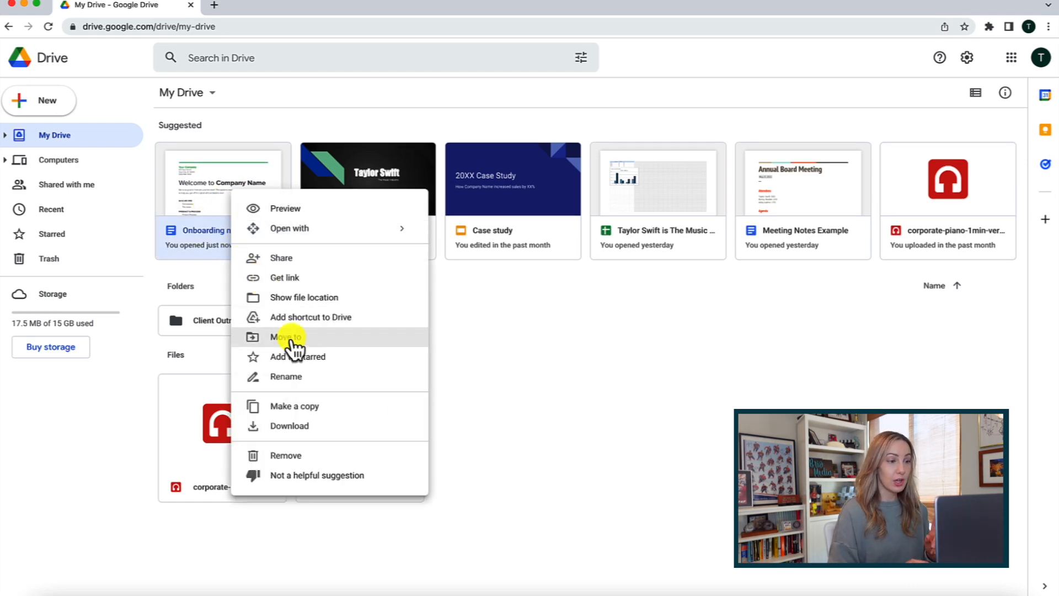
mouse_move(302, 432)
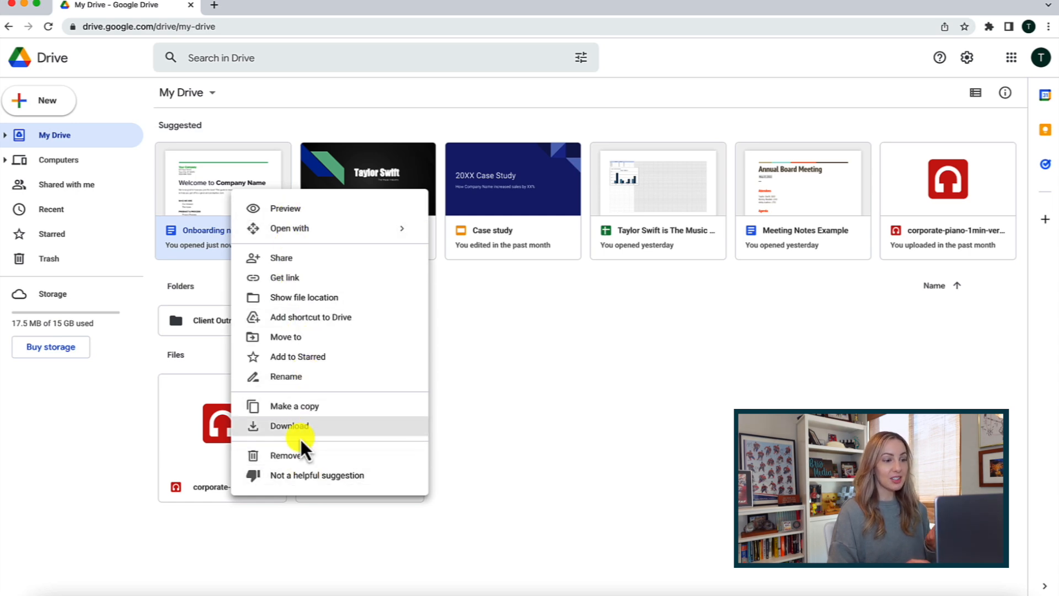
mouse_move(291, 318)
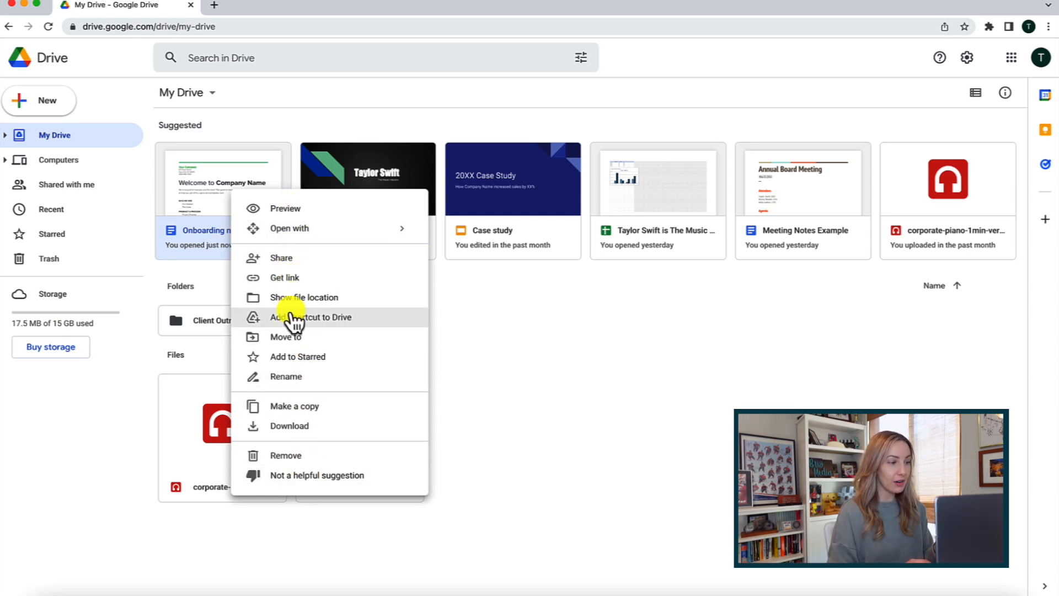
mouse_move(356, 365)
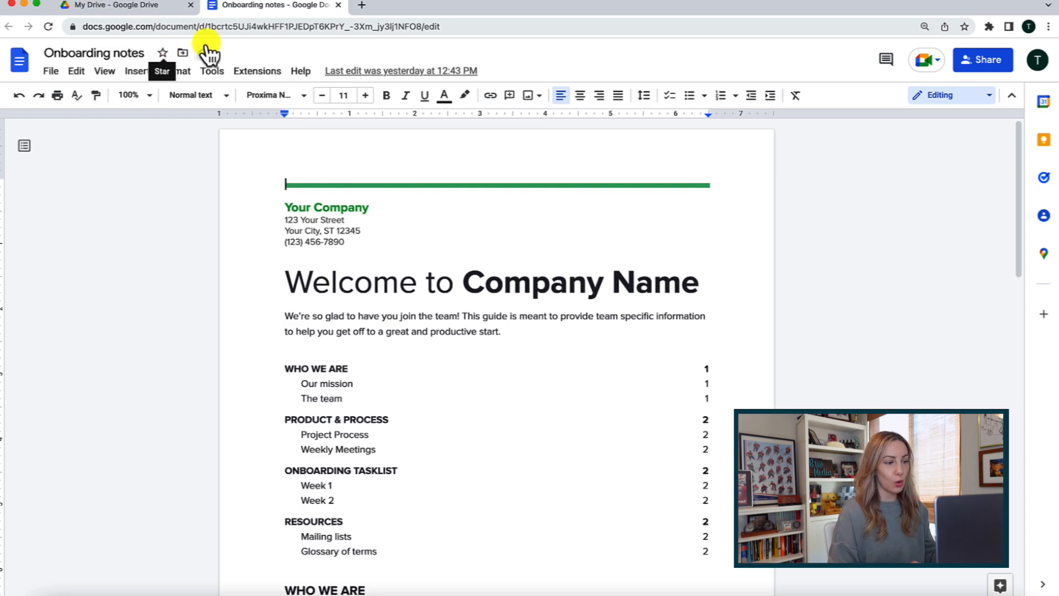
- Star Onboarding notes, confirm it under Starred, then reopen its actions menu in My Drive
click(115, 6)
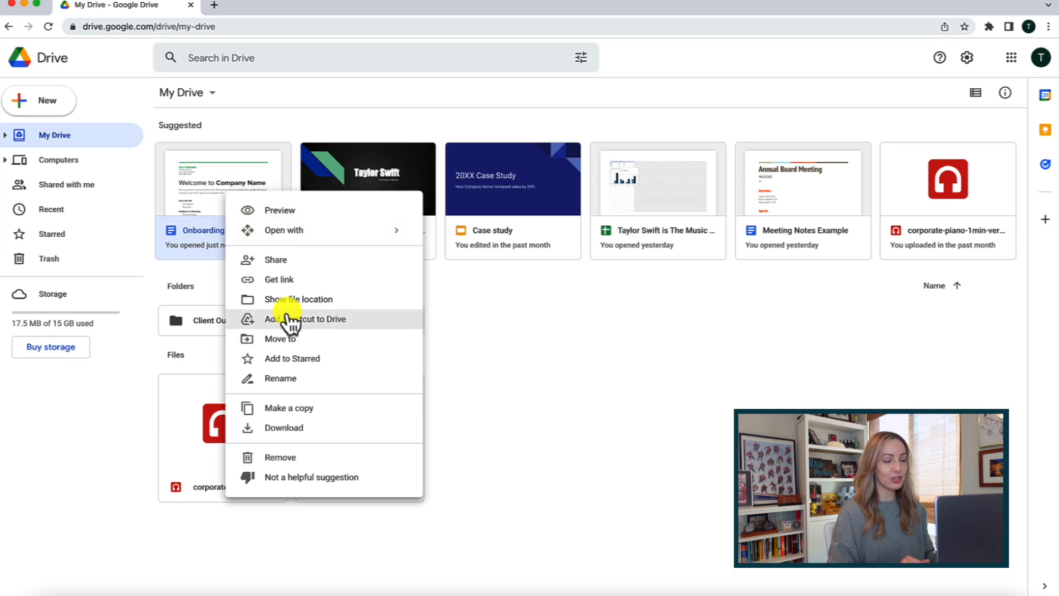
click(292, 358)
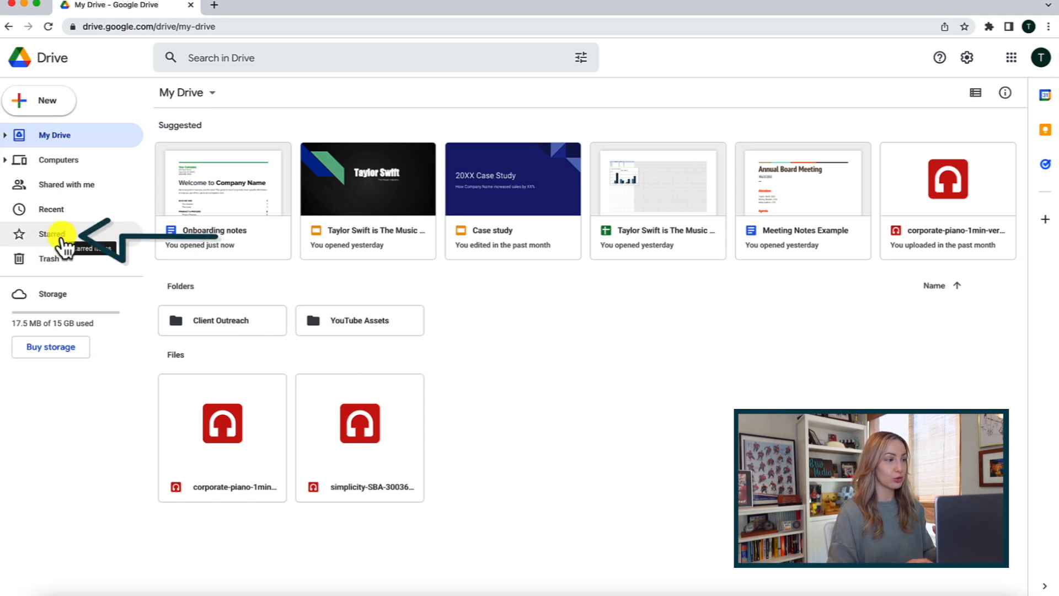
click(52, 233)
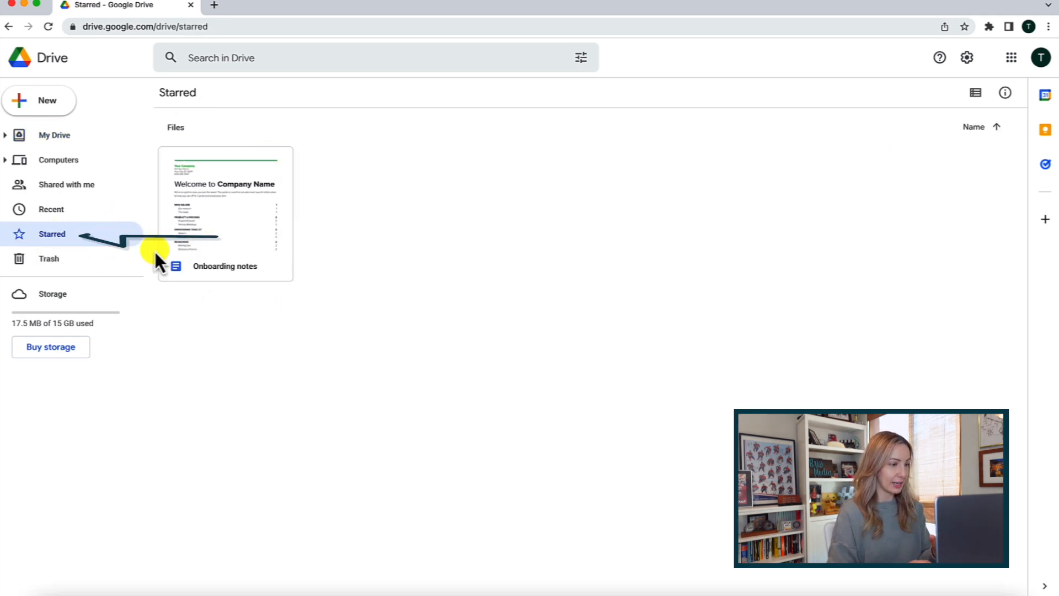
click(55, 134)
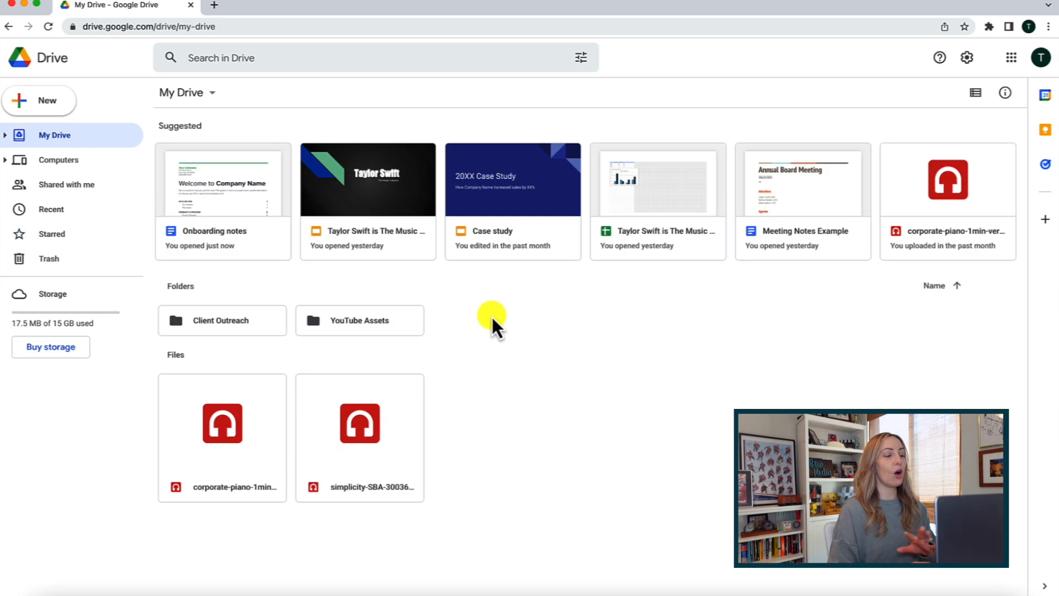
right_click(223, 196)
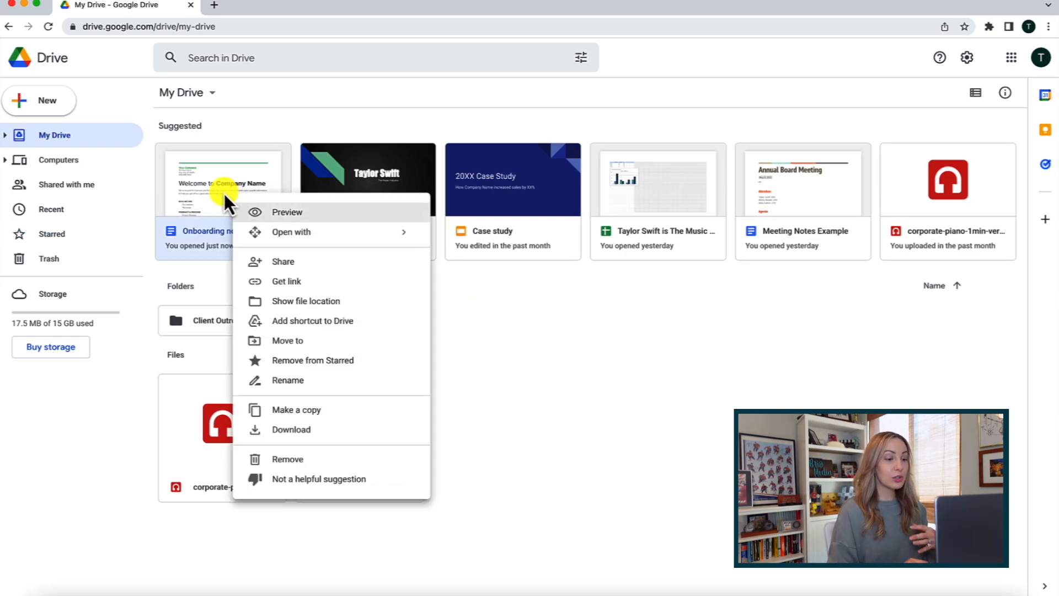
mouse_move(312, 280)
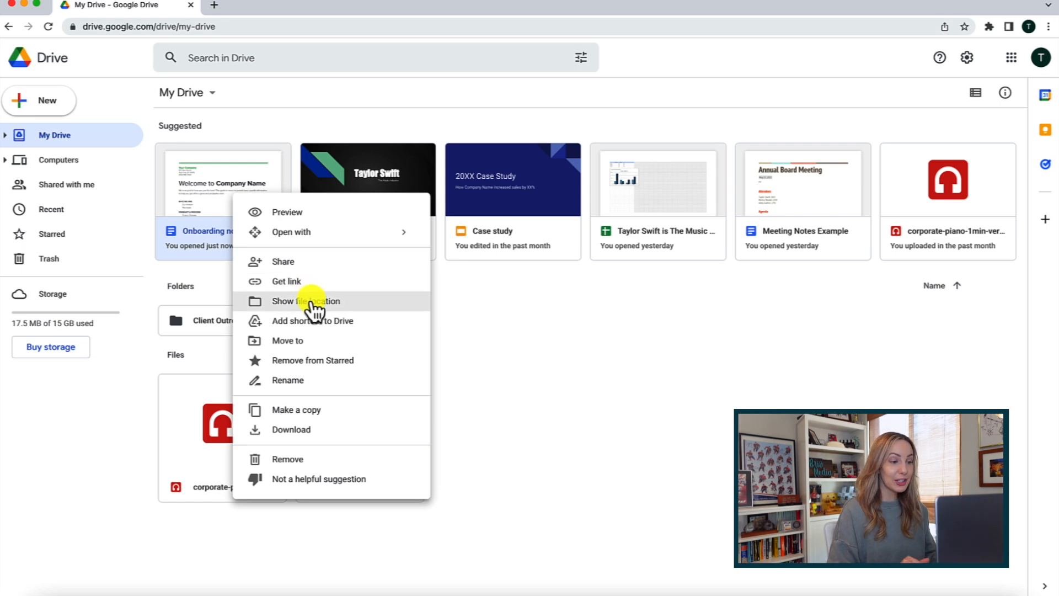
mouse_move(313, 360)
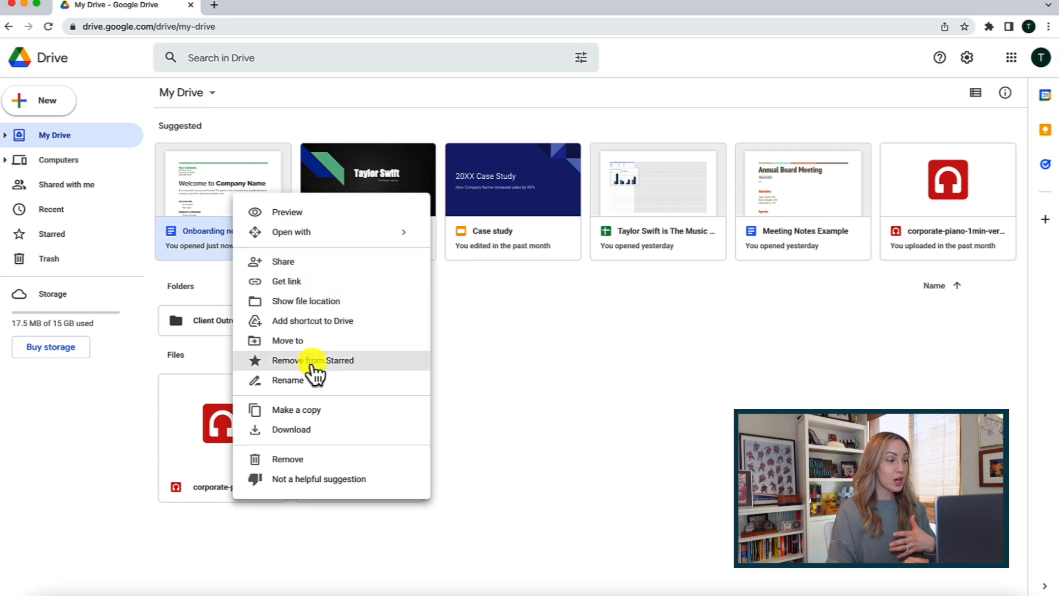
mouse_move(323, 429)
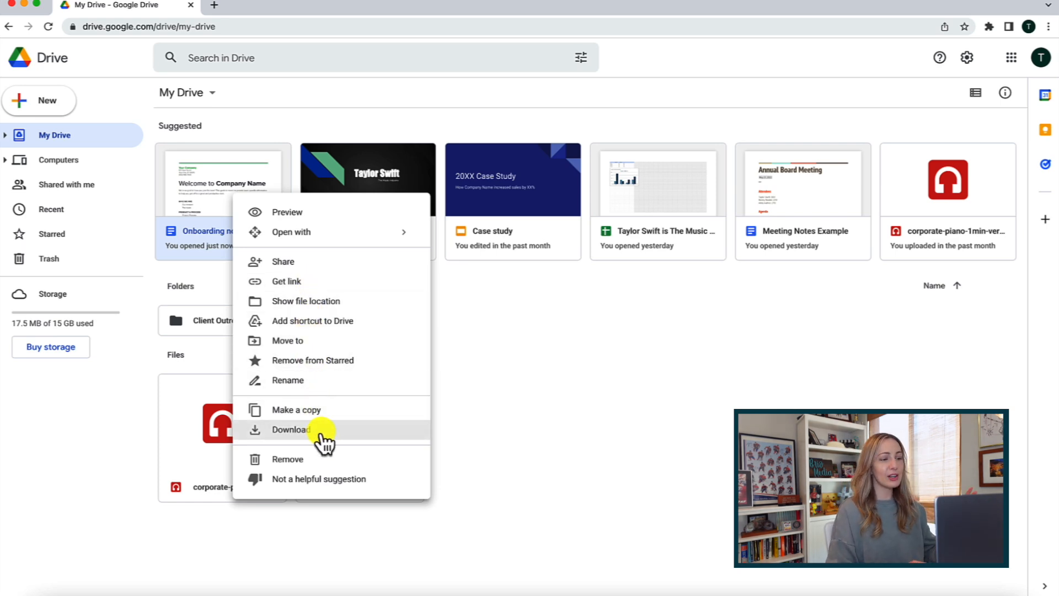
mouse_move(331, 458)
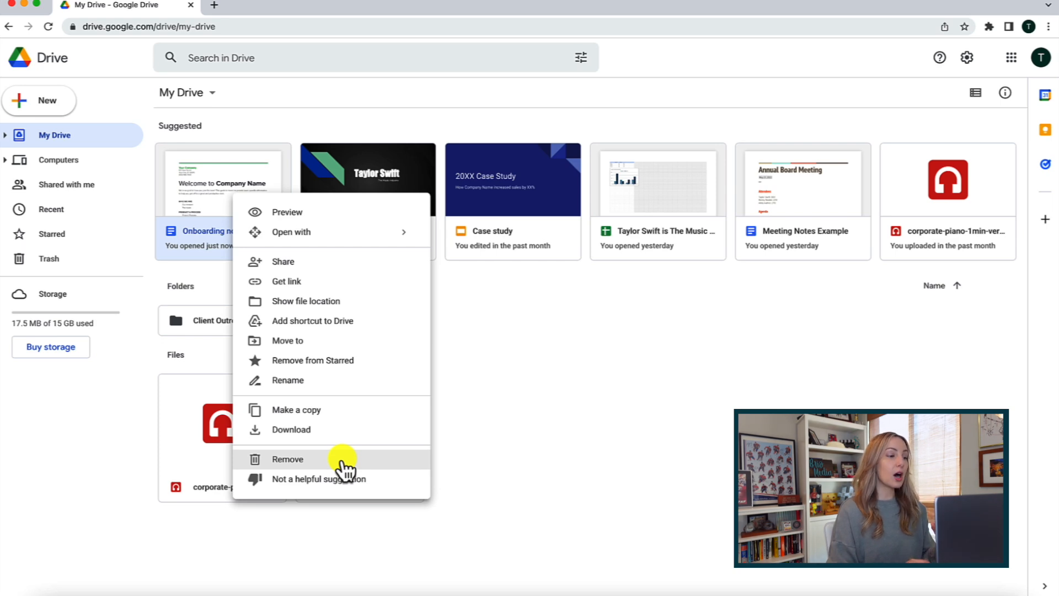
mouse_move(513, 377)
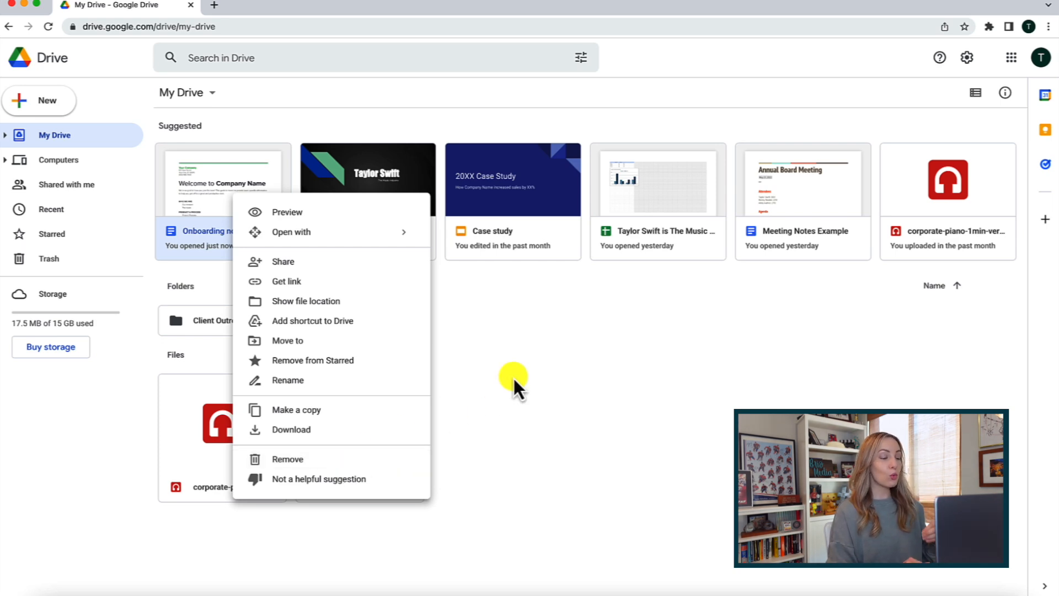
- Change the YouTube Assets folder colour to red from its context menu
right_click(350, 320)
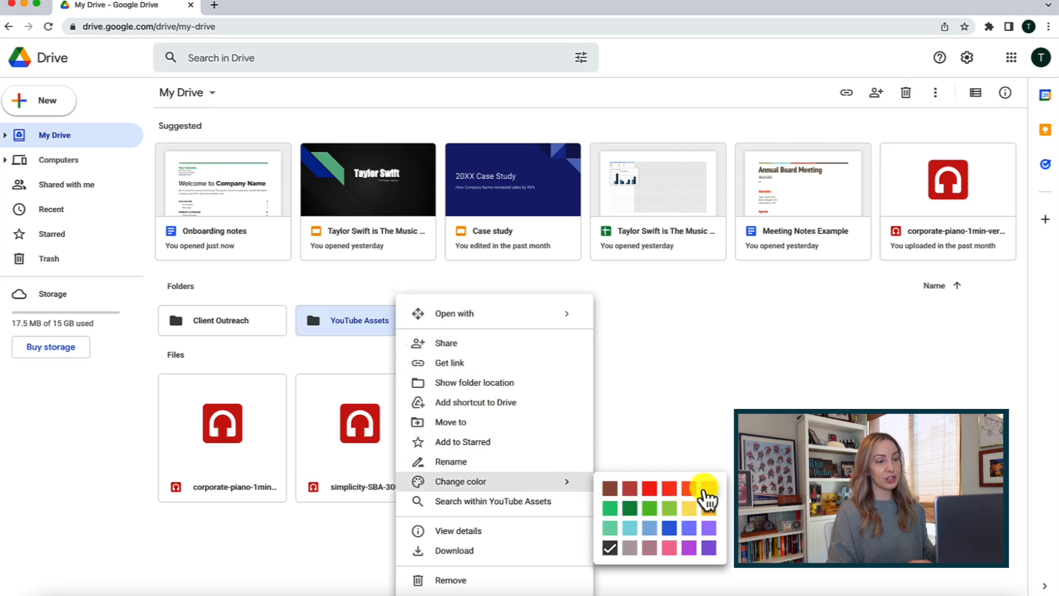
click(687, 489)
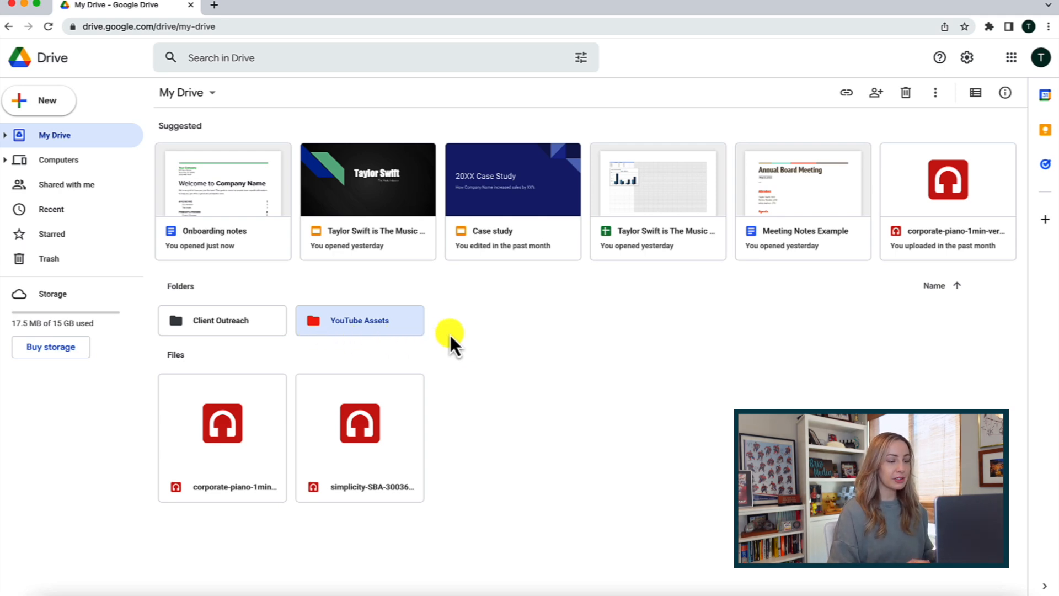
mouse_move(464, 338)
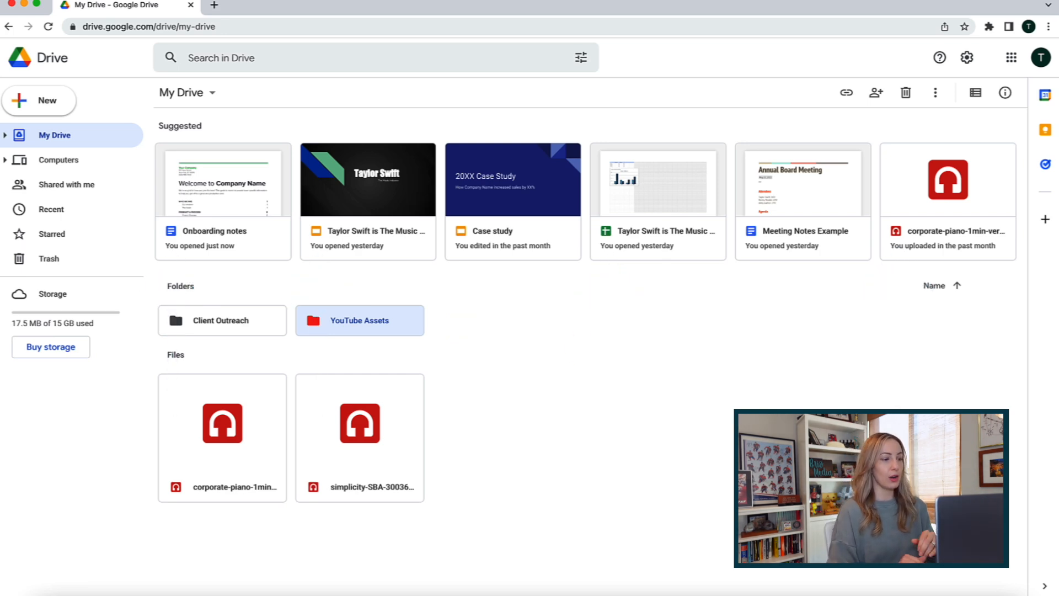
mouse_move(765, 398)
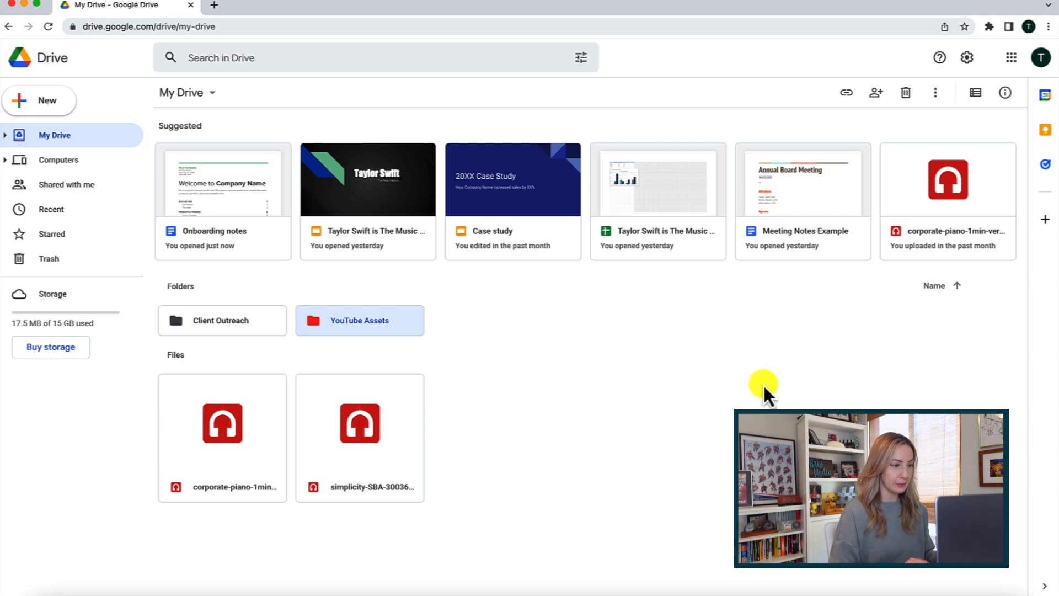
mouse_move(774, 381)
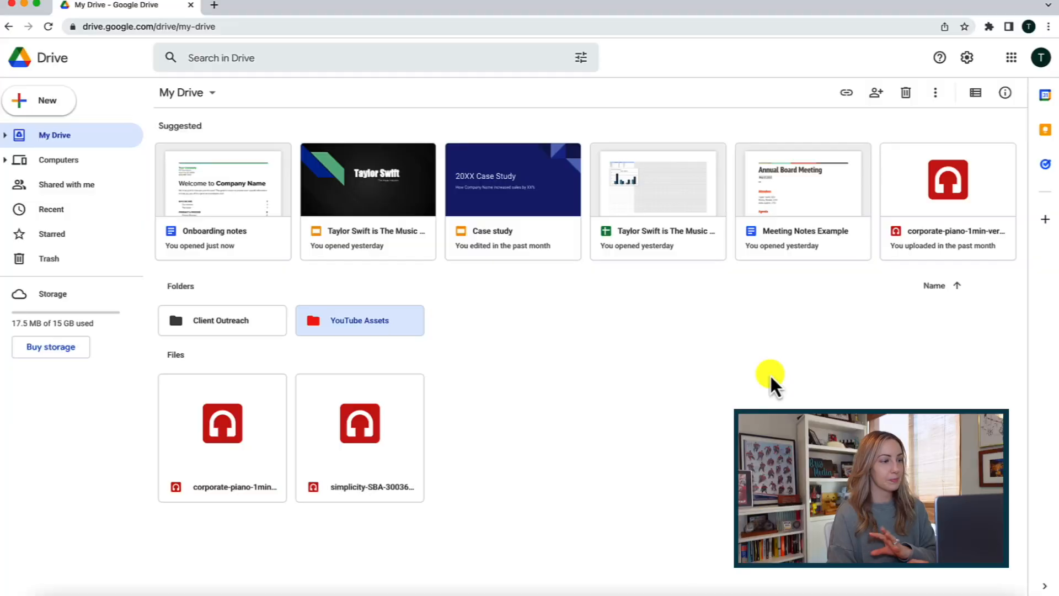
mouse_move(837, 394)
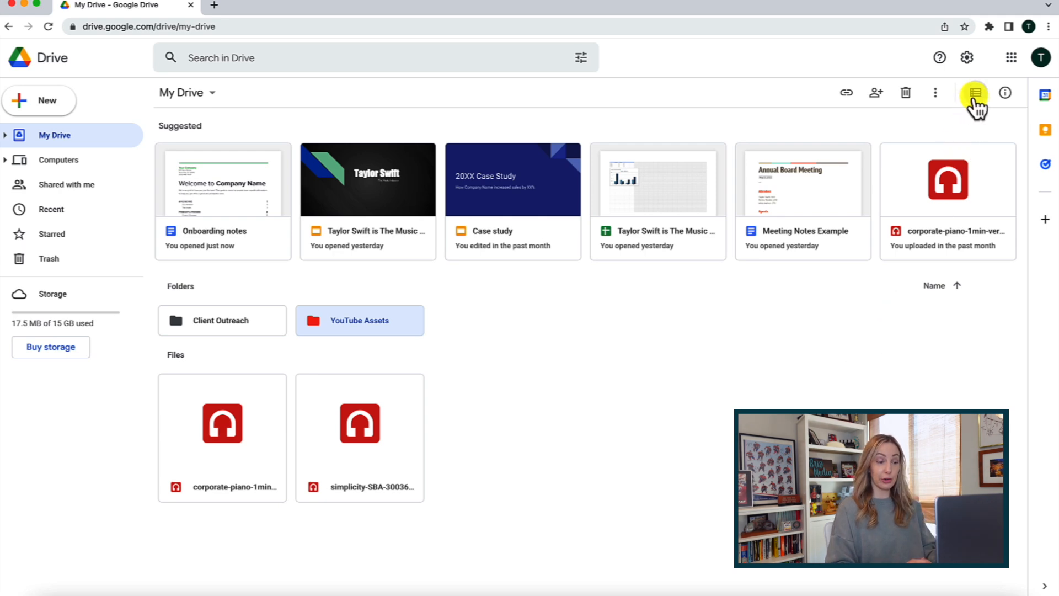
- Switch My Drive to list layout and open the Client Outreach folder
click(972, 92)
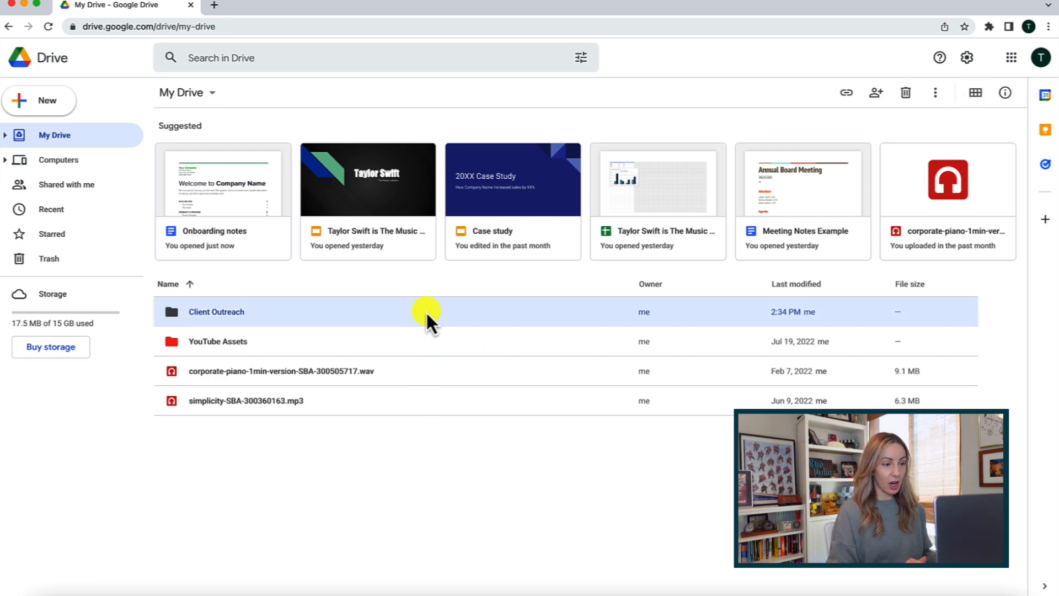
double_click(216, 311)
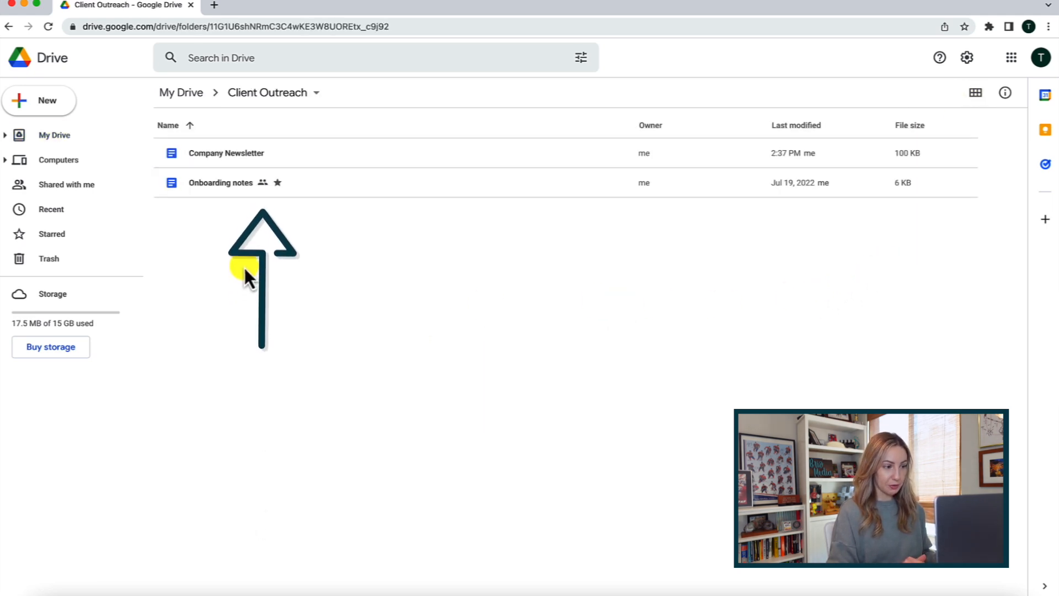
mouse_move(263, 186)
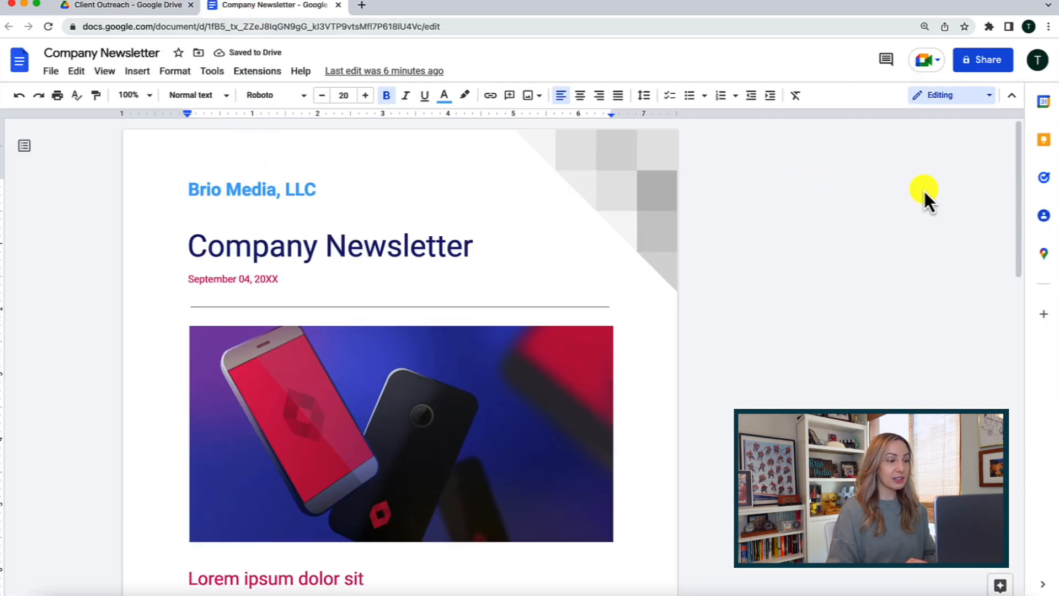
mouse_move(983, 60)
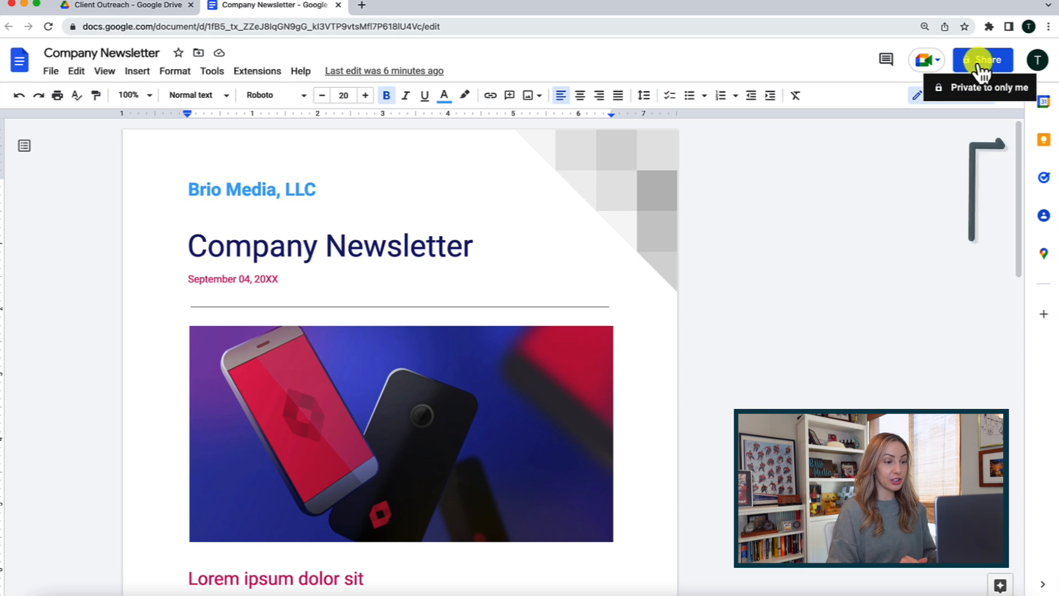
- Check Company Newsletter's restricted sharing settings, then close the document
click(983, 60)
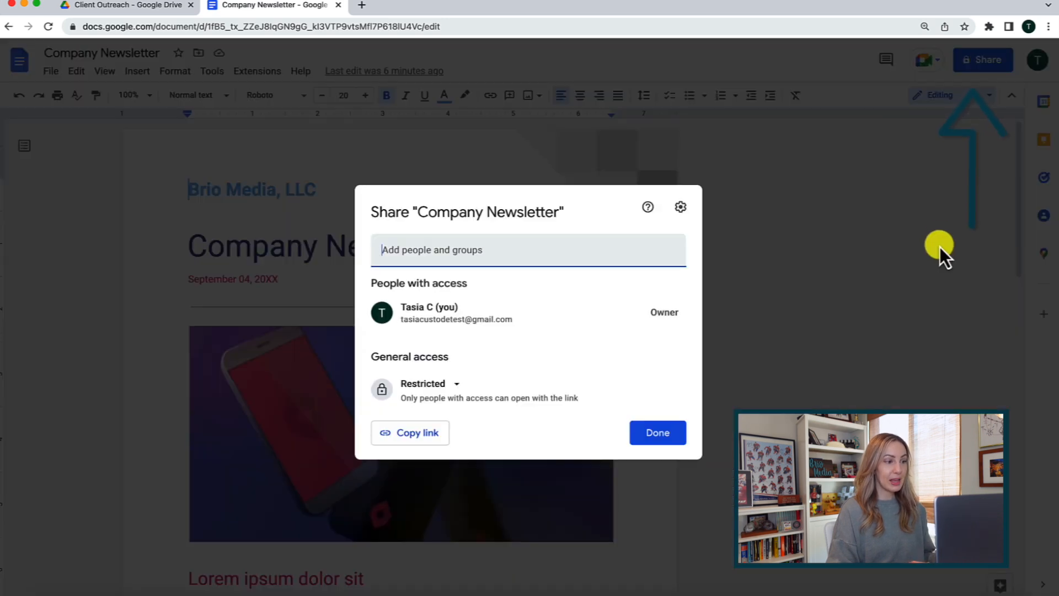
click(656, 432)
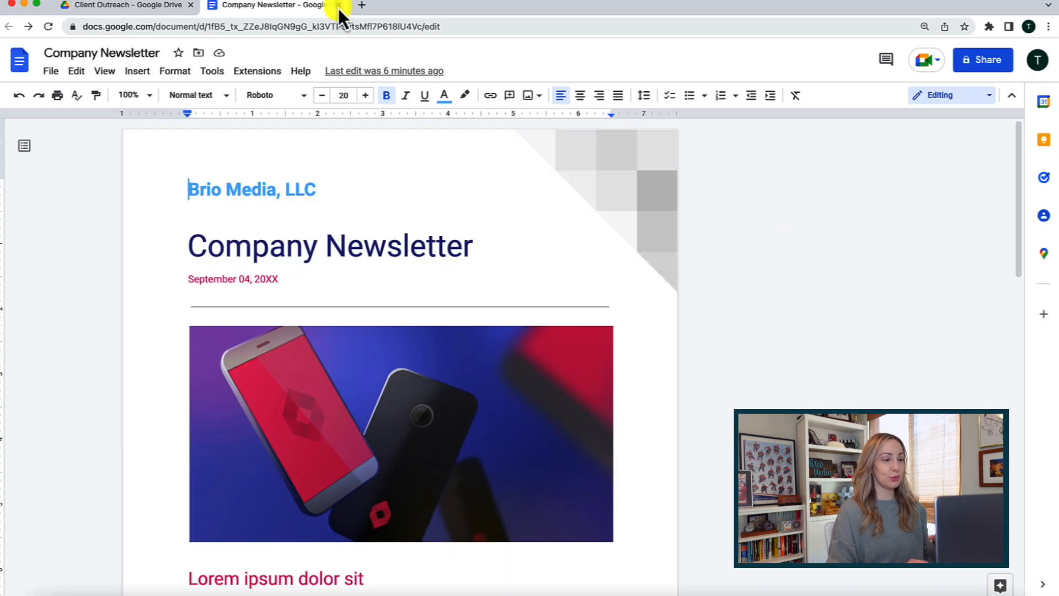
click(337, 5)
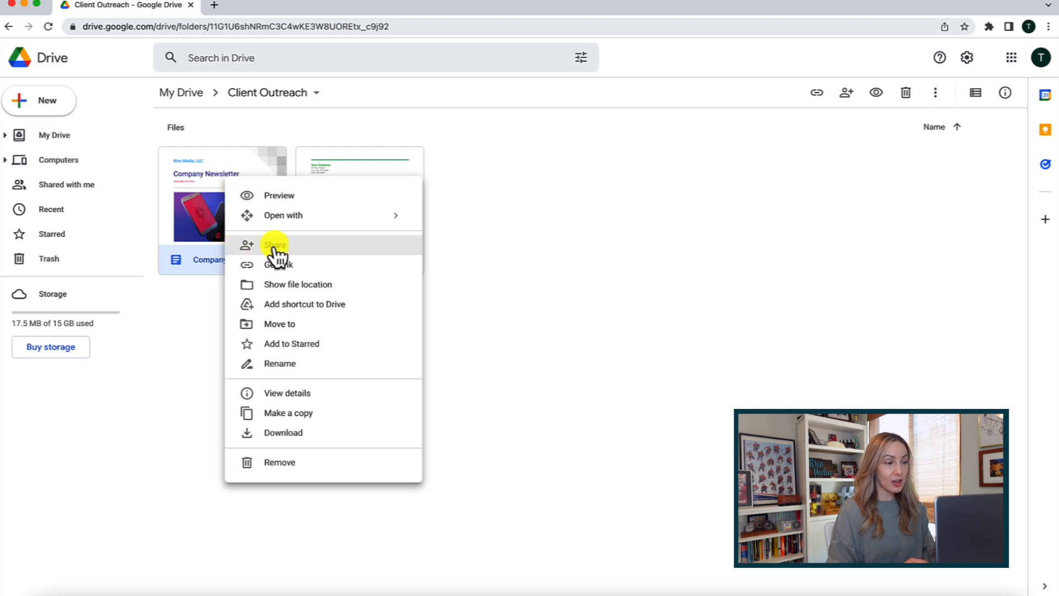
mouse_move(216, 183)
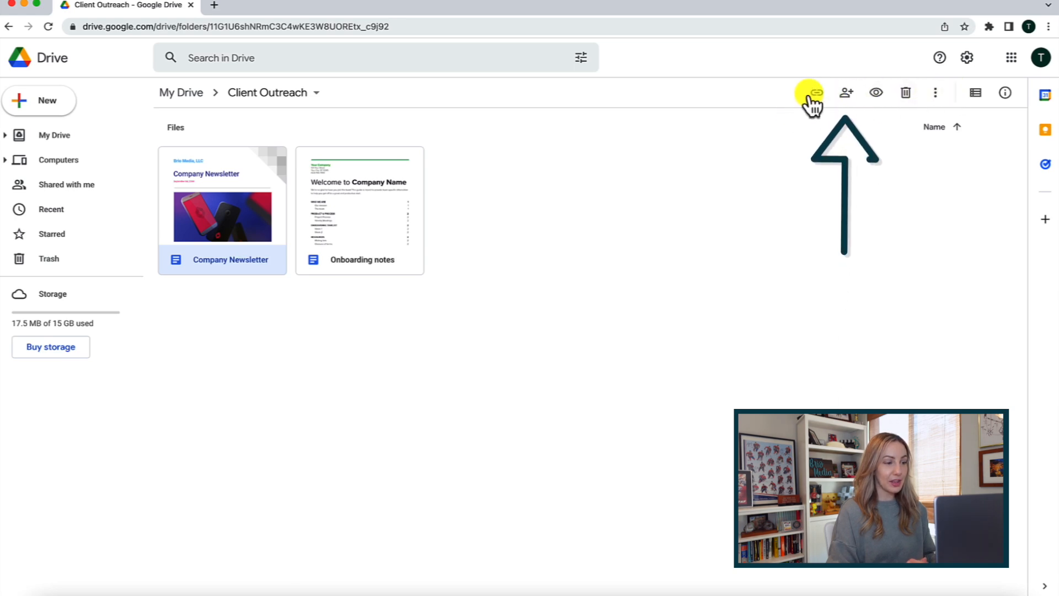
- Share Company Newsletter with Team as Editor, including the note 'the new template'
click(815, 93)
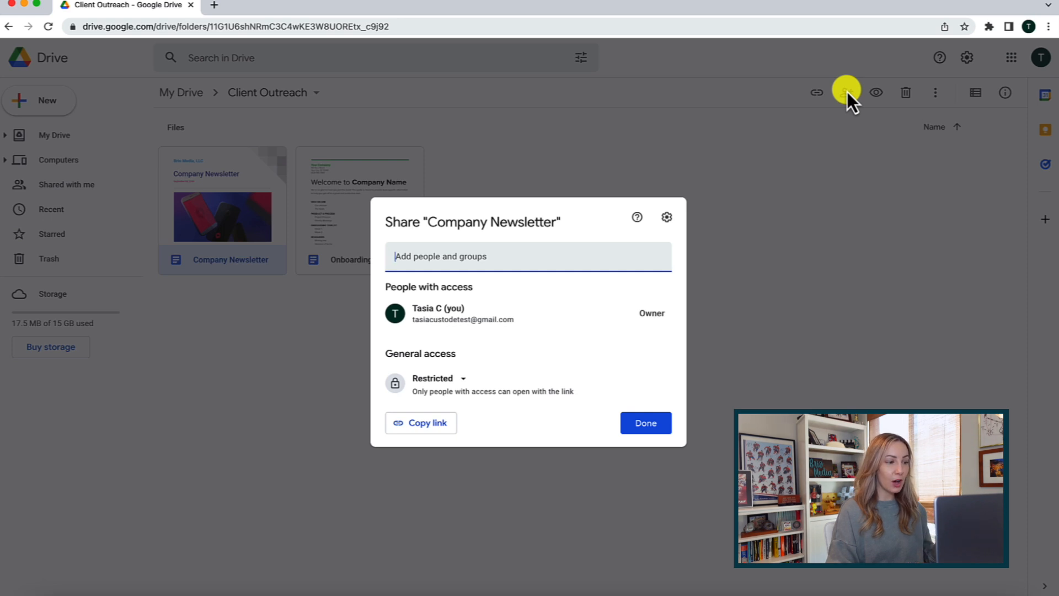
text(Team Tasia)
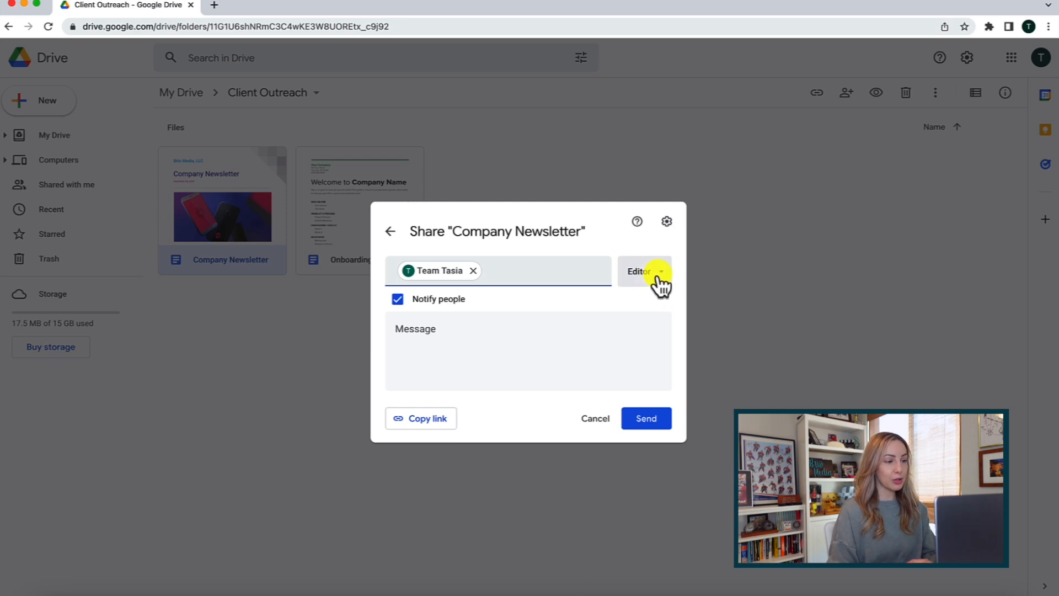
click(641, 271)
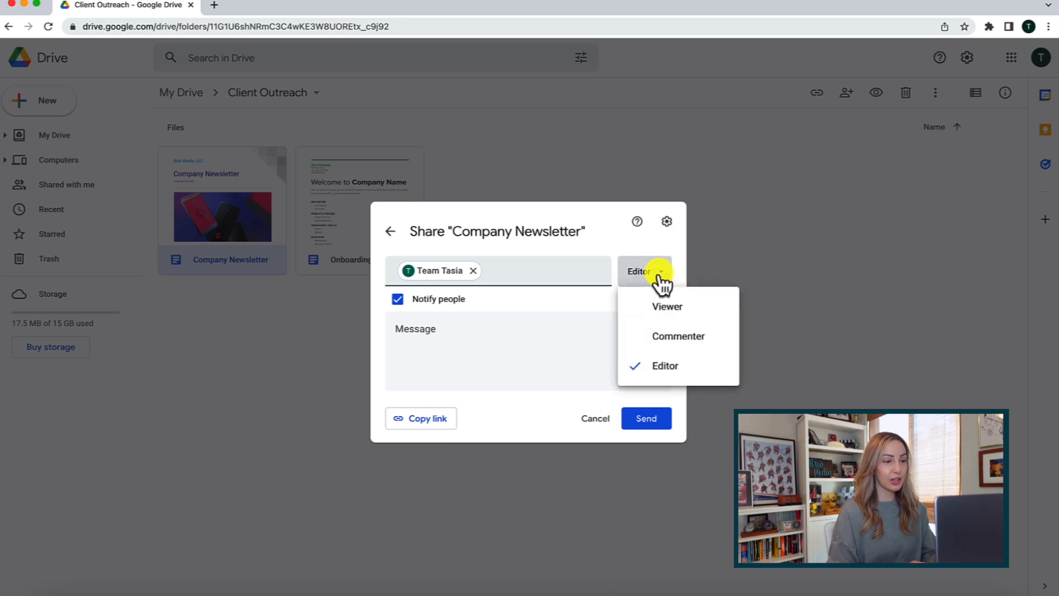
mouse_move(665, 310)
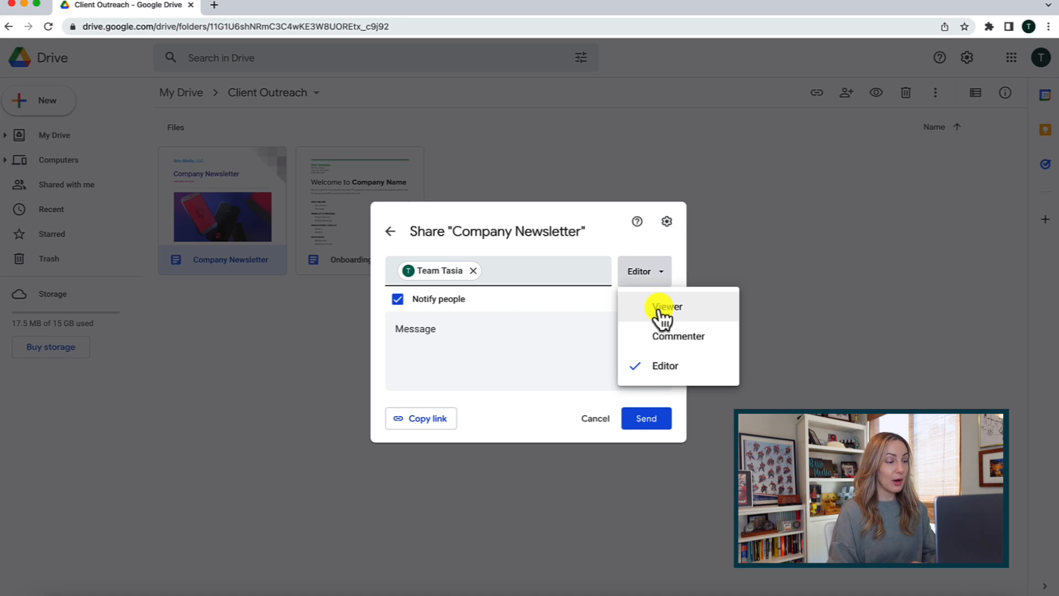
mouse_move(668, 336)
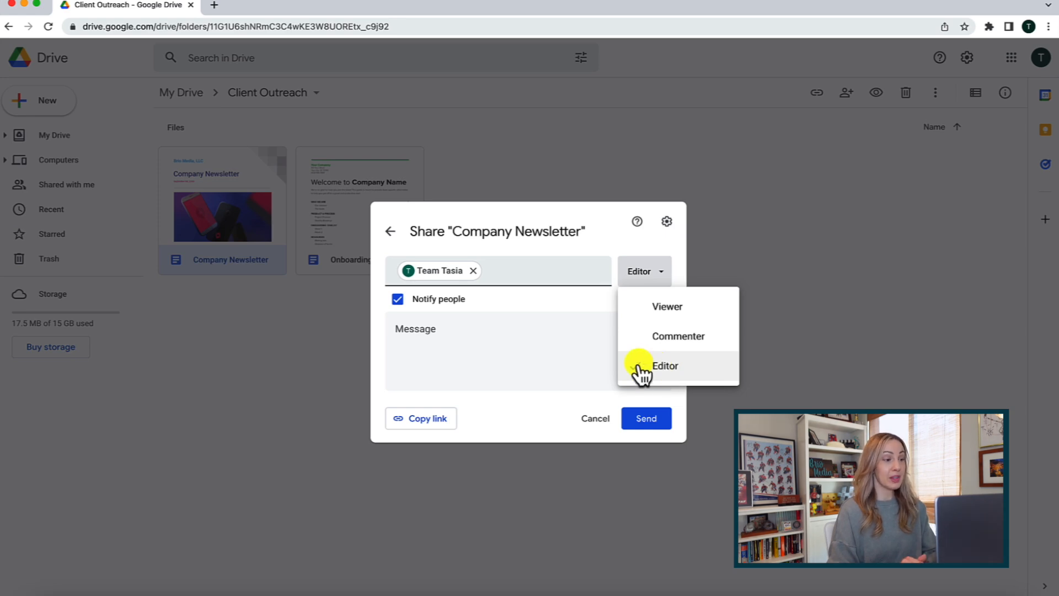
click(662, 365)
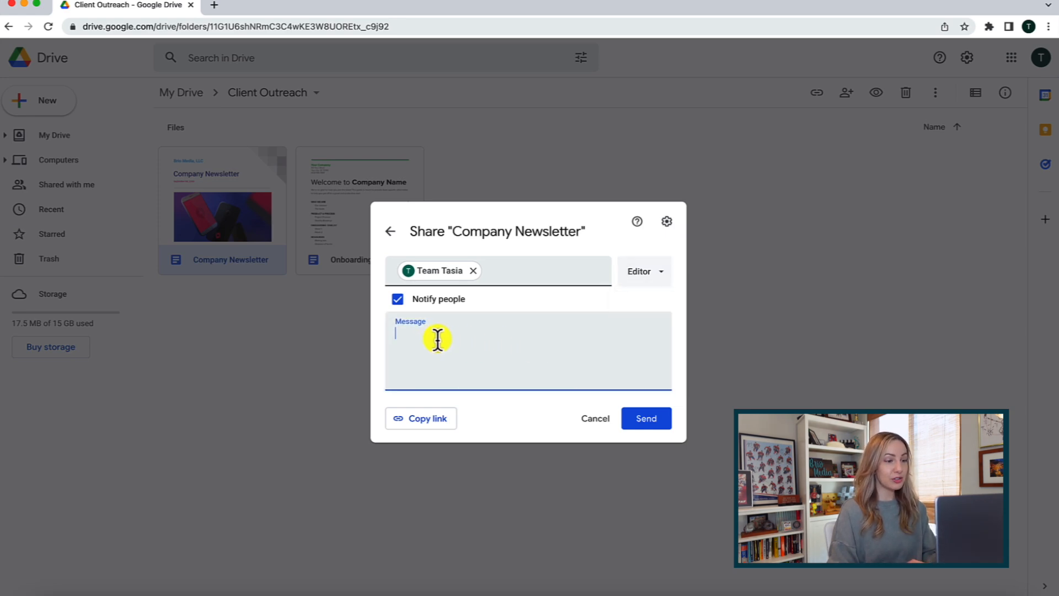
text(the new template)
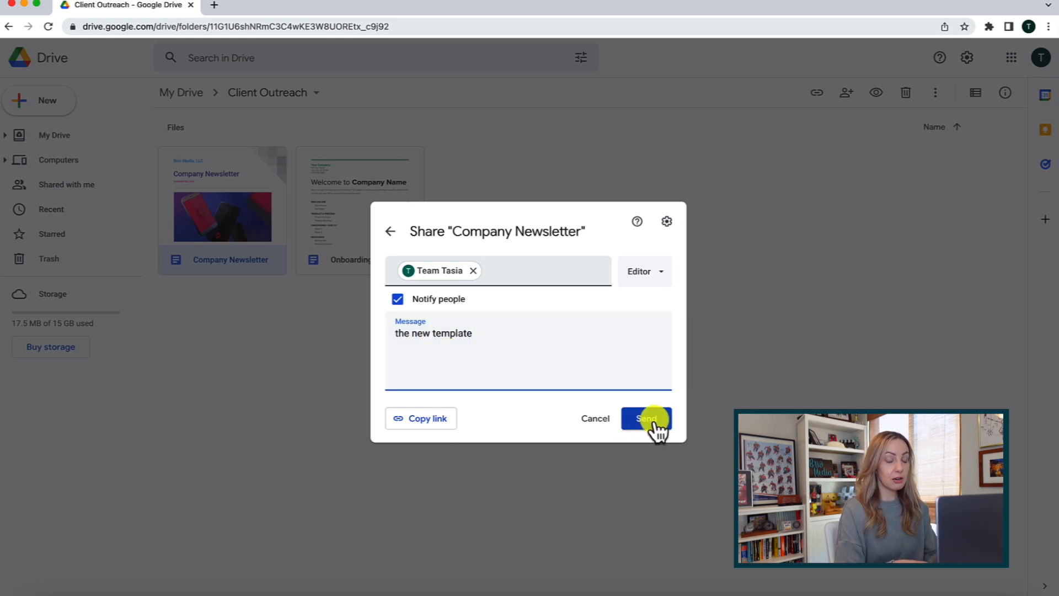
click(645, 418)
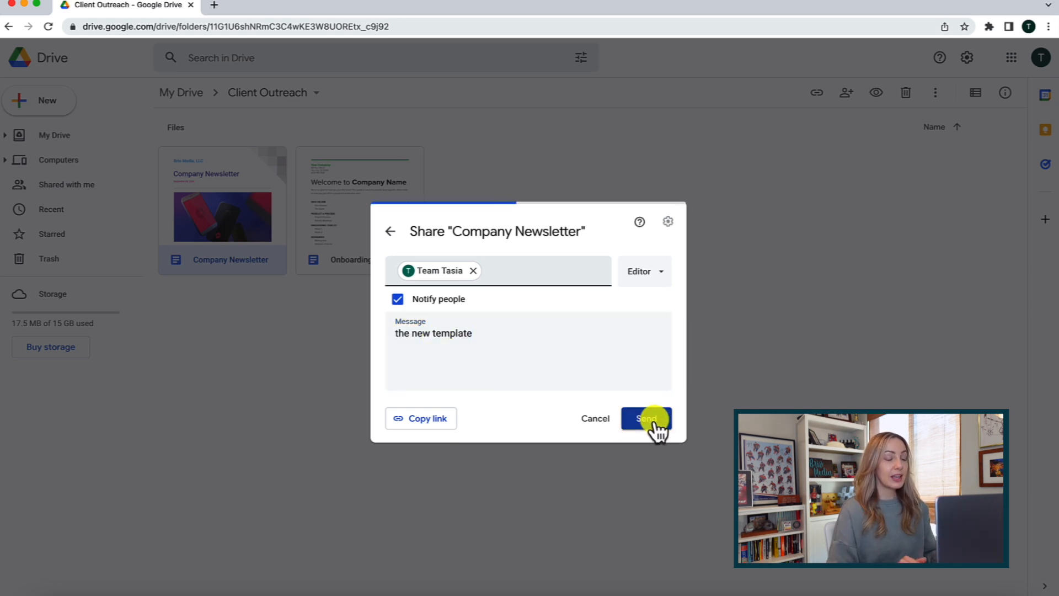
click(645, 418)
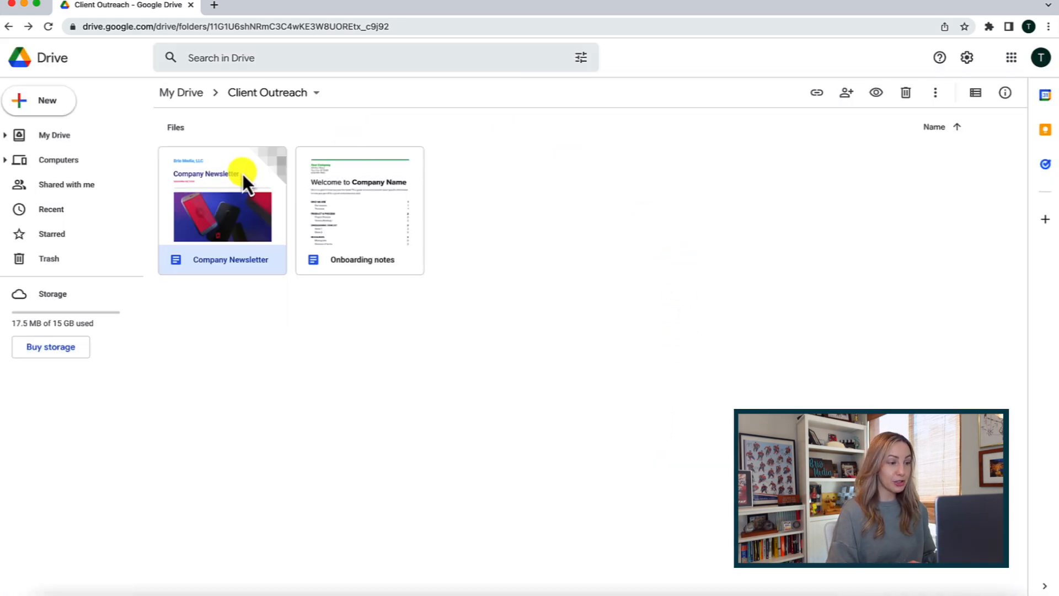
- Remove Team Tasia's access to Company Newsletter and save the change
click(846, 93)
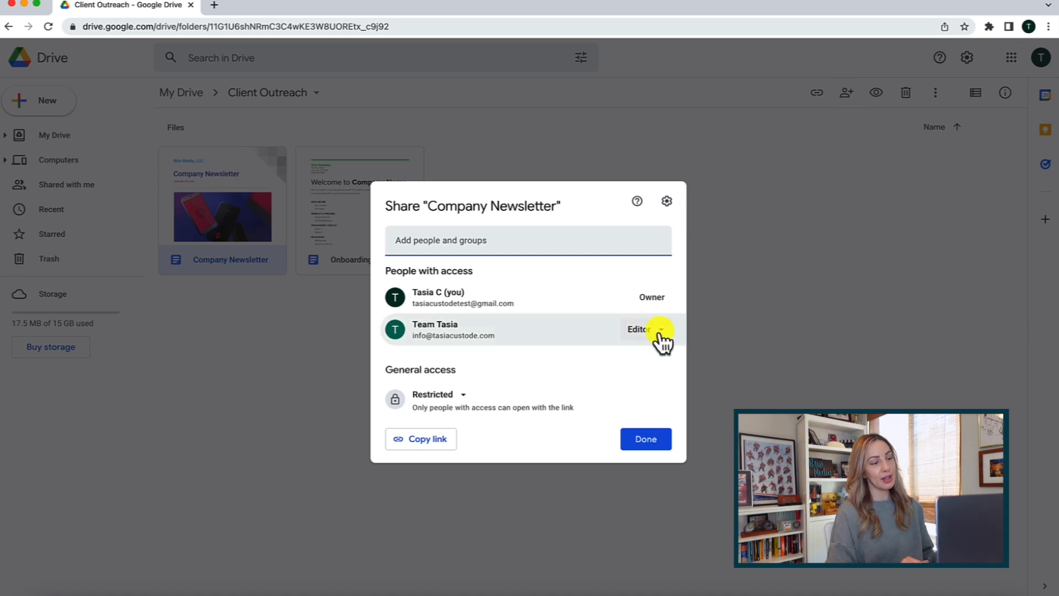
click(642, 328)
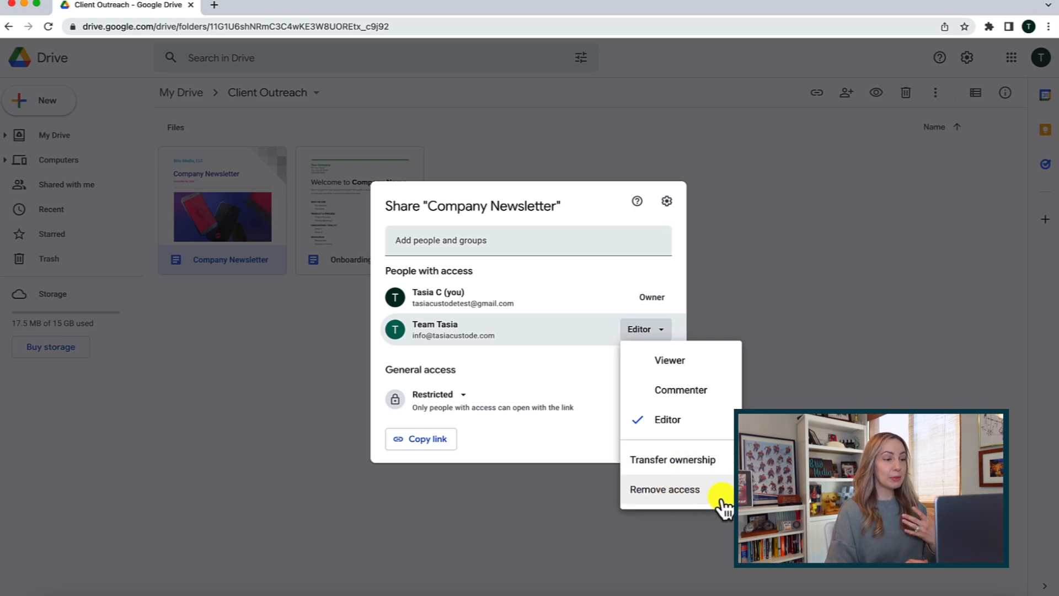
click(663, 489)
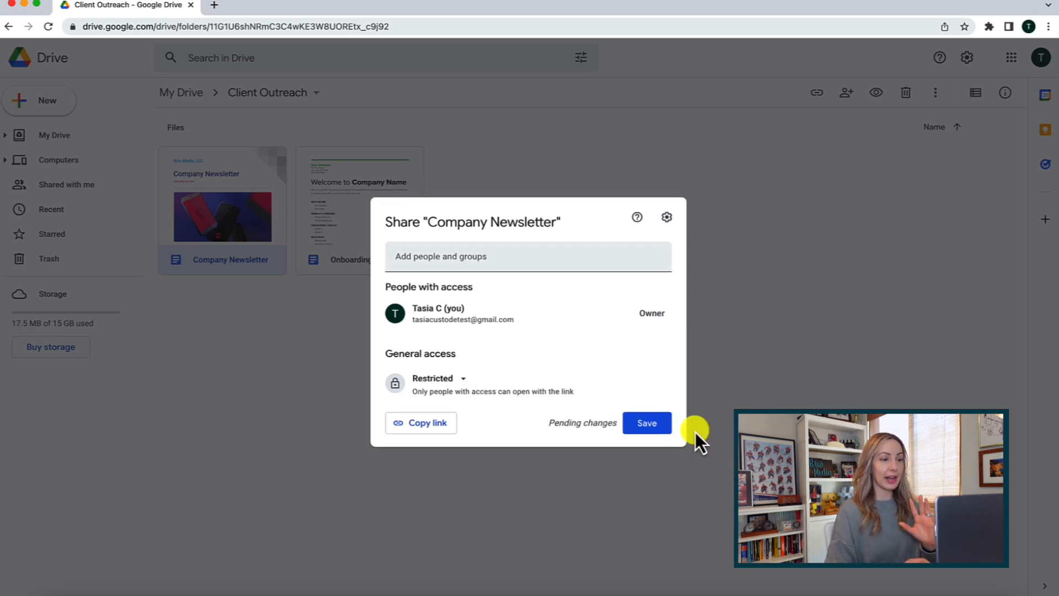
click(644, 423)
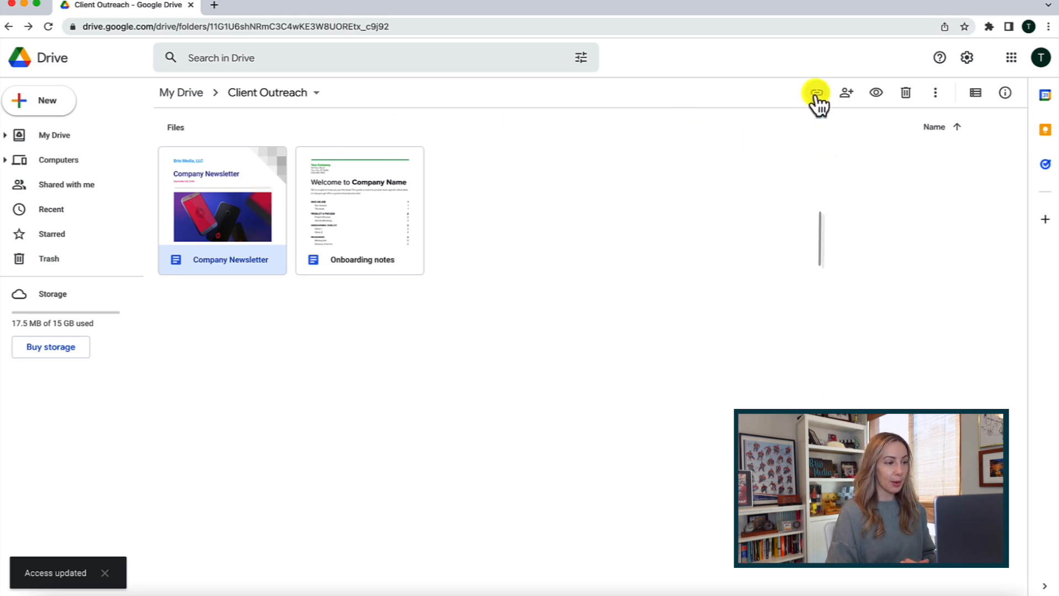
click(815, 92)
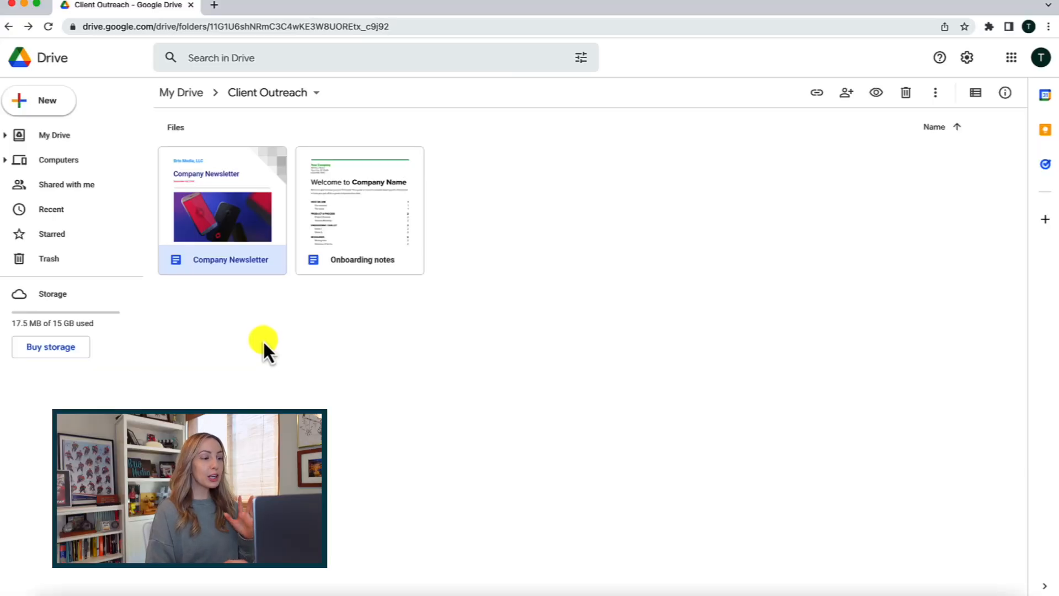
mouse_move(255, 318)
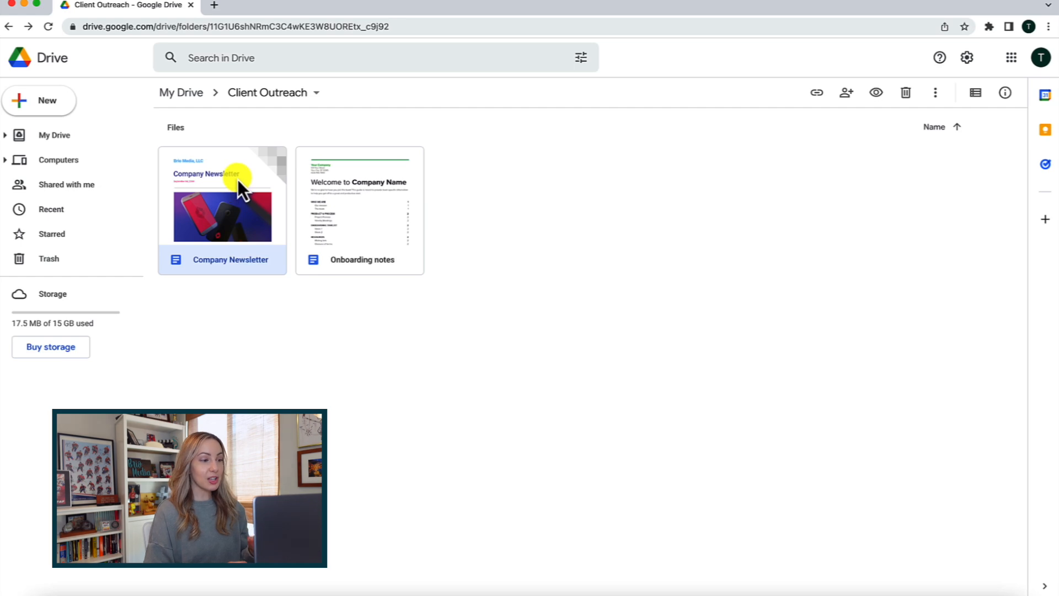
mouse_move(611, 115)
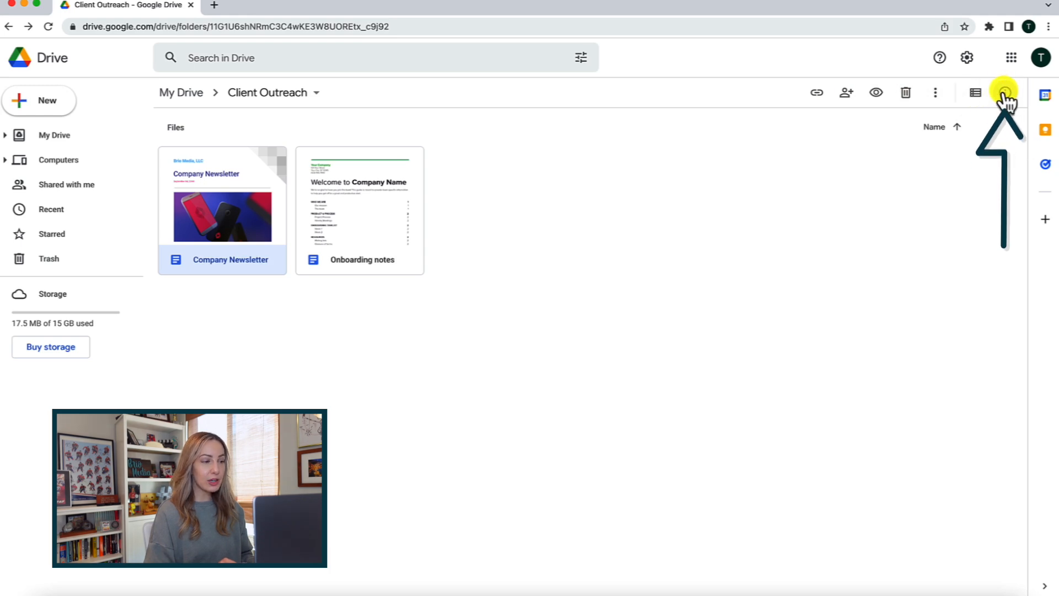
- Open Company Newsletter's Details pane and scroll through its sharing, size and location
click(1004, 92)
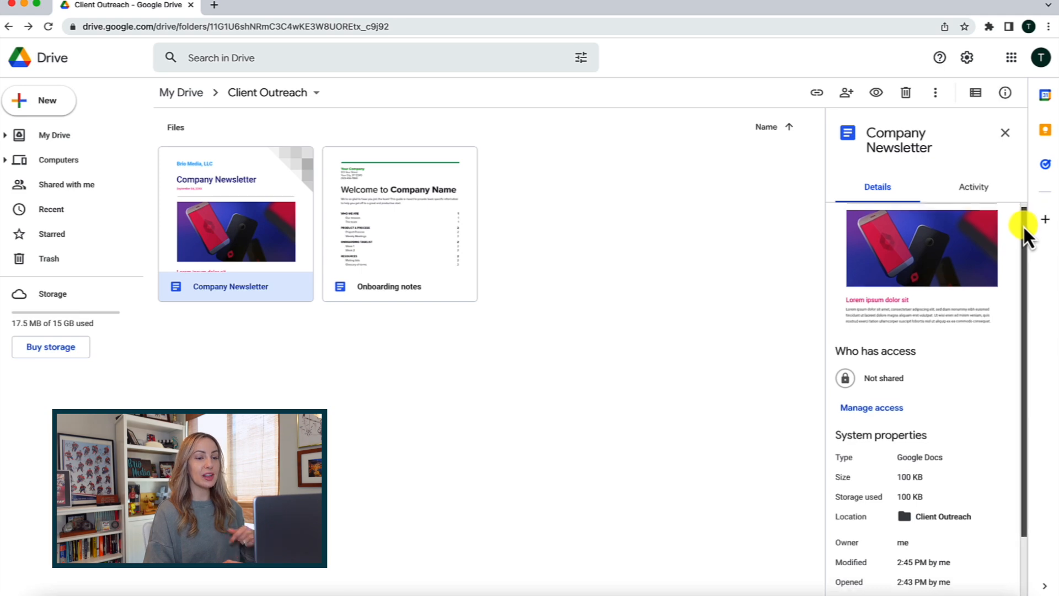
scroll(down, 3)
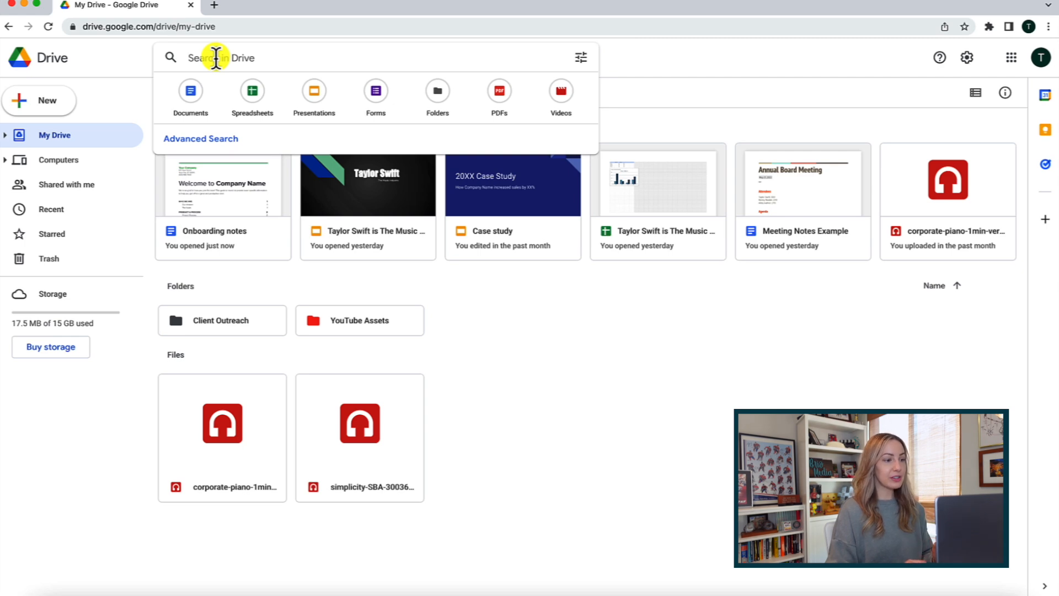
- Search for 'newsletter' with Type set to Documents and Owner set to Owned by me
text(newsletter)
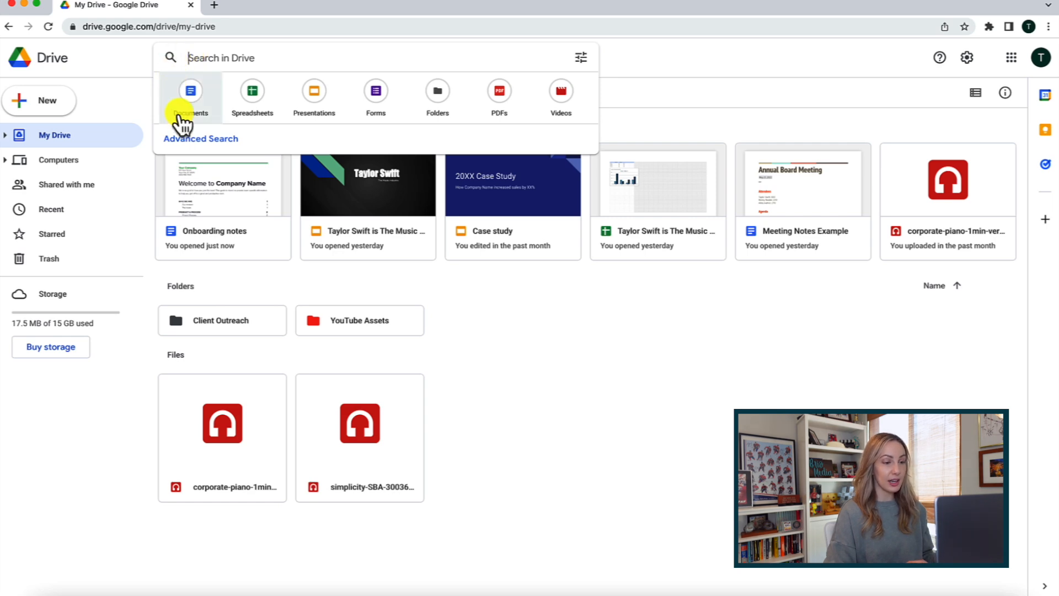
mouse_move(196, 91)
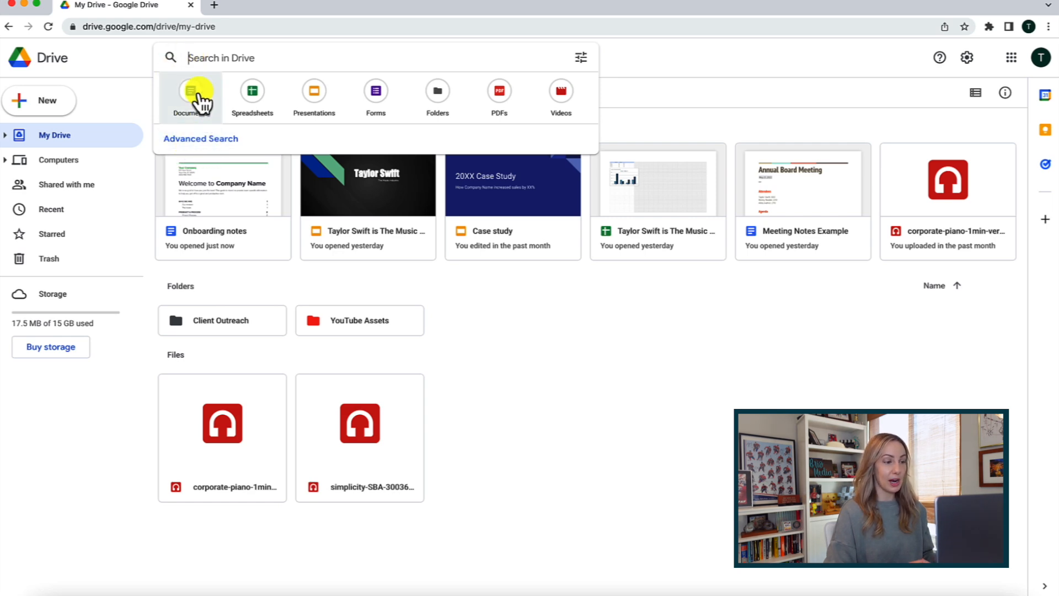
mouse_move(580, 57)
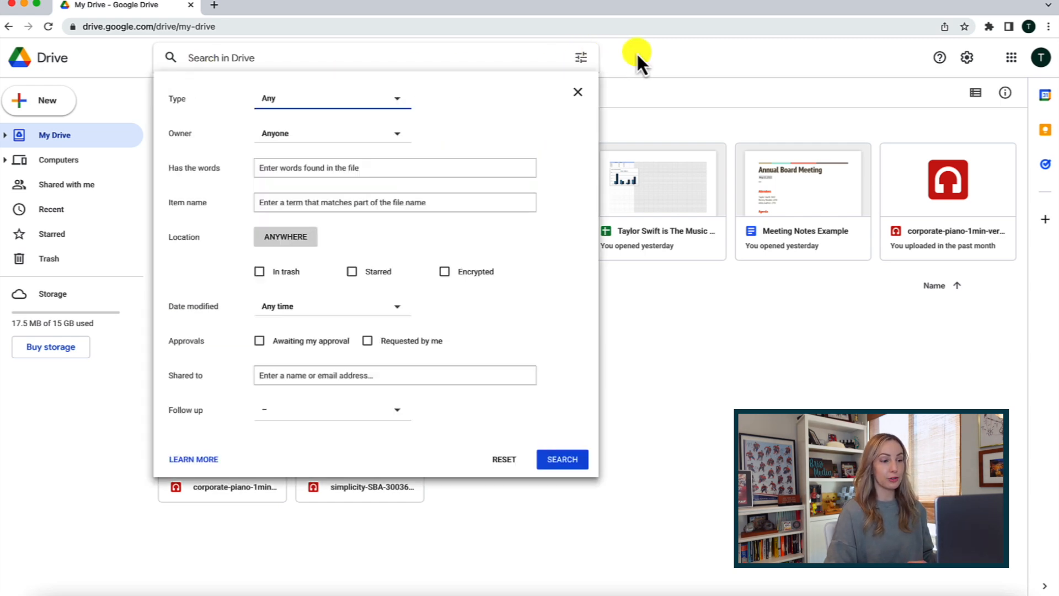
click(331, 98)
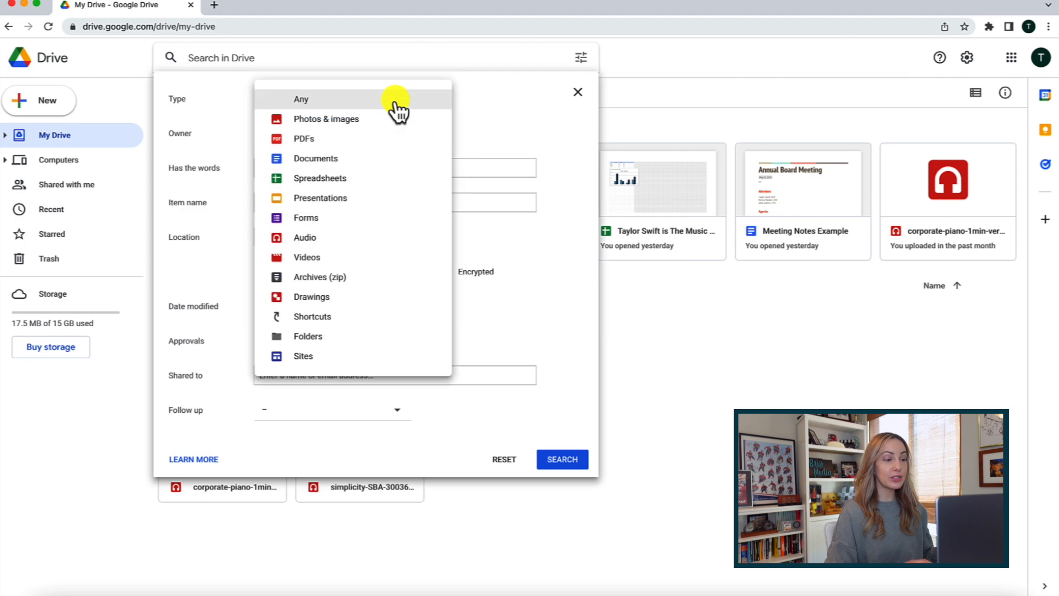
click(315, 158)
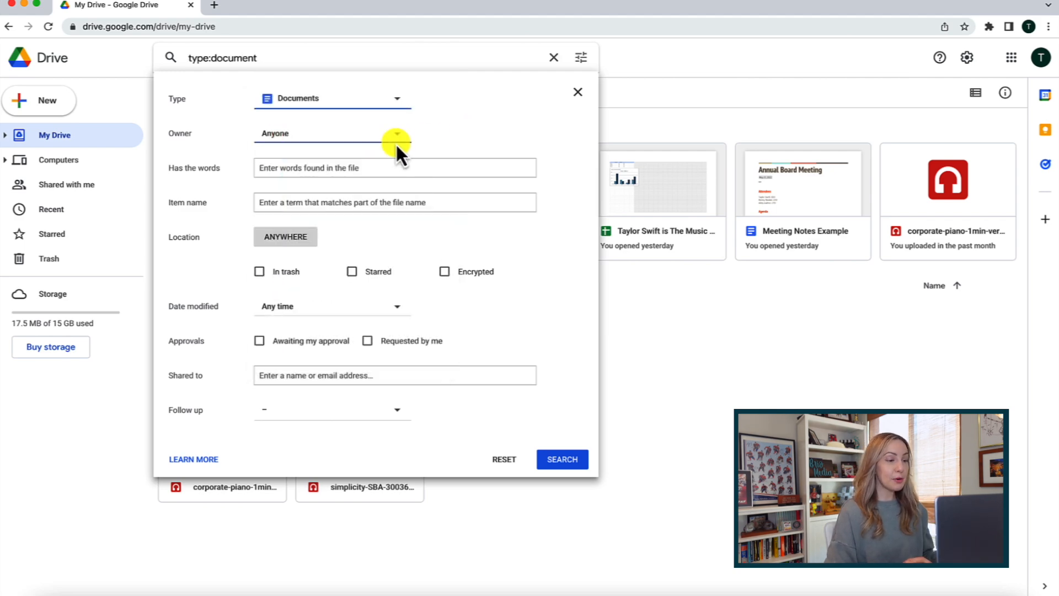
click(331, 133)
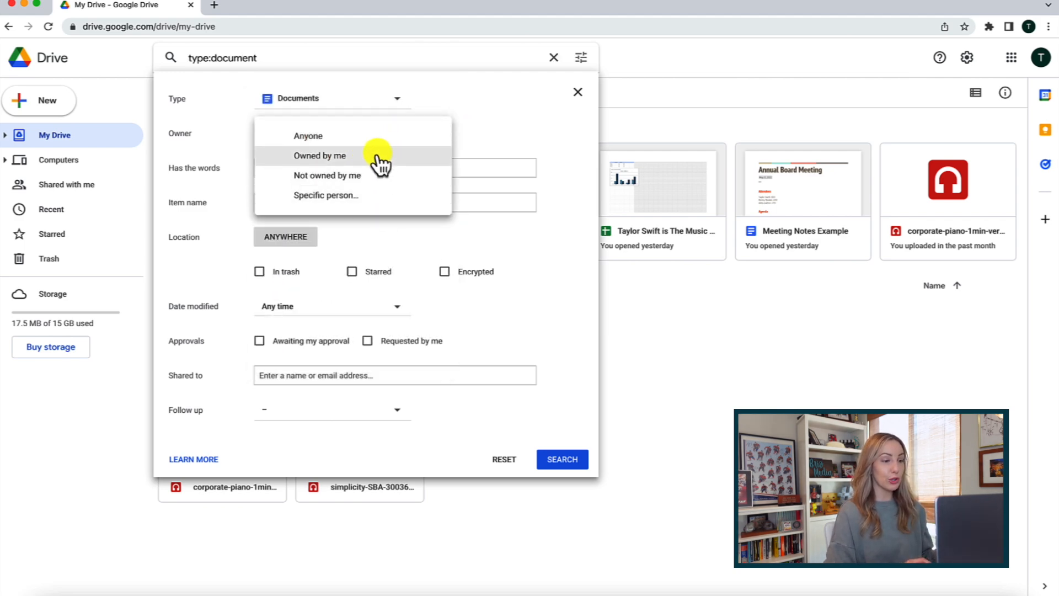
click(319, 155)
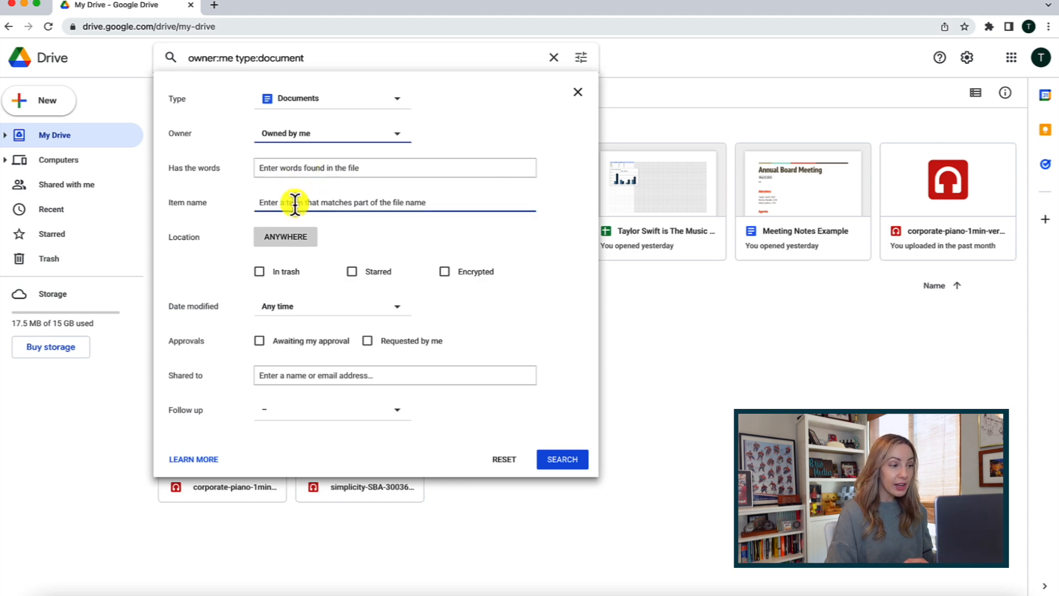